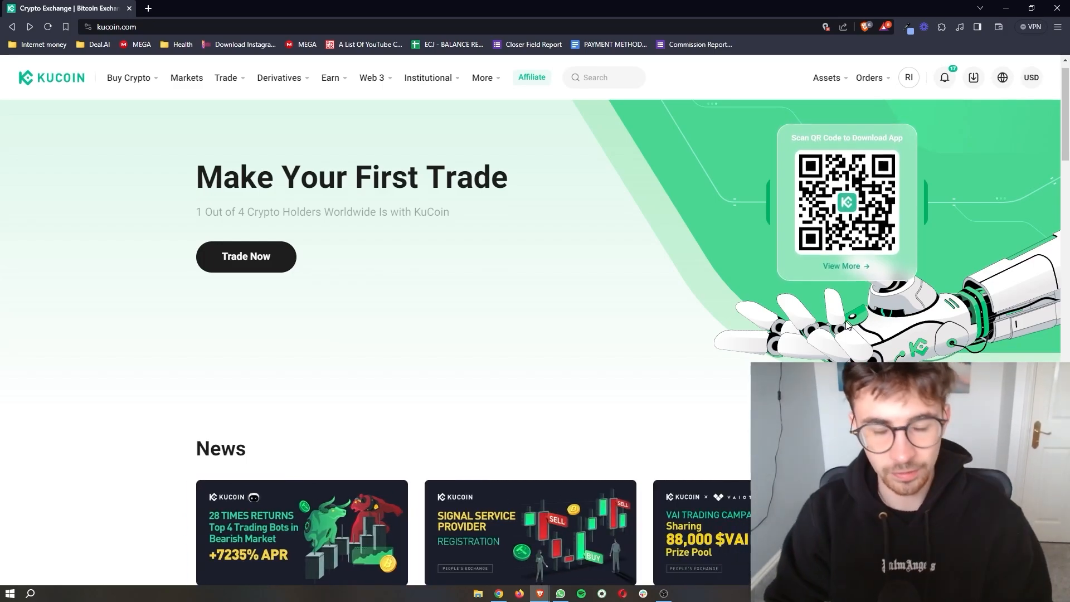
{"action": "mouse_move", "coordinate": [456, 285]}
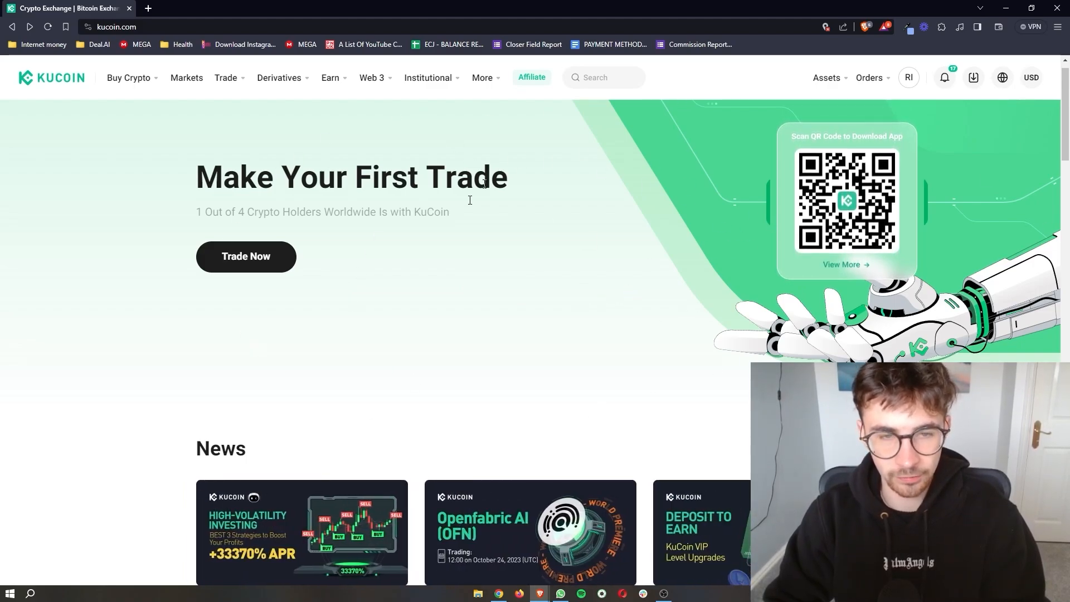
{"action": "mouse_move", "coordinate": [314, 163]}
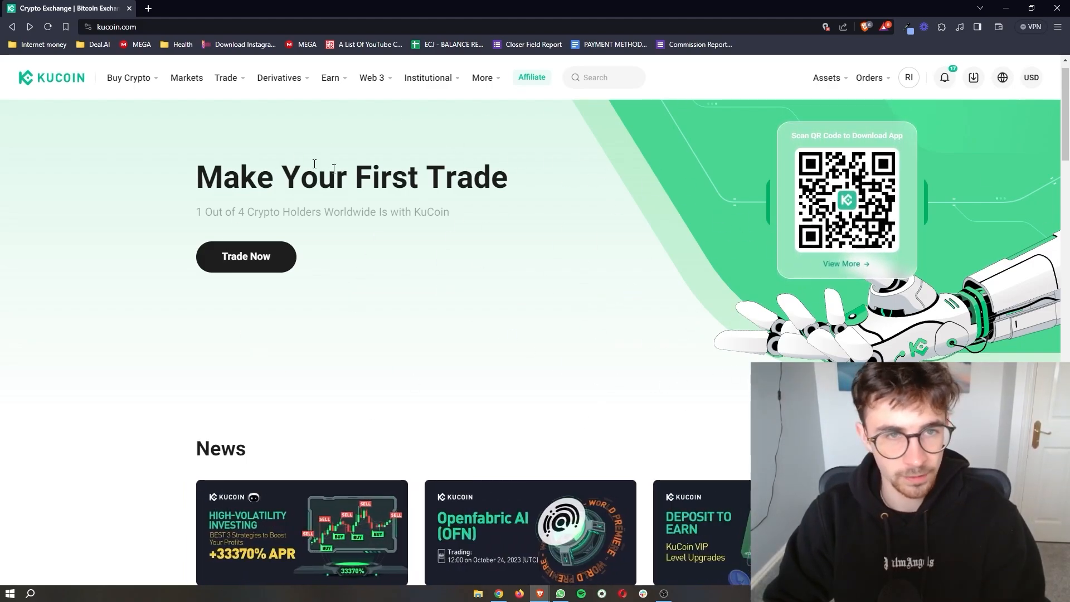
- Open KuCoin's P2P page from Buy Crypto, listing USDT merchants selling for USD
{"action": "left_click", "coordinate": [128, 77]}
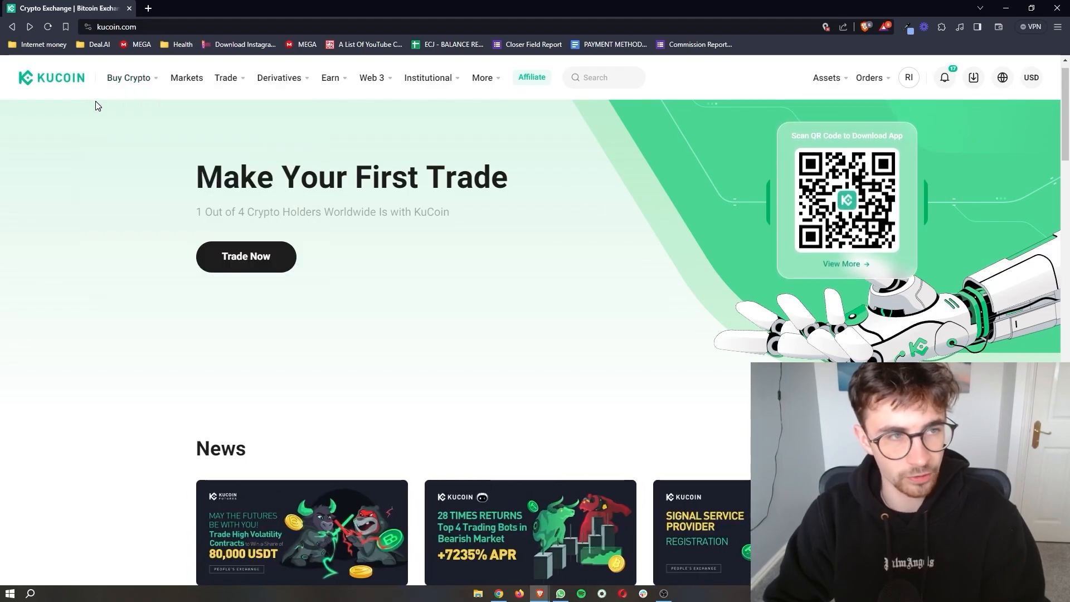
{"action": "left_click", "coordinate": [128, 77]}
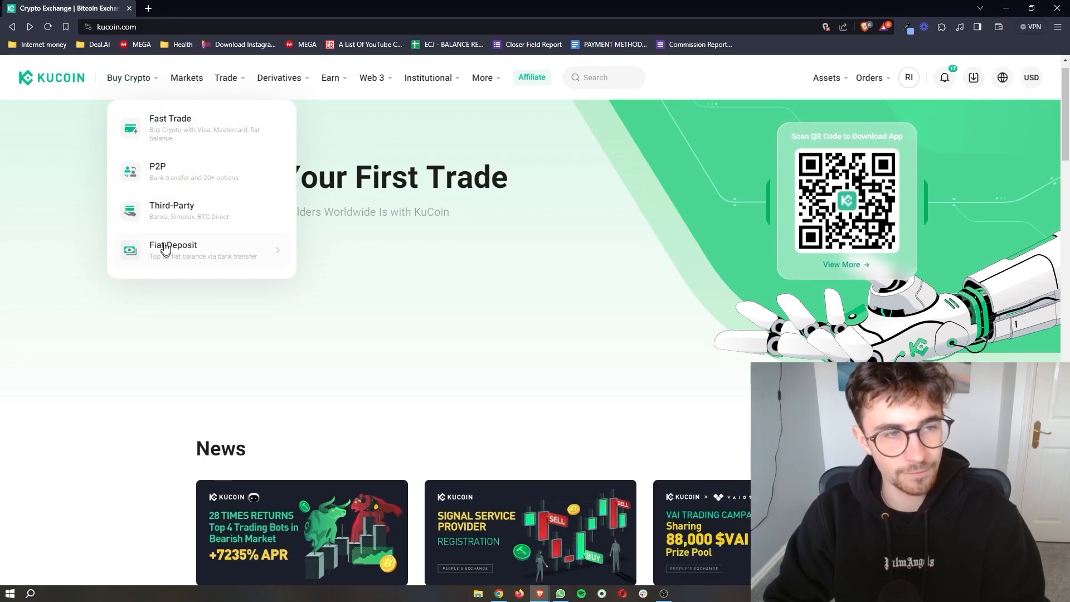
{"action": "mouse_move", "coordinate": [202, 128]}
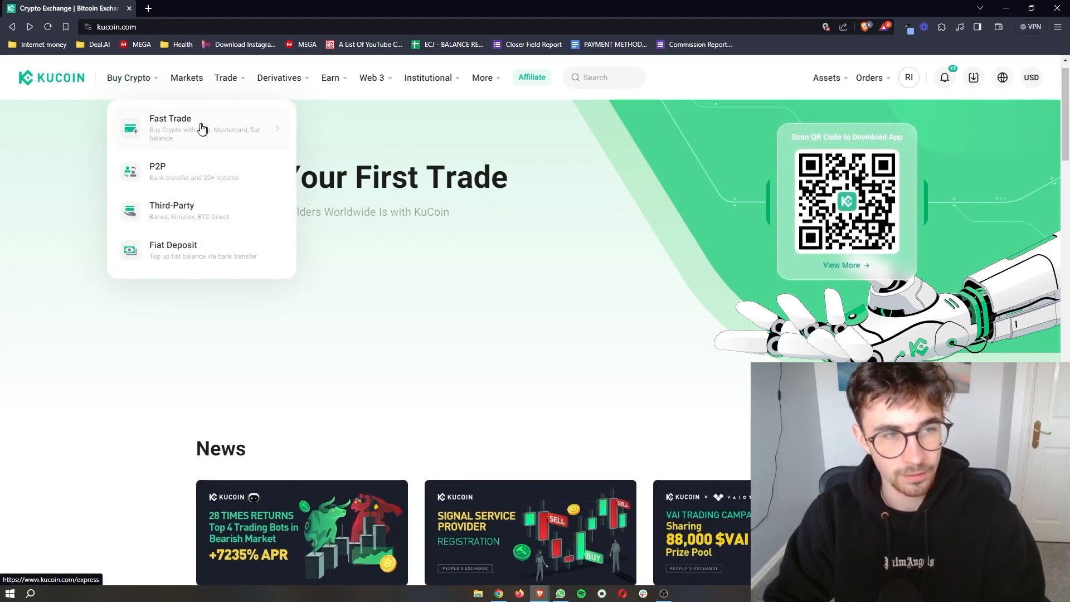
{"action": "mouse_move", "coordinate": [157, 170]}
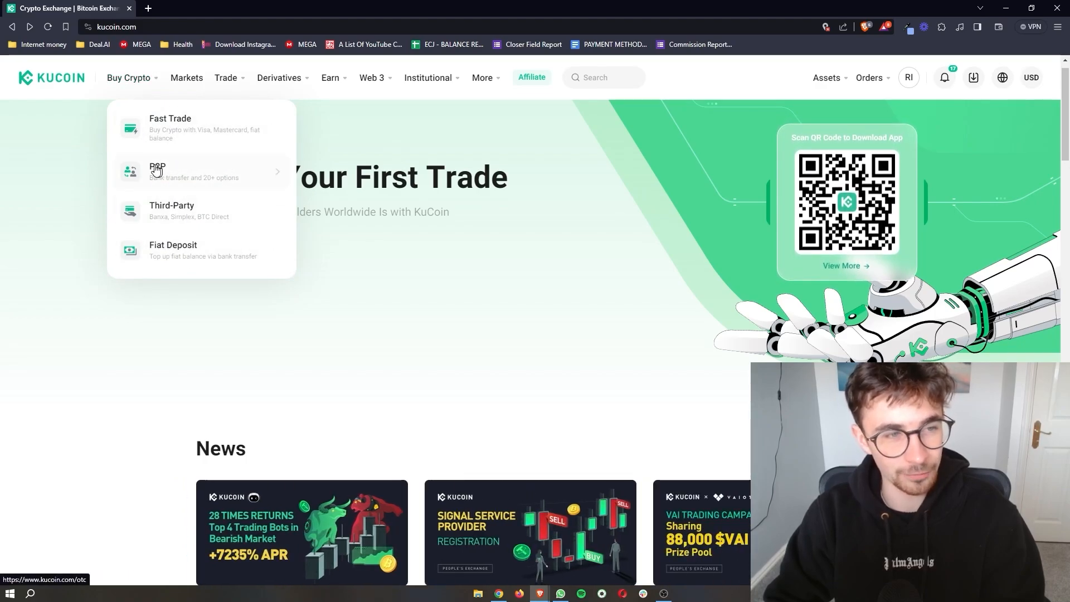
{"action": "left_click", "coordinate": [157, 170]}
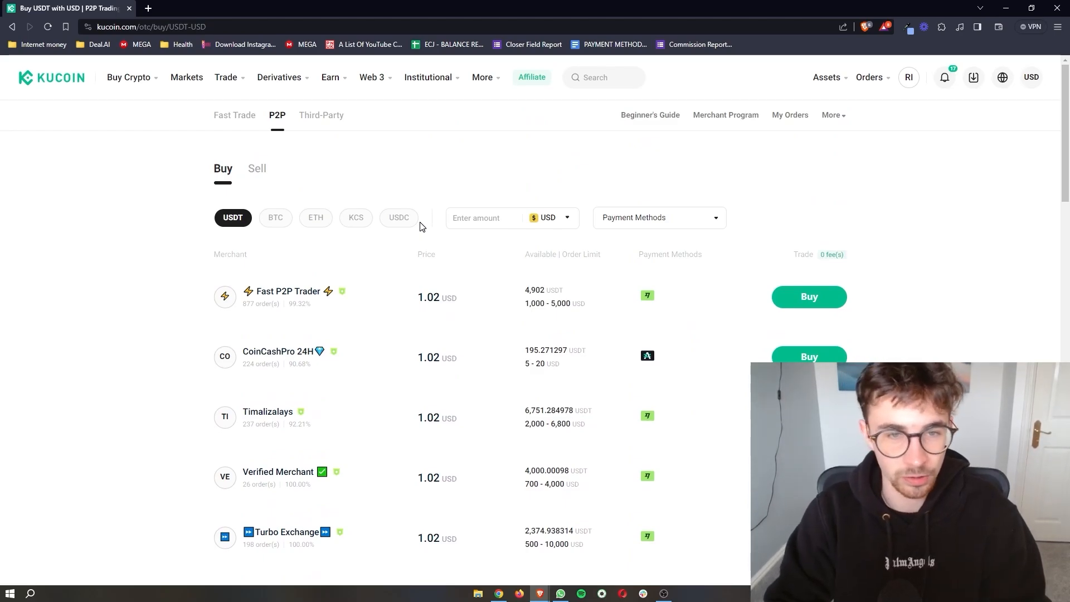
- Switch the P2P Buy tab to BTC and scroll its single USD merchant offer
{"action": "left_click", "coordinate": [275, 217]}
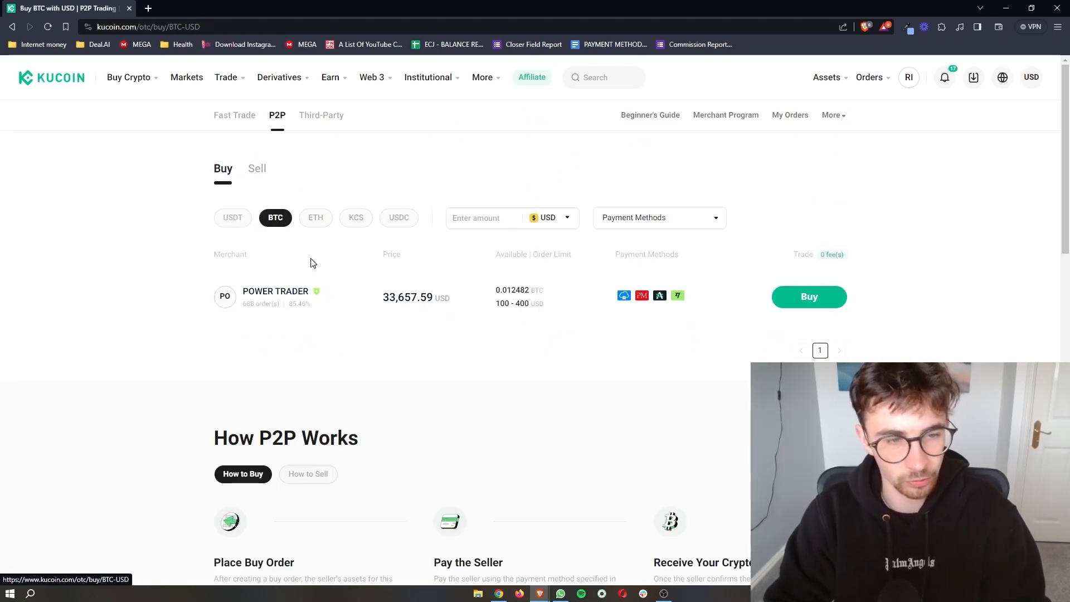
{"action": "scroll", "scroll_direction": "down", "scroll_amount": 3}
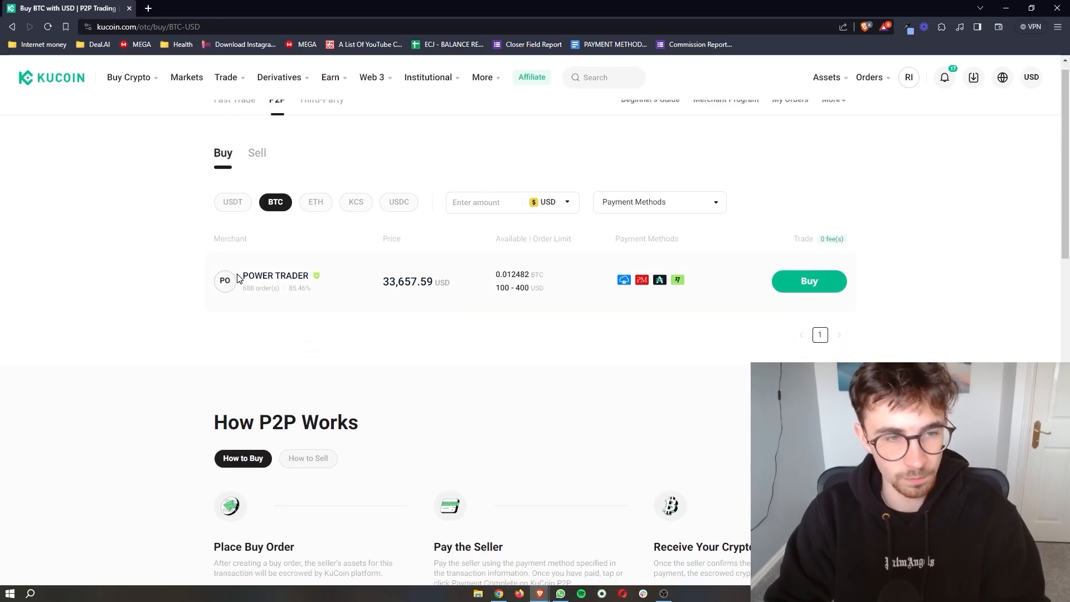
{"action": "mouse_move", "coordinate": [347, 273]}
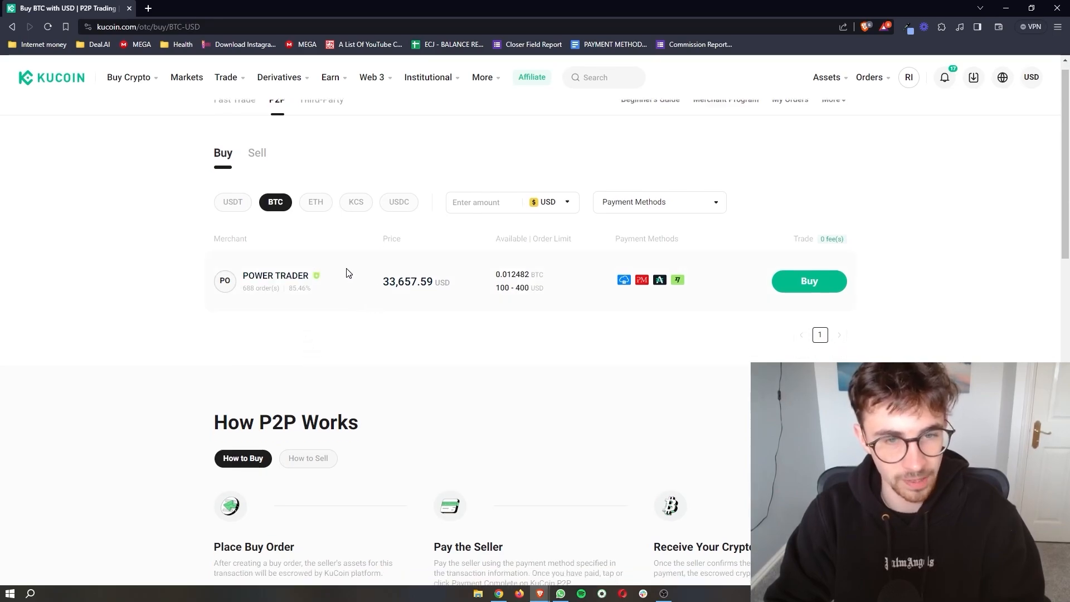
{"action": "scroll", "scroll_direction": "up", "scroll_amount": 3}
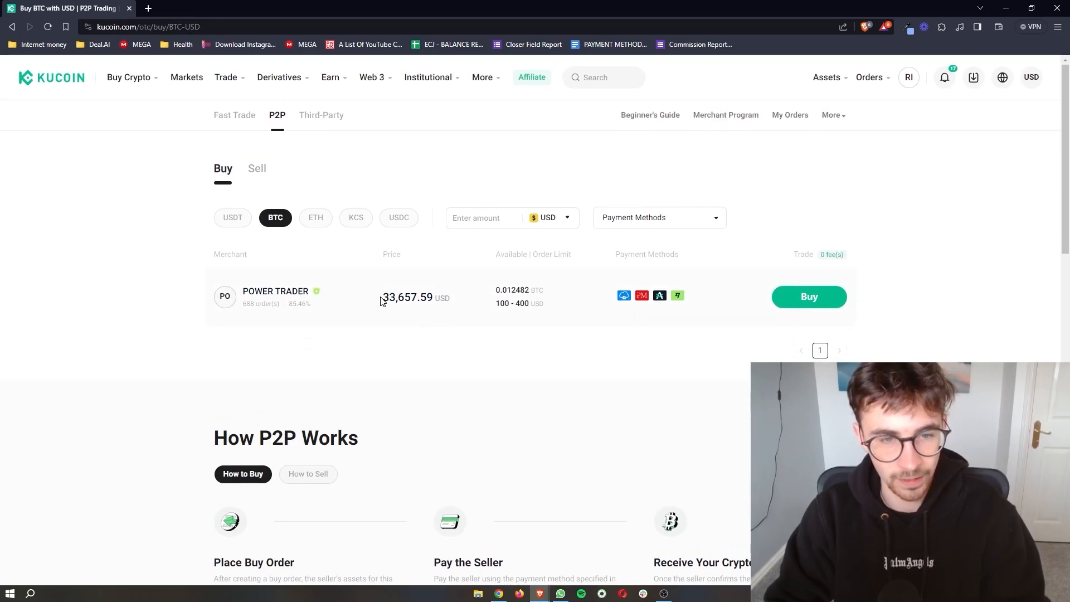
{"action": "mouse_move", "coordinate": [363, 307]}
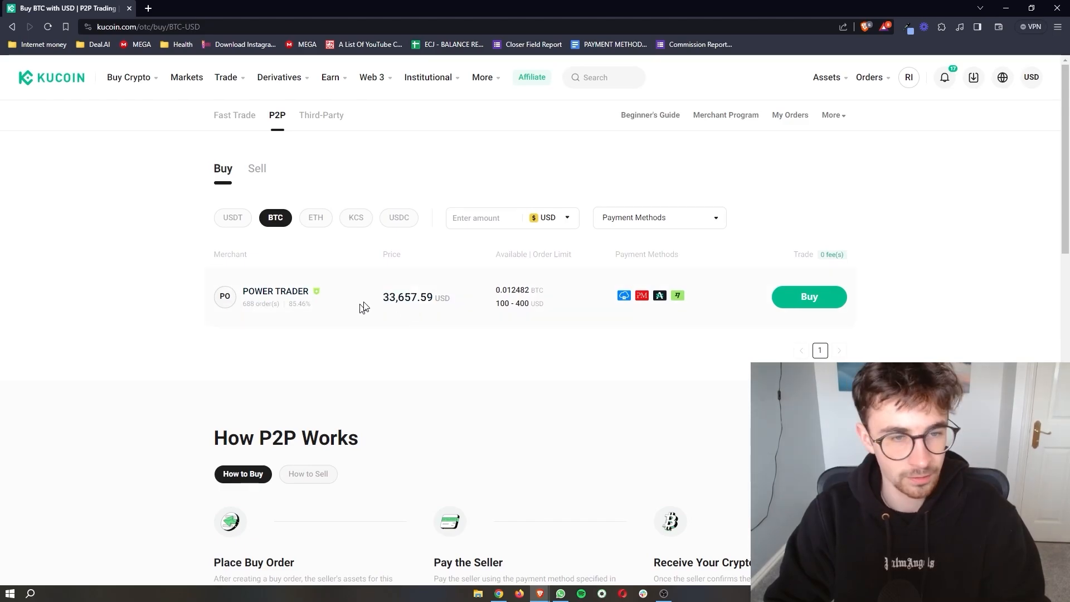
{"action": "mouse_move", "coordinate": [444, 337]}
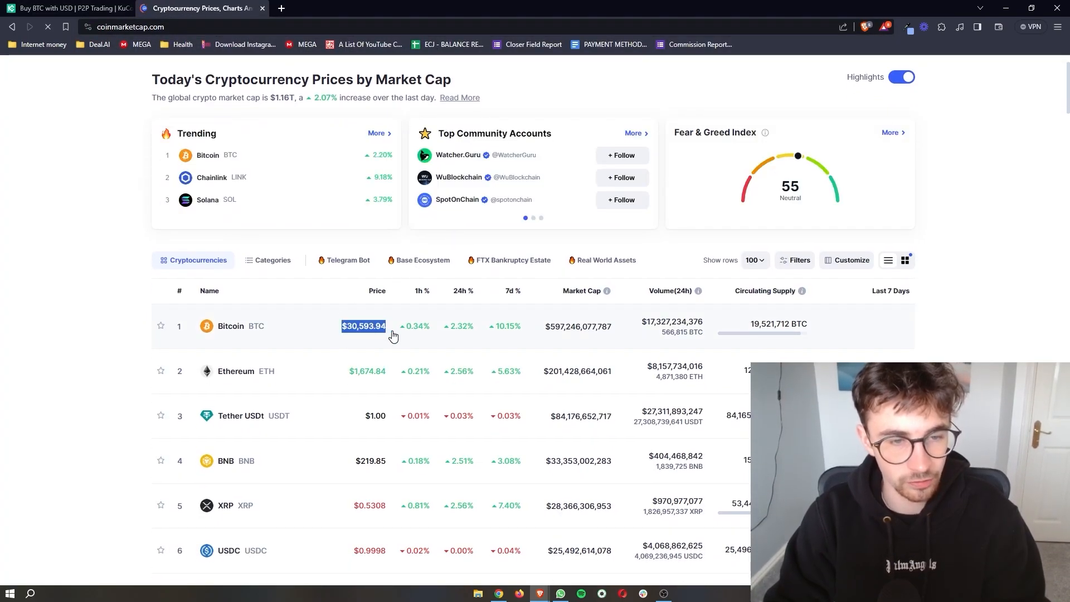
- Back on KuCoin P2P, check ETH offers (no ads) and return to USDT
{"action": "left_click", "coordinate": [68, 7]}
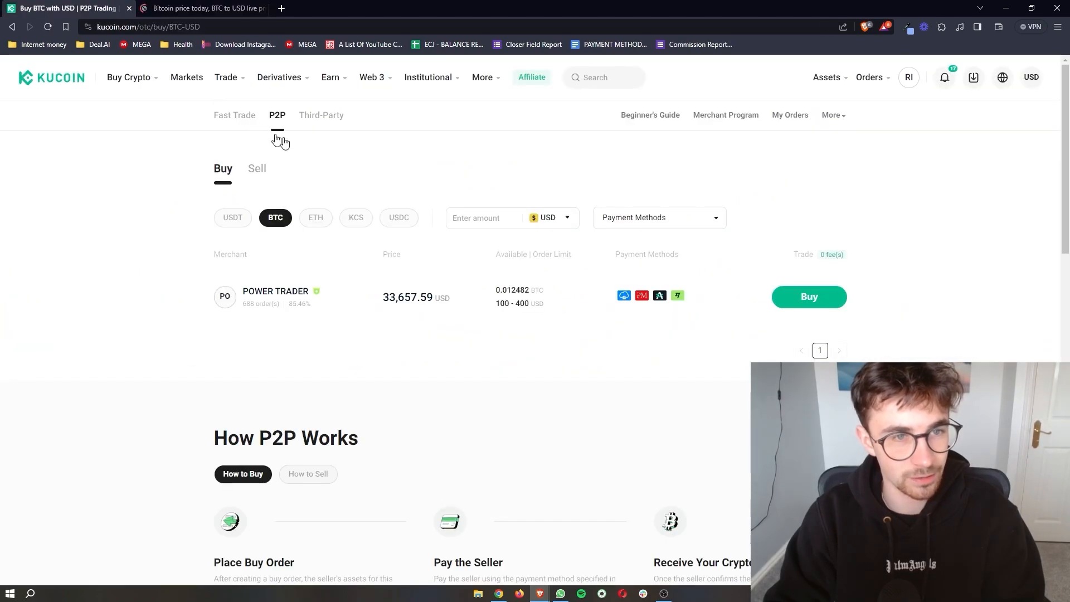
{"action": "mouse_move", "coordinate": [417, 373]}
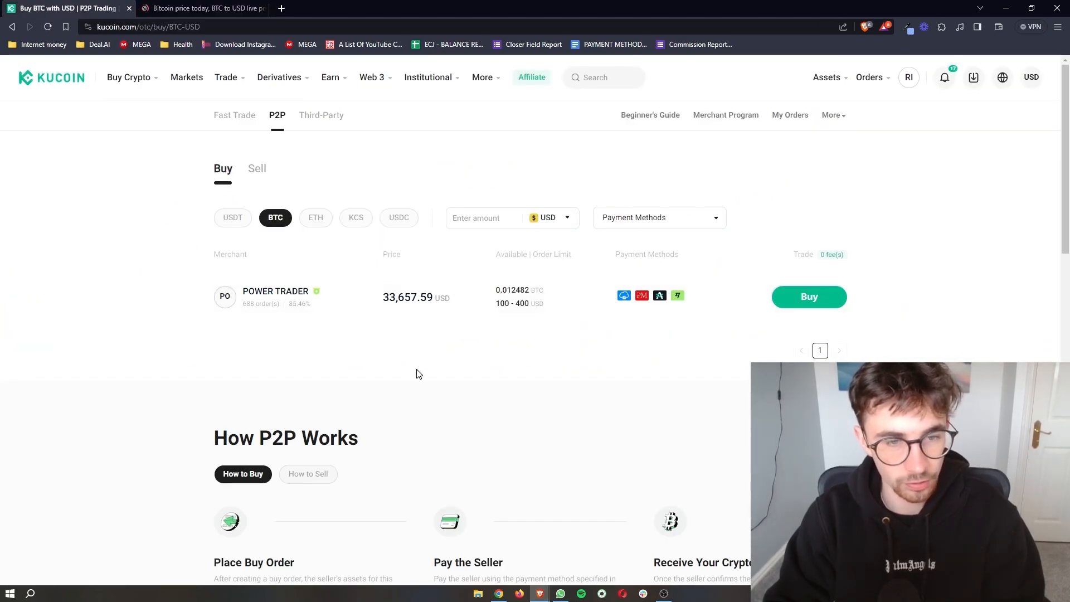
{"action": "left_click", "coordinate": [315, 216]}
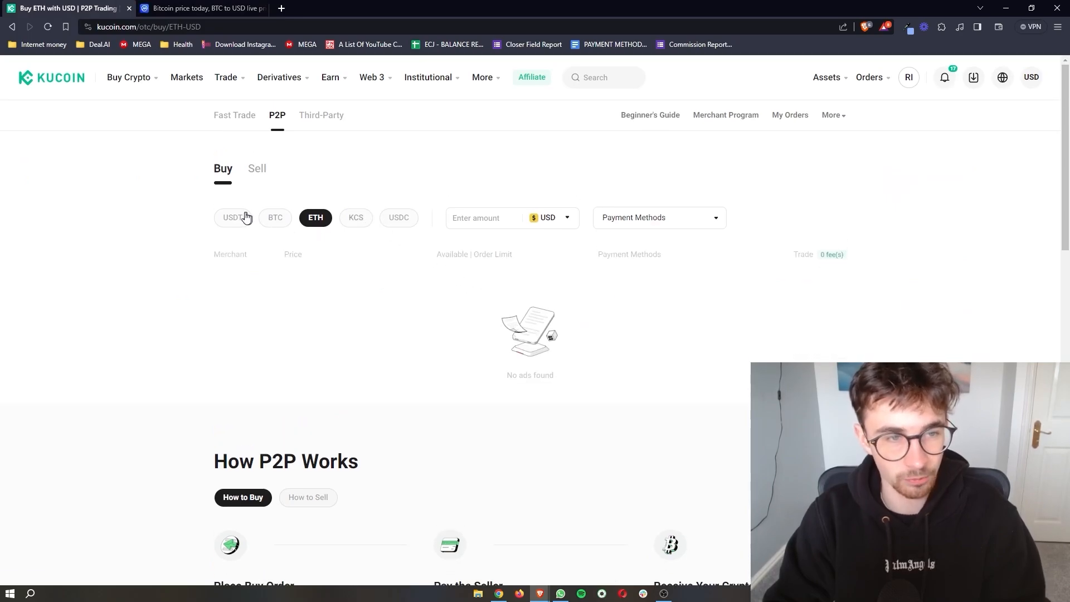
{"action": "left_click", "coordinate": [231, 217]}
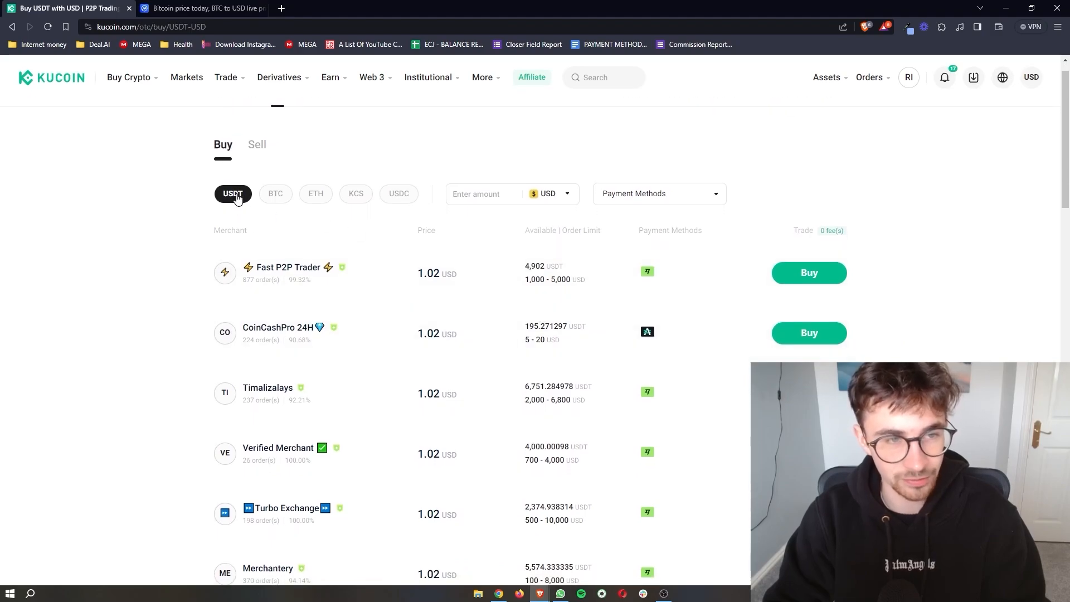
- Scroll CoinMarketCap's live price list, then return to KuCoin's USDT offers
{"action": "left_click", "coordinate": [201, 8]}
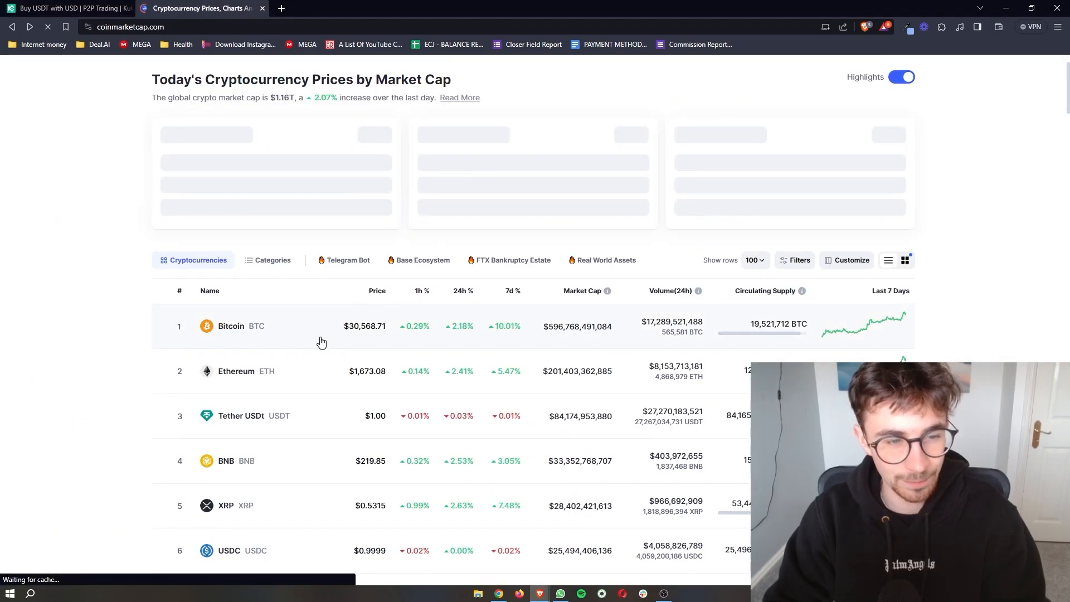
{"action": "scroll", "scroll_direction": "down", "scroll_amount": 3}
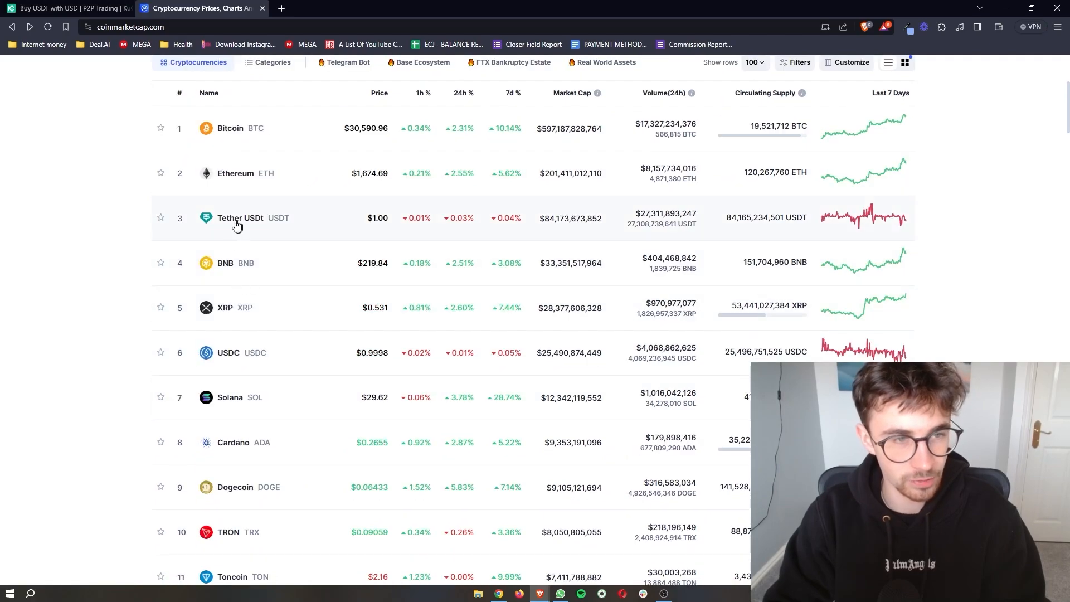
{"action": "mouse_move", "coordinate": [264, 88]}
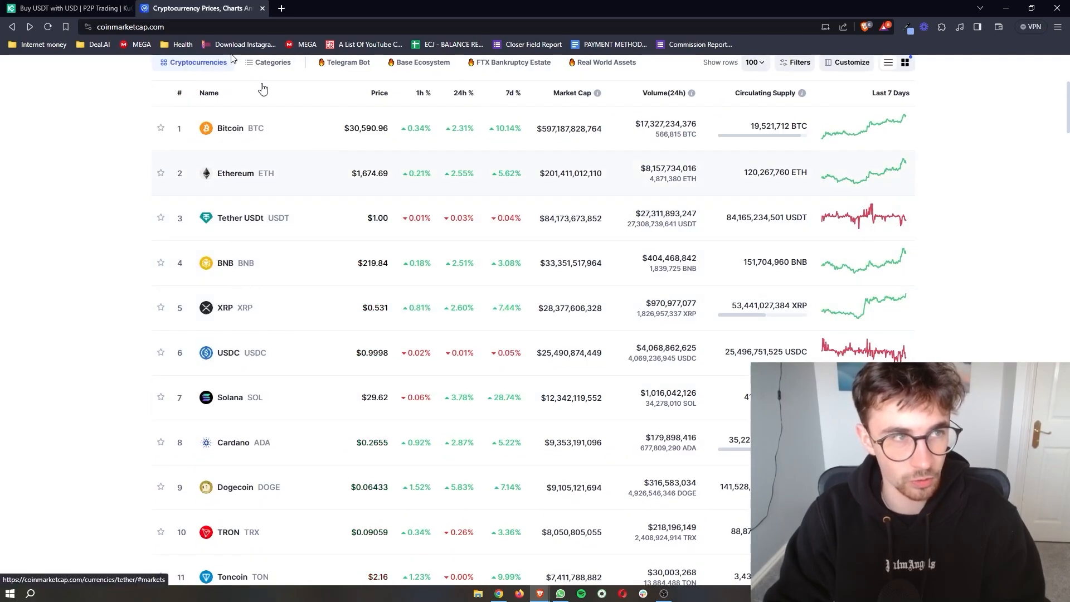
{"action": "left_click", "coordinate": [68, 7]}
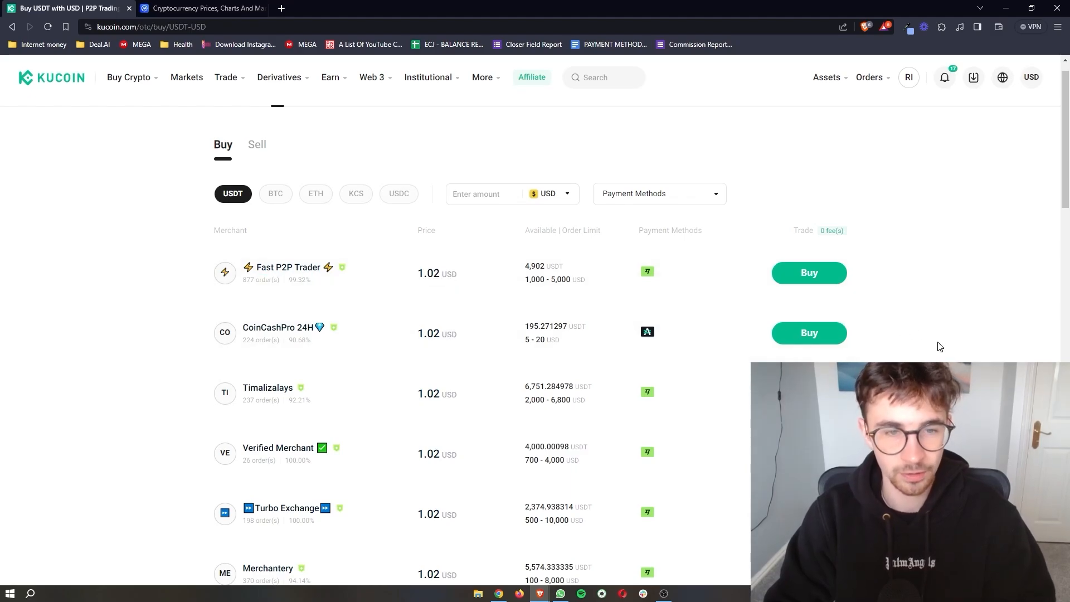
- Go to the KuCoin home page and open Fast Trade from the Buy Crypto menu
{"action": "left_click", "coordinate": [51, 77]}
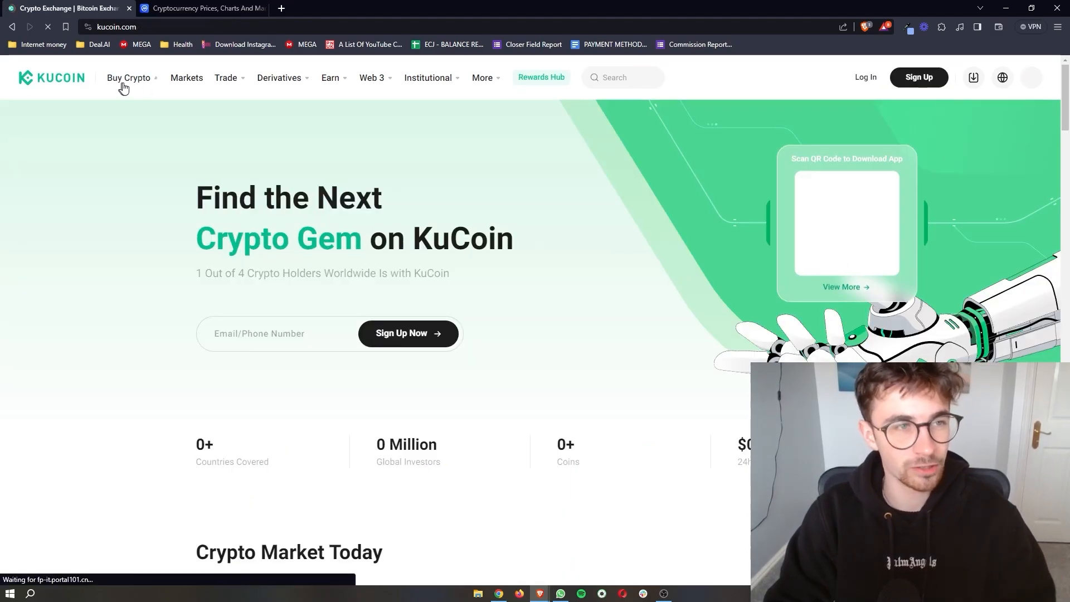
{"action": "left_click", "coordinate": [129, 77]}
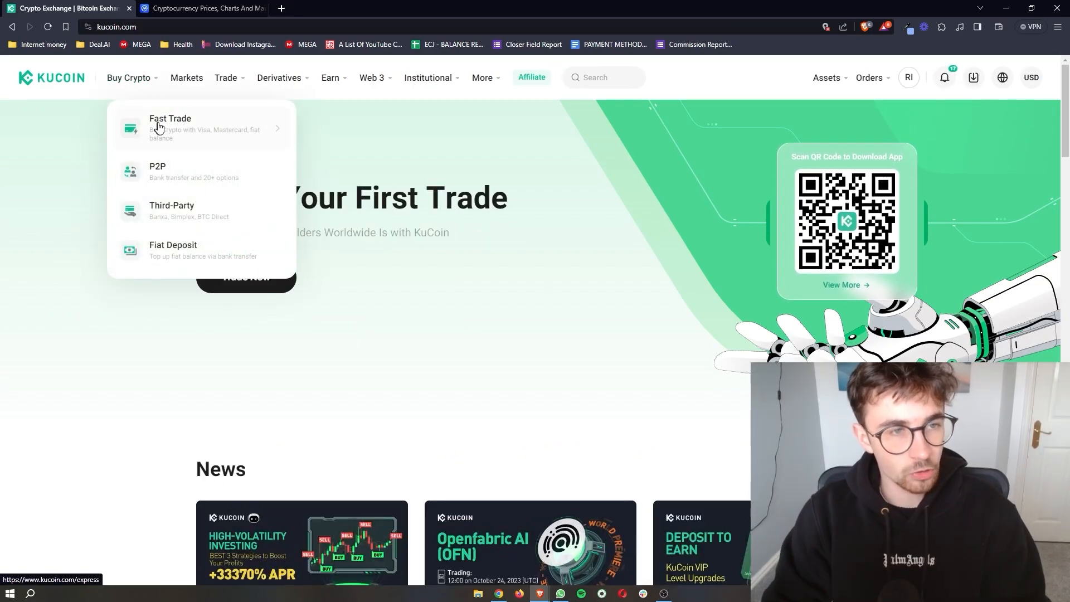
{"action": "left_click", "coordinate": [170, 128]}
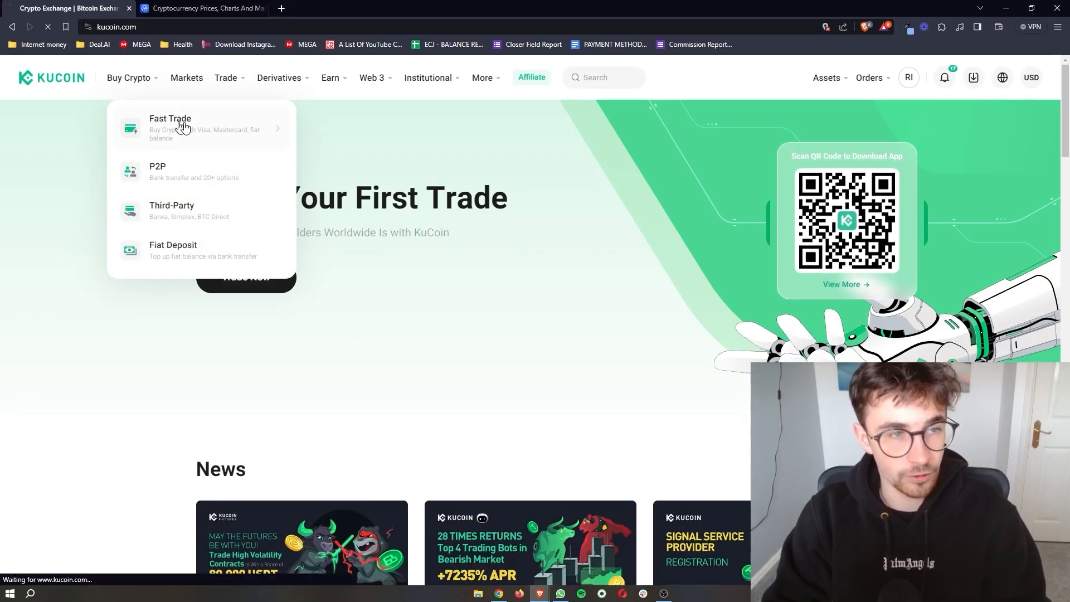
{"action": "left_click", "coordinate": [170, 128]}
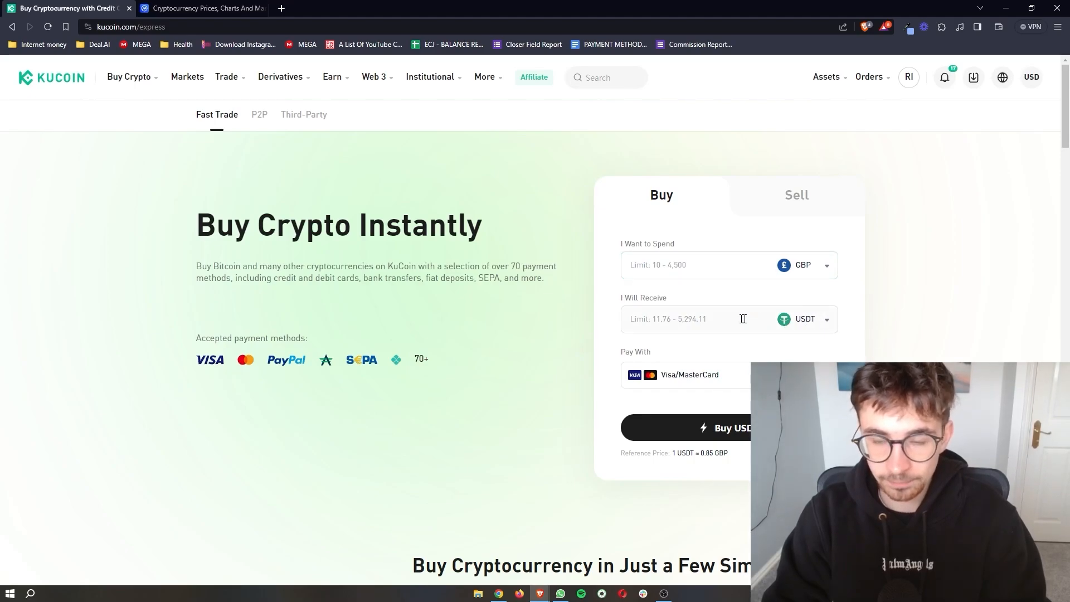
- Browse the I Will Receive coin list and choose BTC
{"action": "left_click", "coordinate": [805, 319]}
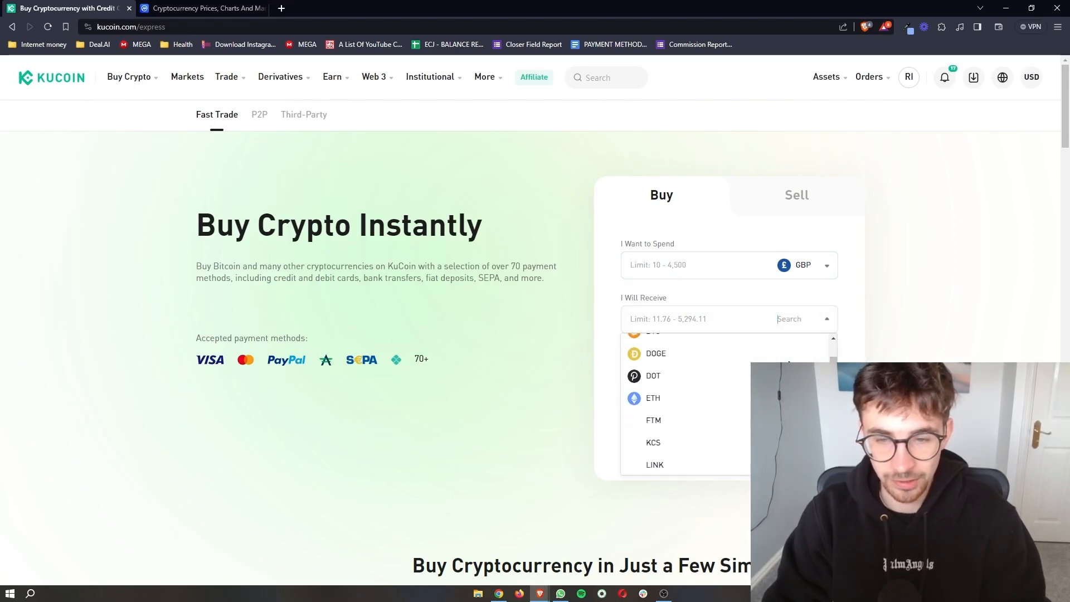
{"action": "scroll", "scroll_direction": "up", "scroll_amount": 3}
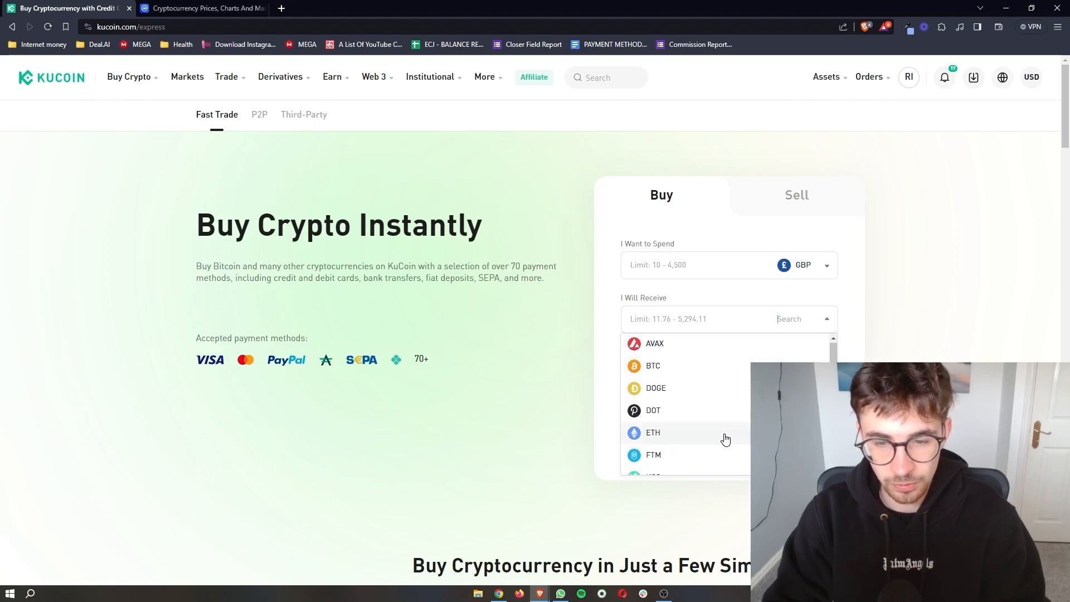
{"action": "scroll", "scroll_direction": "down", "scroll_amount": 3}
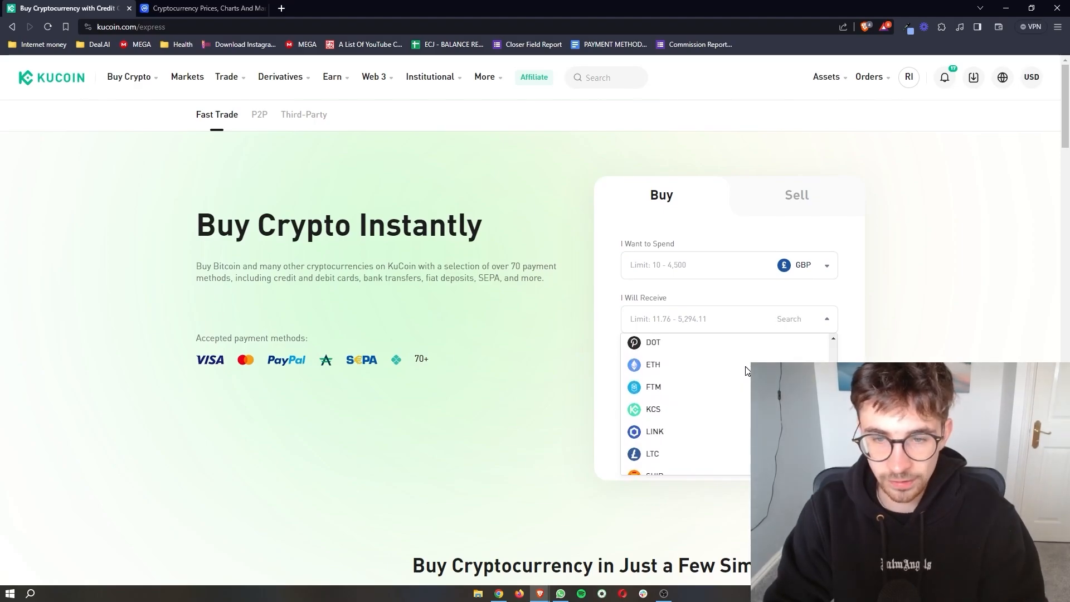
{"action": "scroll", "scroll_direction": "up", "scroll_amount": 3}
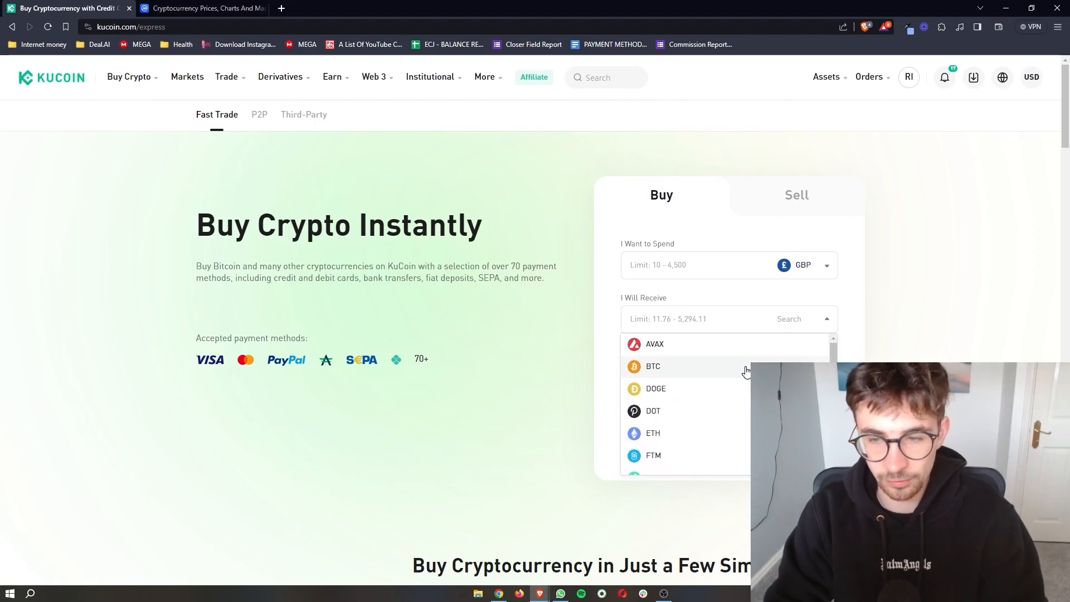
{"action": "mouse_move", "coordinate": [660, 367]}
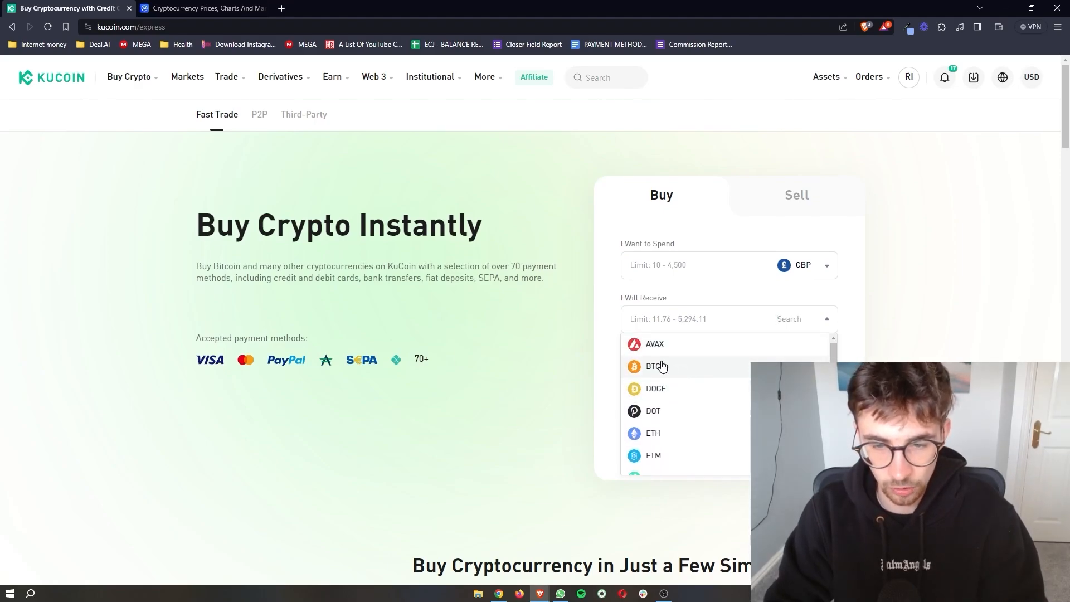
{"action": "scroll", "scroll_direction": "down", "scroll_amount": 3}
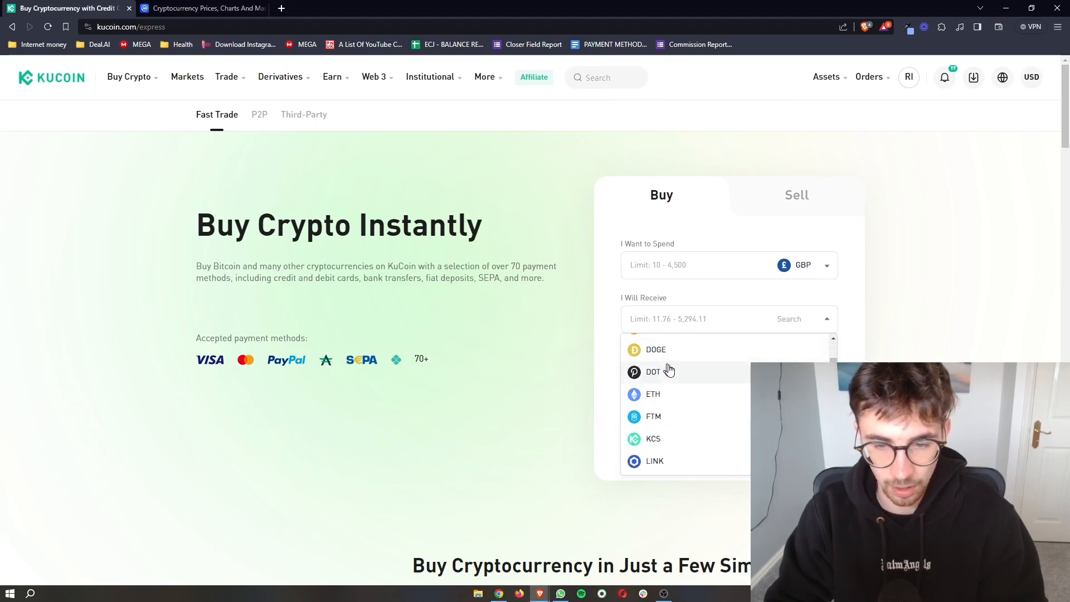
{"action": "scroll", "scroll_direction": "up", "scroll_amount": 3}
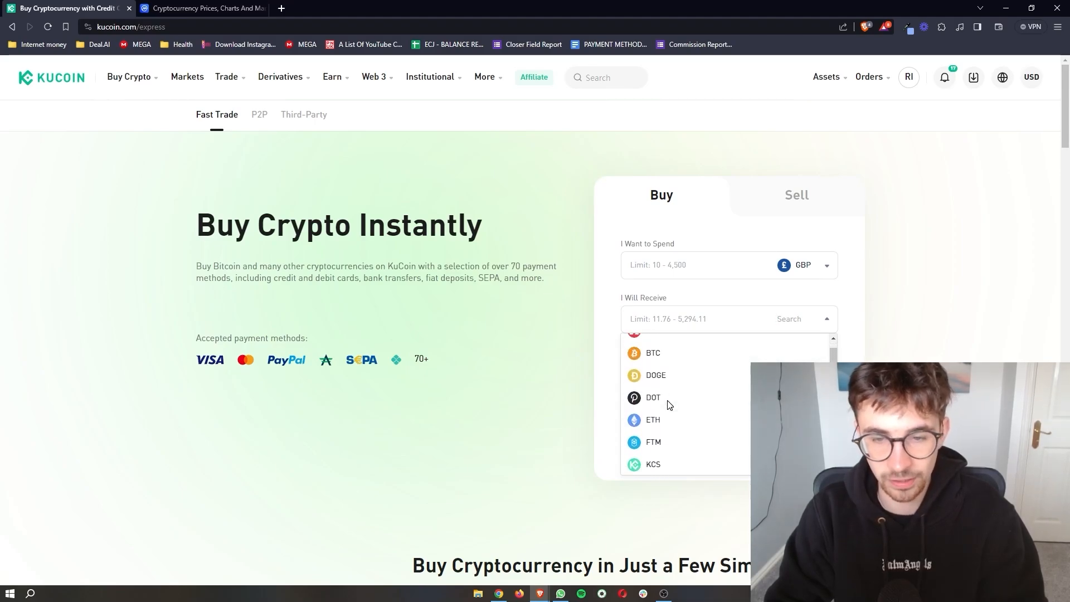
{"action": "left_click", "coordinate": [652, 352]}
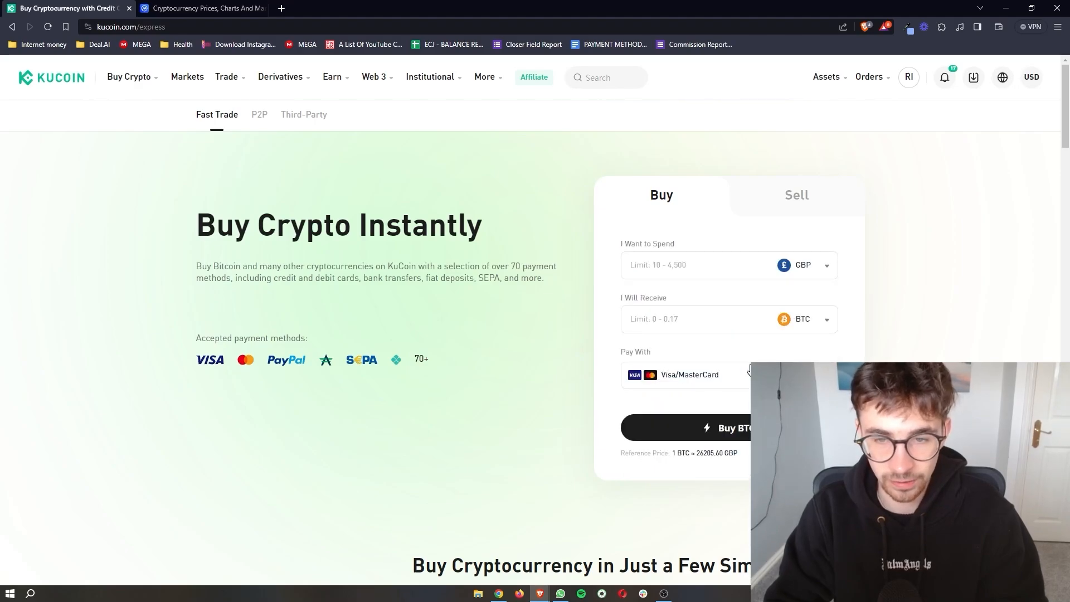
{"action": "mouse_move", "coordinate": [795, 325]}
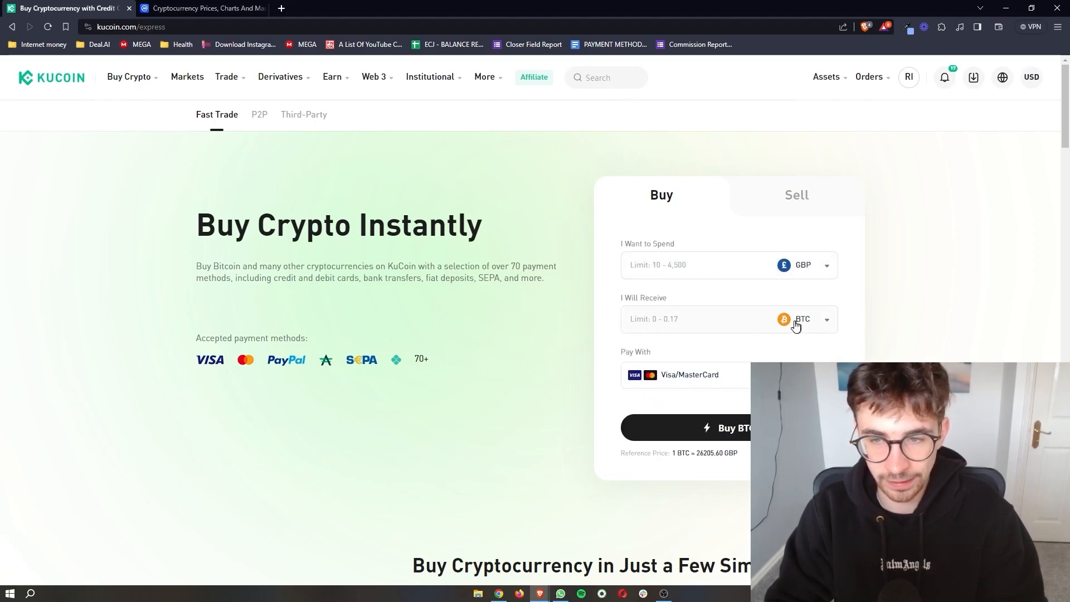
- Set the spend currency to USD and enter 100, quoting about 0.00310962 BTC
{"action": "double_click", "coordinate": [647, 243]}
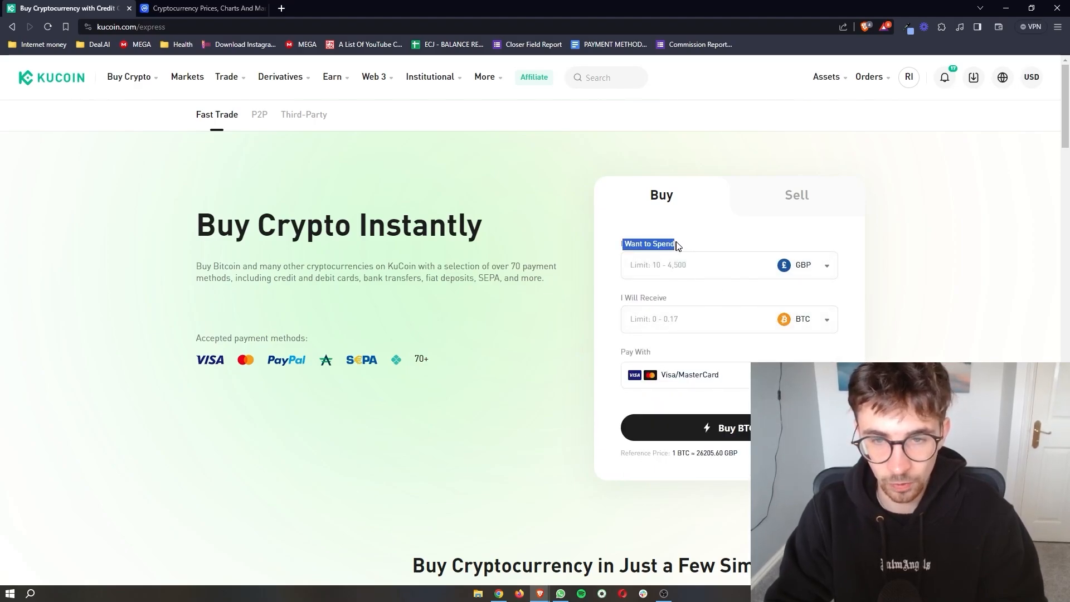
{"action": "left_click", "coordinate": [811, 265]}
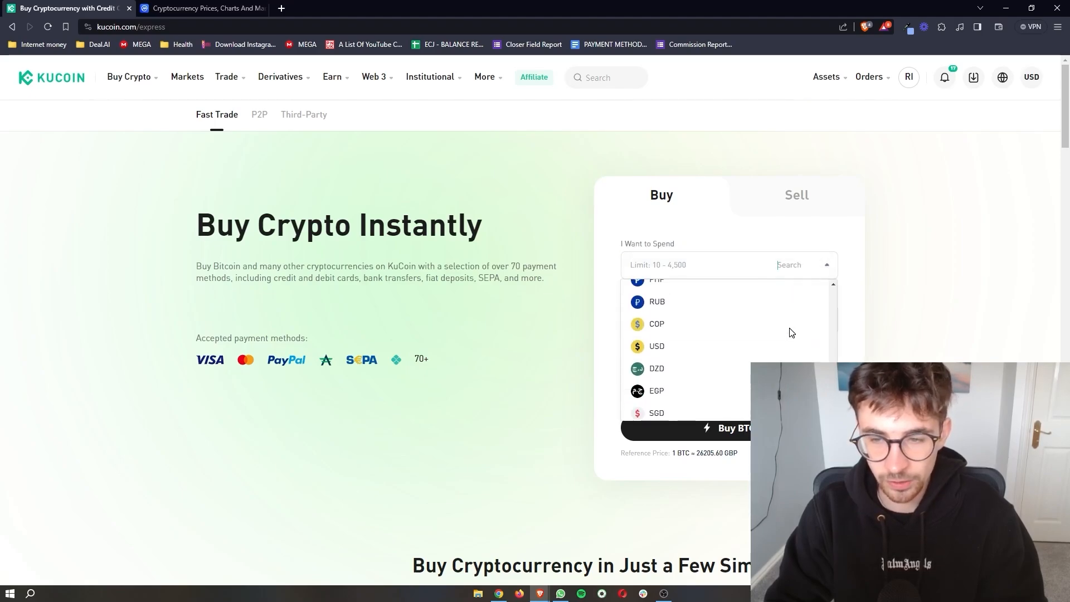
{"action": "scroll", "scroll_direction": "up", "scroll_amount": 3}
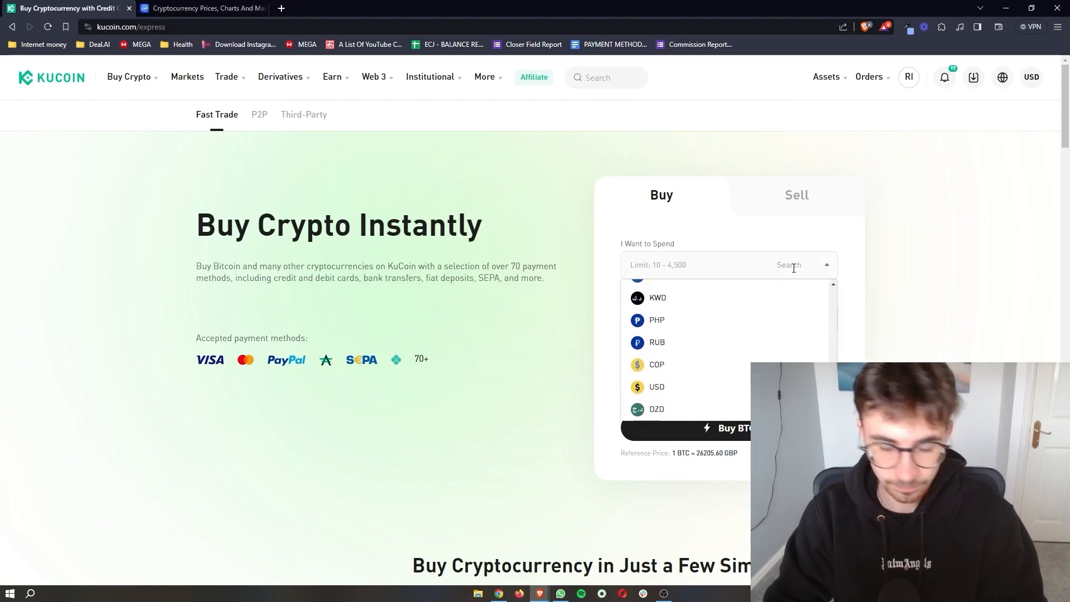
{"action": "type", "text": "usd"}
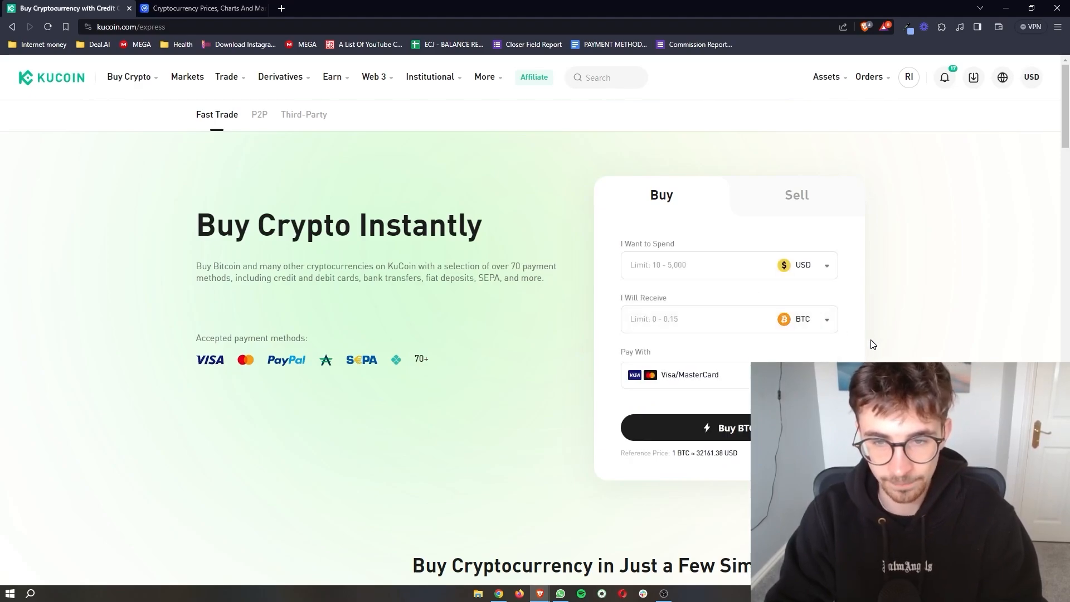
{"action": "mouse_move", "coordinate": [611, 243]}
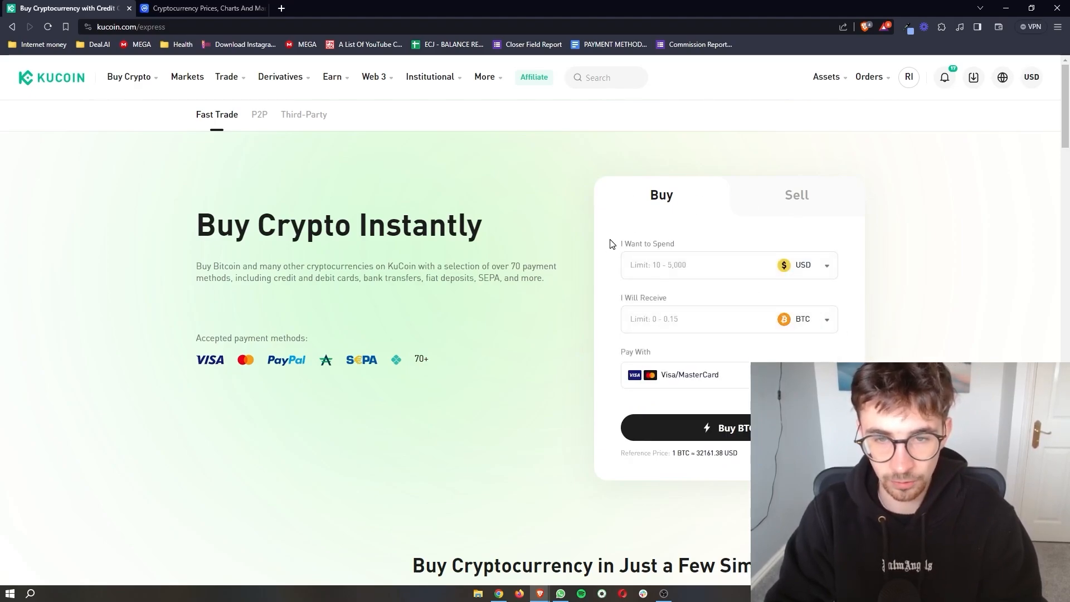
{"action": "left_click", "coordinate": [696, 264]}
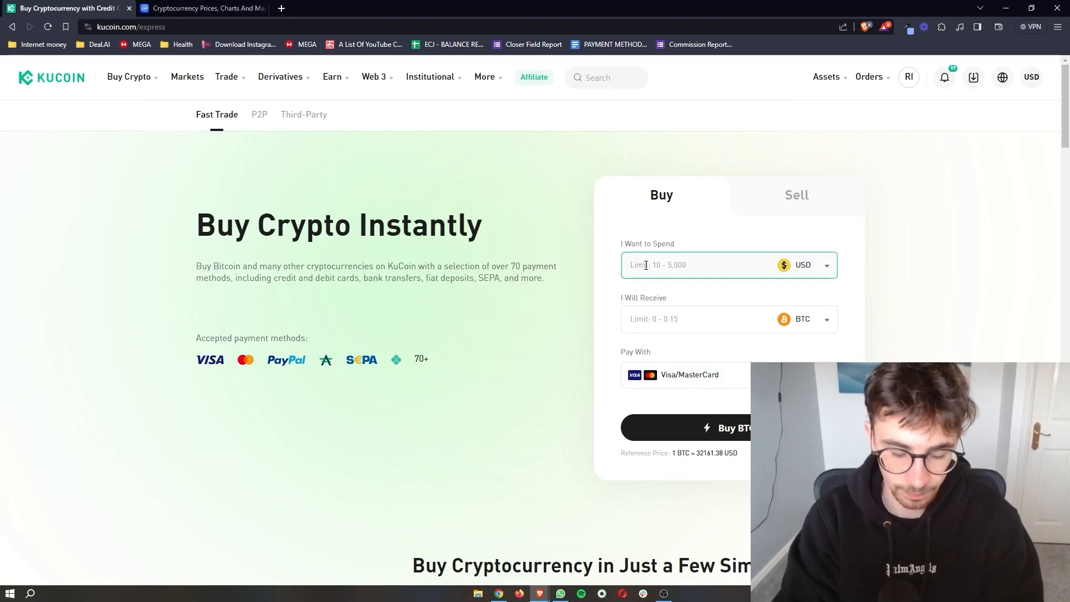
{"action": "type", "text": "100"}
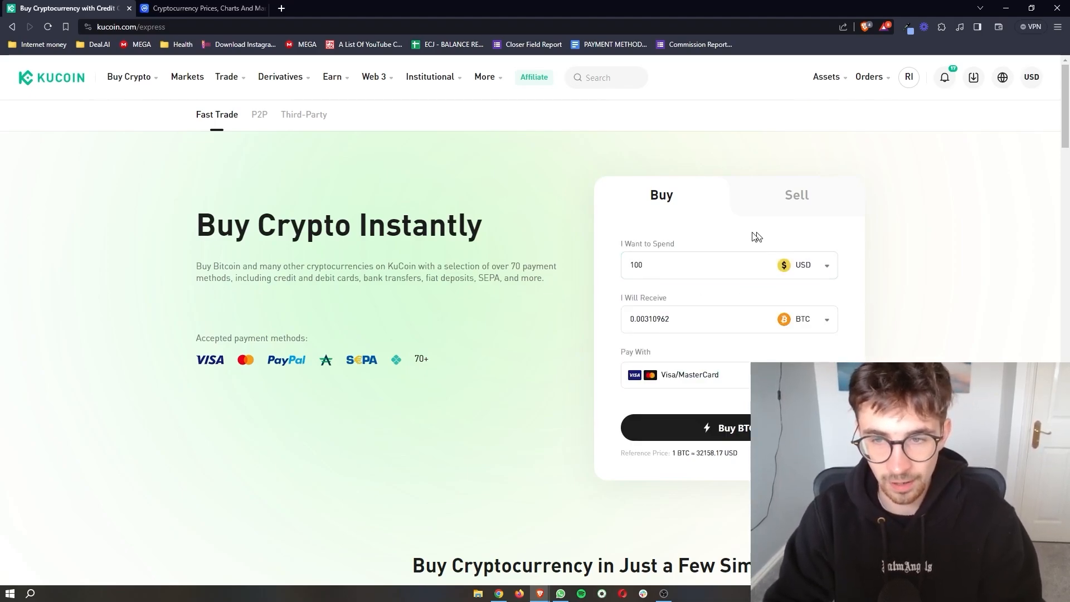
{"action": "mouse_move", "coordinate": [803, 267]}
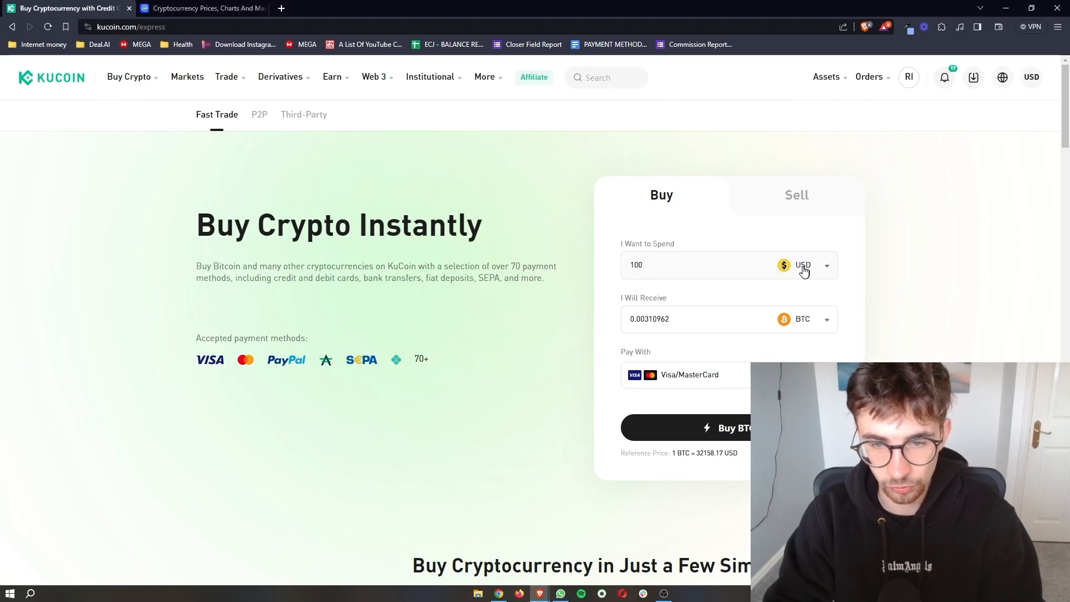
{"action": "mouse_move", "coordinate": [665, 319]}
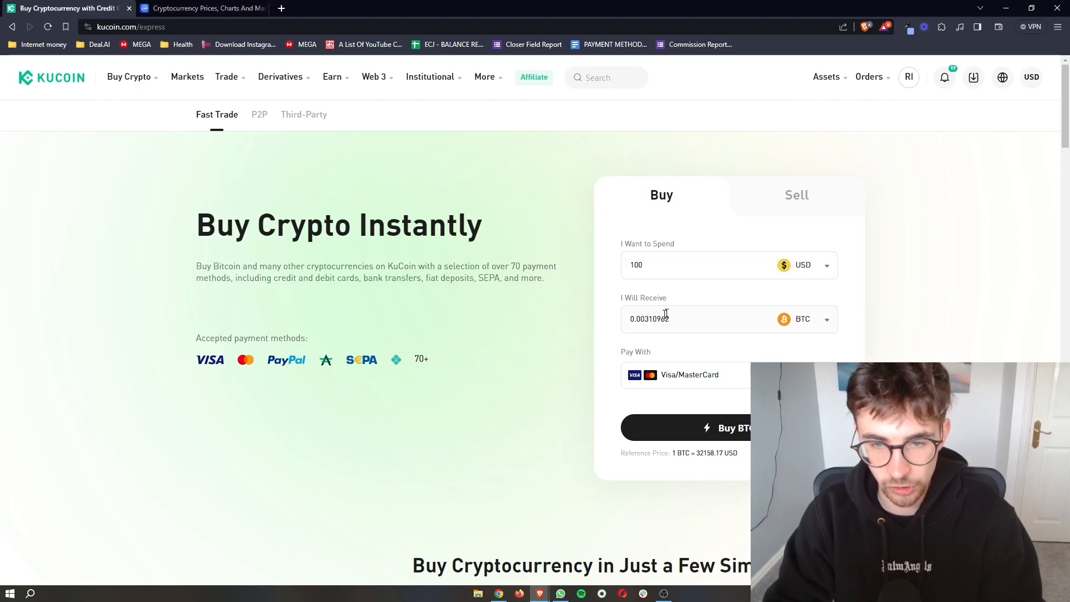
- Change the received coin to ETH, quoting about 0.05676885 ETH for 100 USD
{"action": "left_click", "coordinate": [824, 319]}
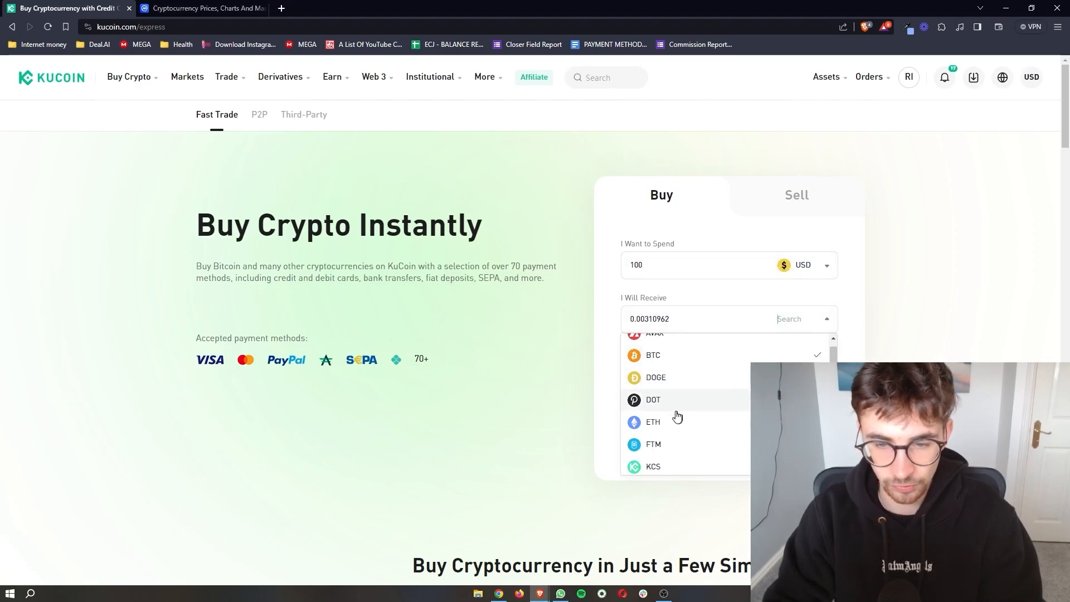
{"action": "left_click", "coordinate": [653, 422]}
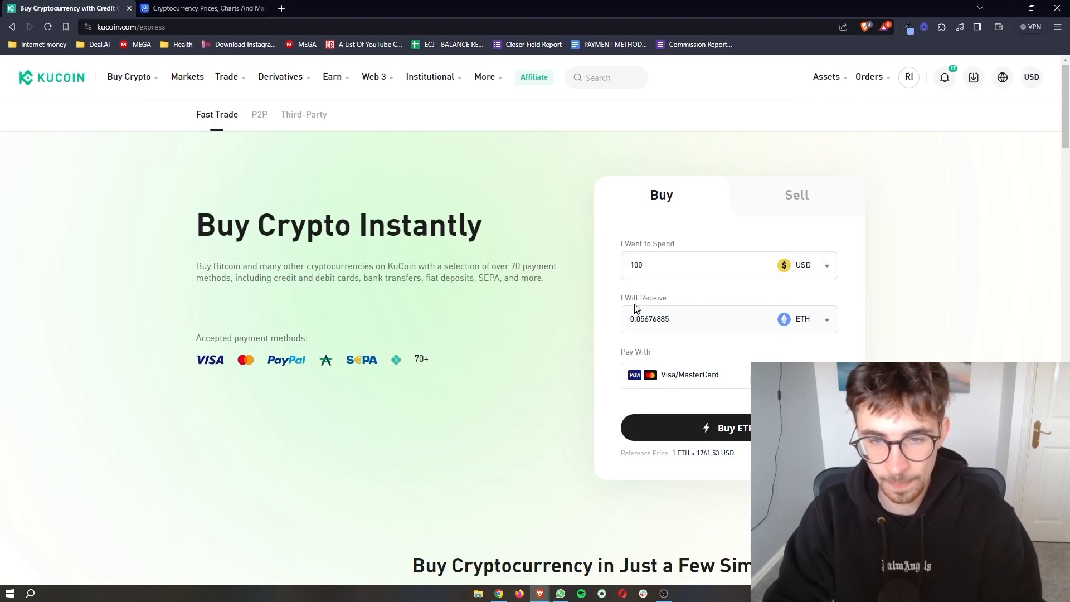
{"action": "mouse_move", "coordinate": [791, 328]}
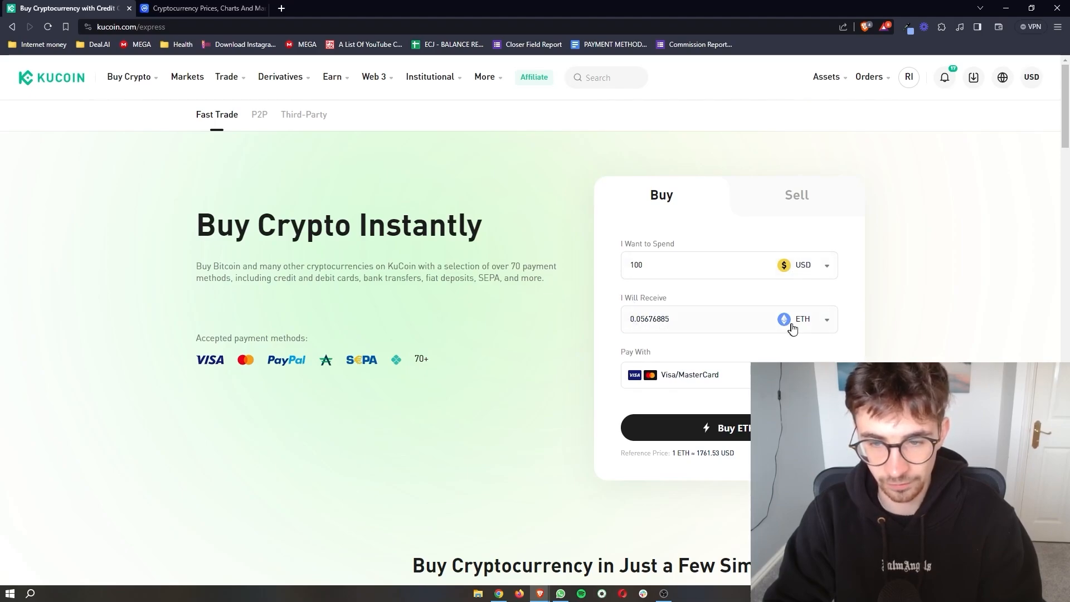
{"action": "mouse_move", "coordinate": [641, 355]}
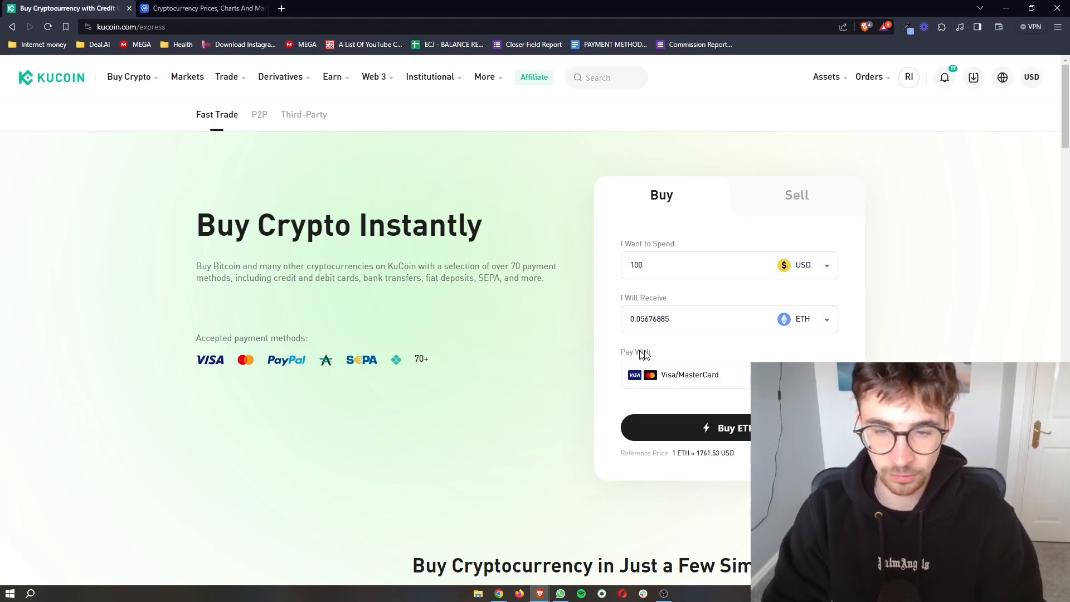
- Browse the payment method choices, expanding the remaining P2P options, then dismiss them
{"action": "left_click", "coordinate": [688, 374]}
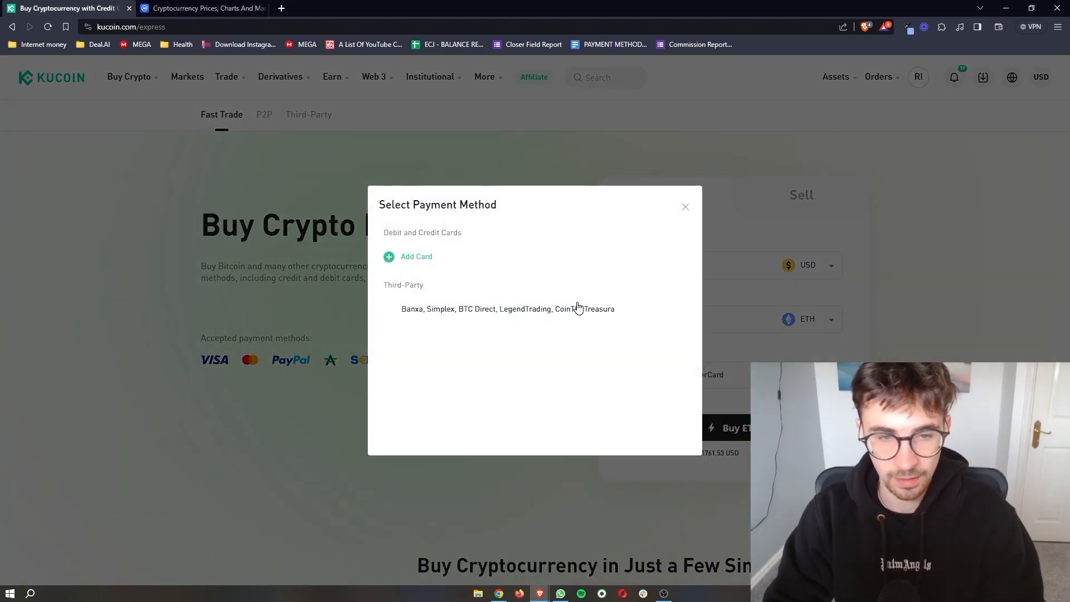
{"action": "mouse_move", "coordinate": [383, 238]}
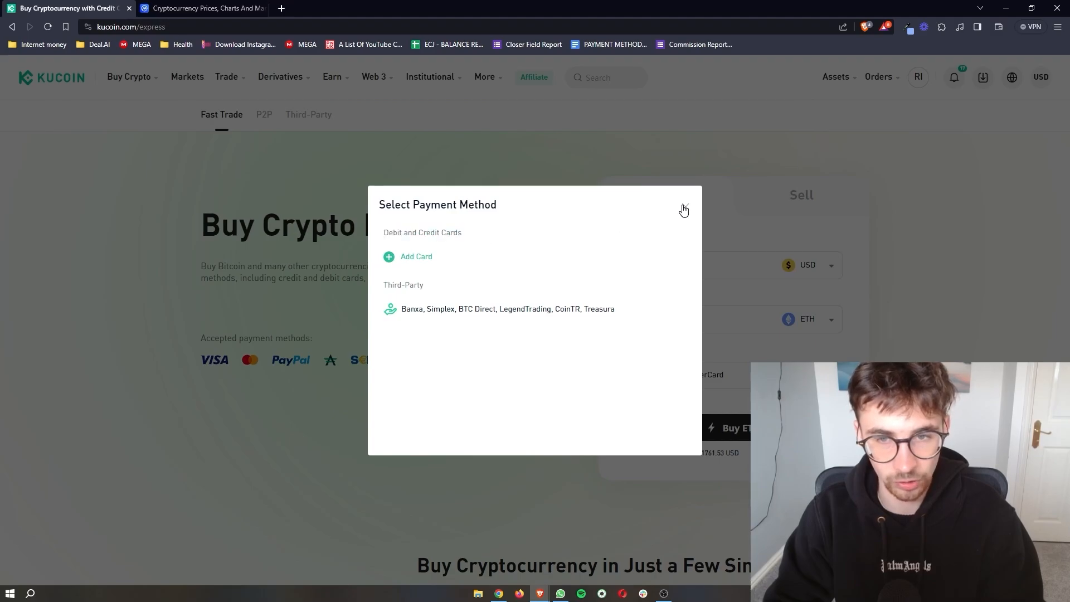
{"action": "left_click", "coordinate": [683, 209]}
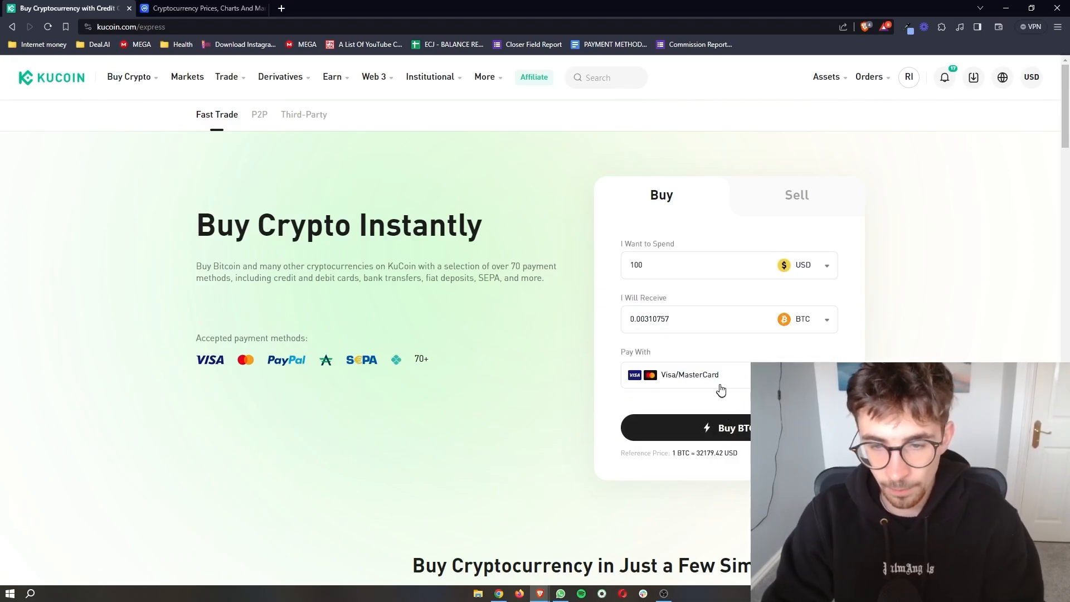
{"action": "left_click", "coordinate": [687, 374]}
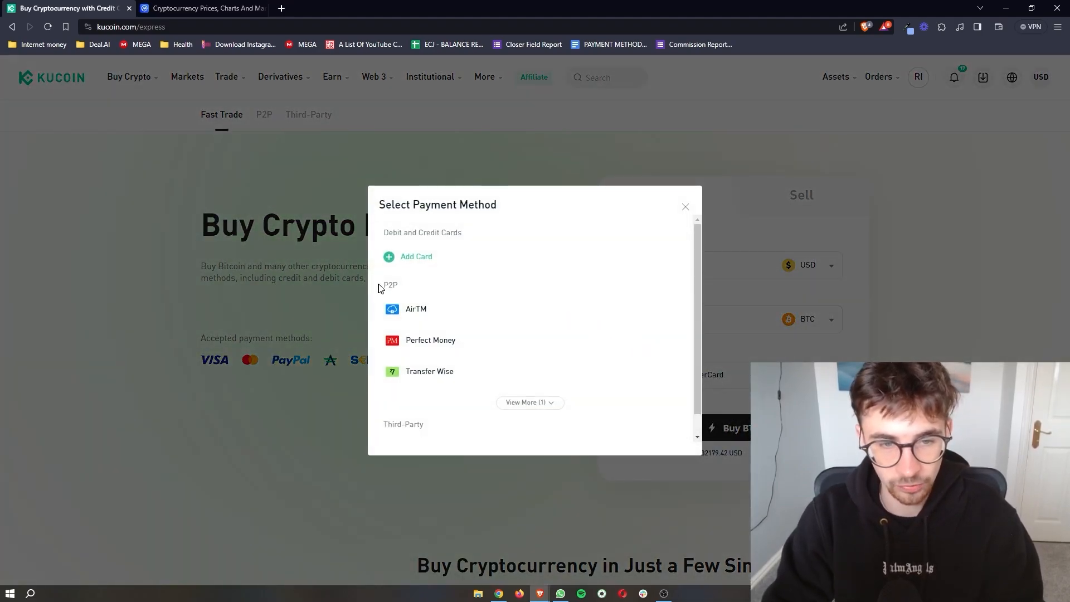
{"action": "left_click", "coordinate": [528, 402]}
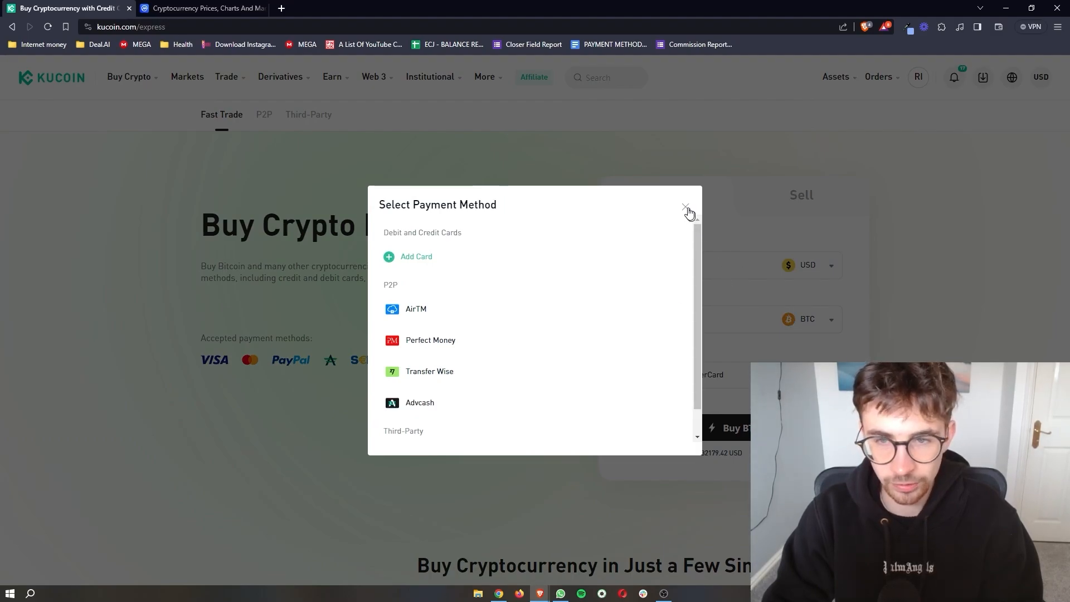
{"action": "left_click", "coordinate": [686, 207]}
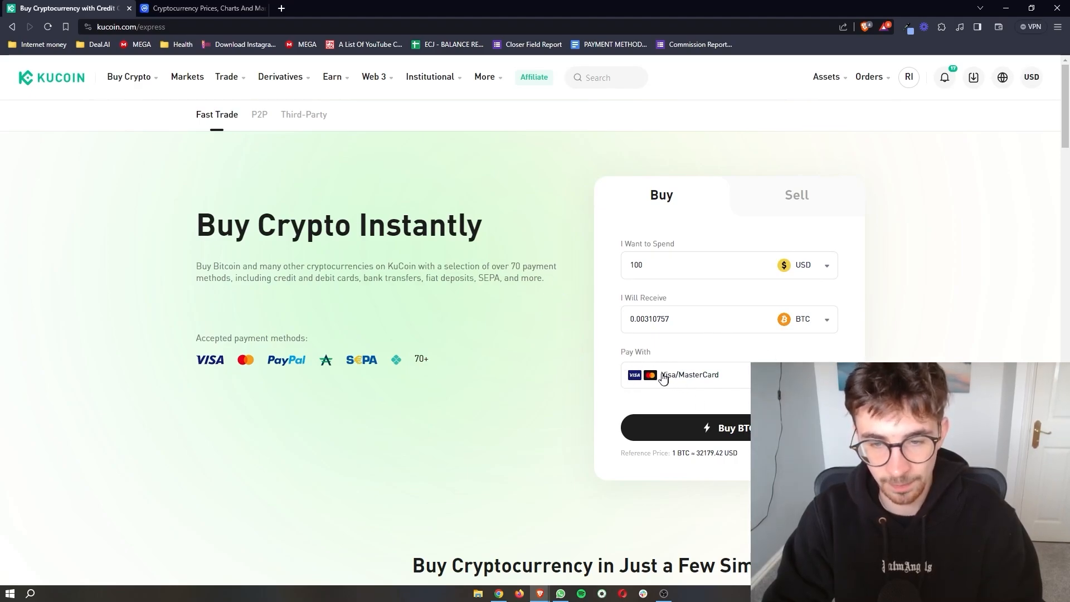
- Reopen and scroll the payment methods, closing them with Visa/MasterCard still selected
{"action": "left_click", "coordinate": [685, 375]}
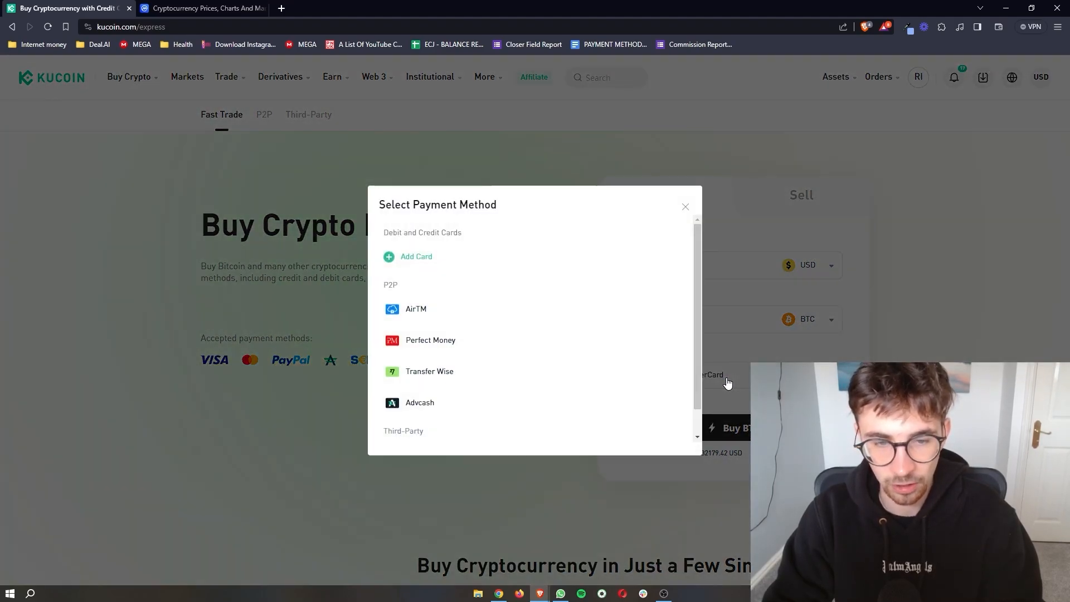
{"action": "mouse_move", "coordinate": [446, 375]}
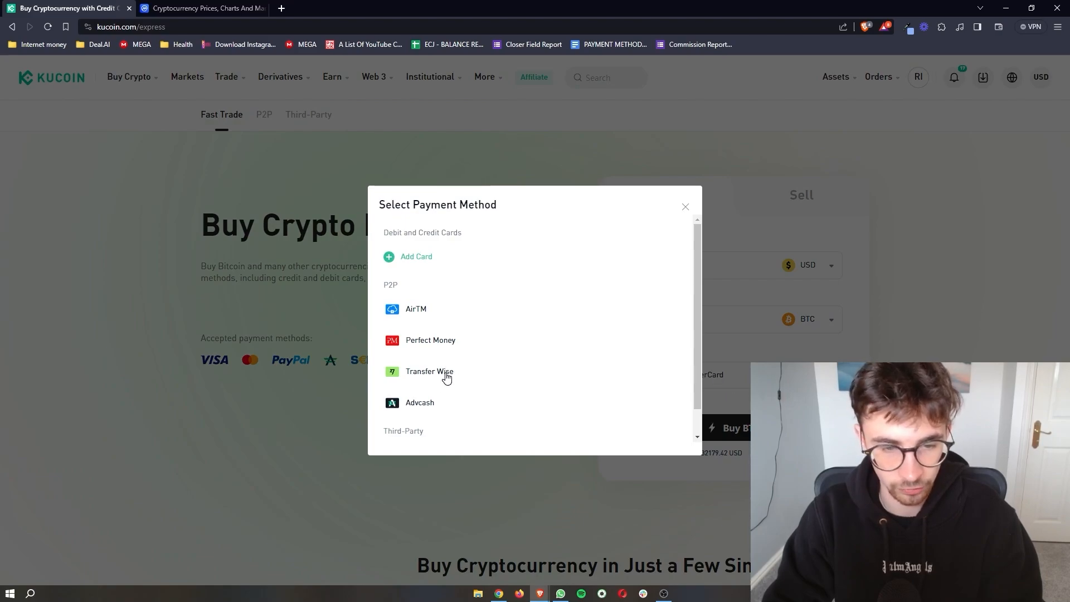
{"action": "scroll", "scroll_direction": "down", "scroll_amount": 3}
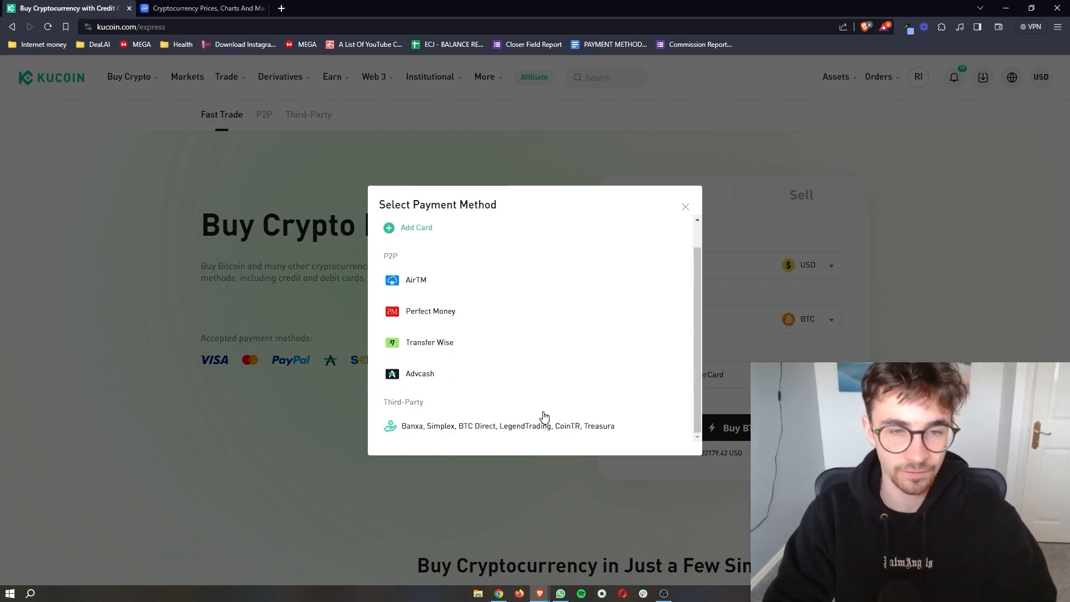
{"action": "left_click", "coordinate": [685, 207]}
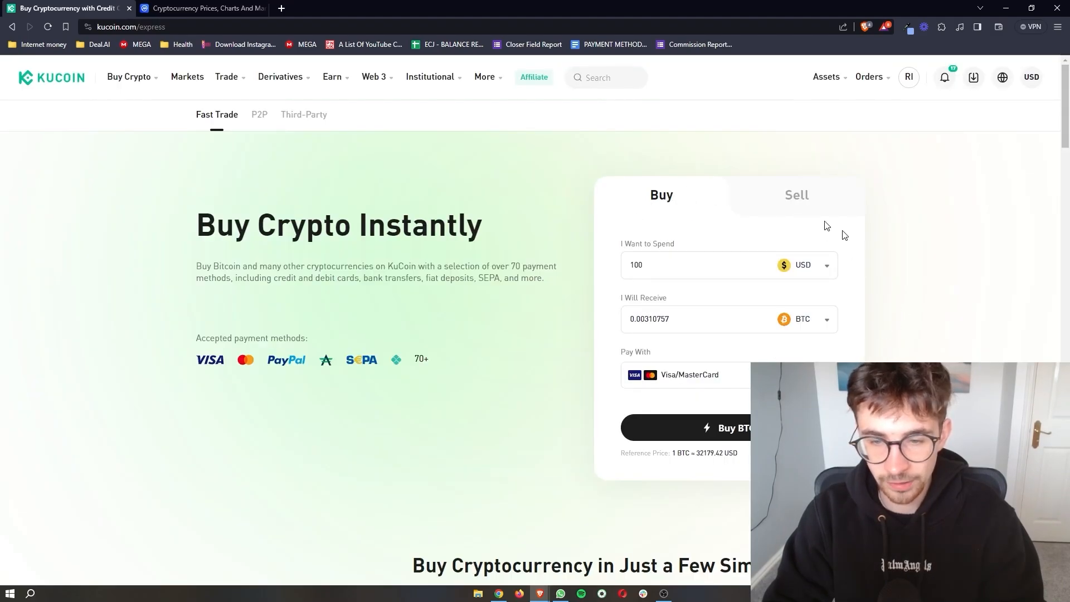
{"action": "mouse_move", "coordinate": [733, 433]}
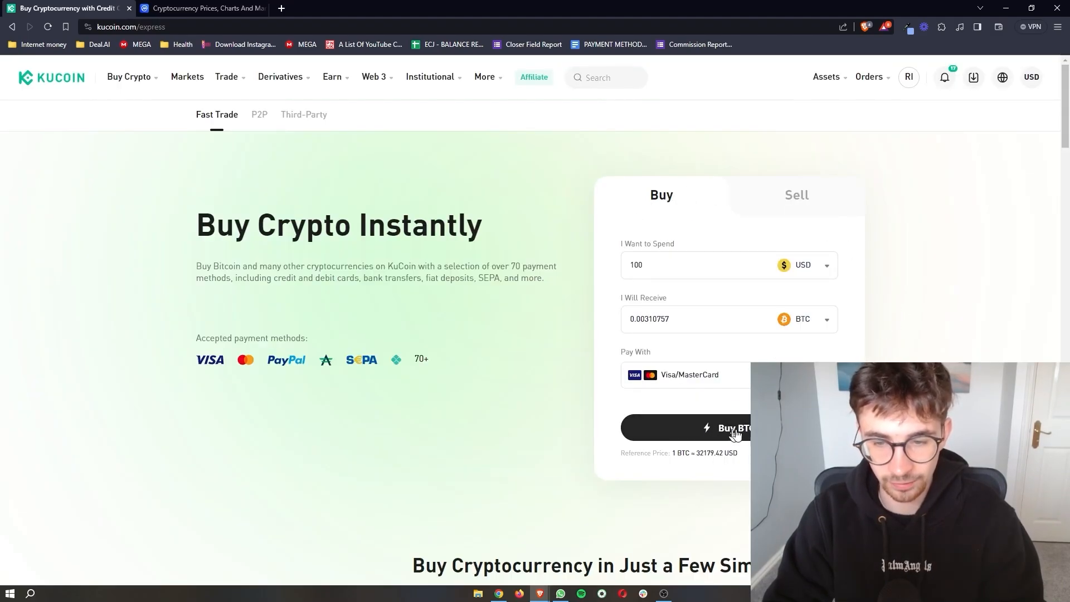
{"action": "left_click", "coordinate": [729, 428]}
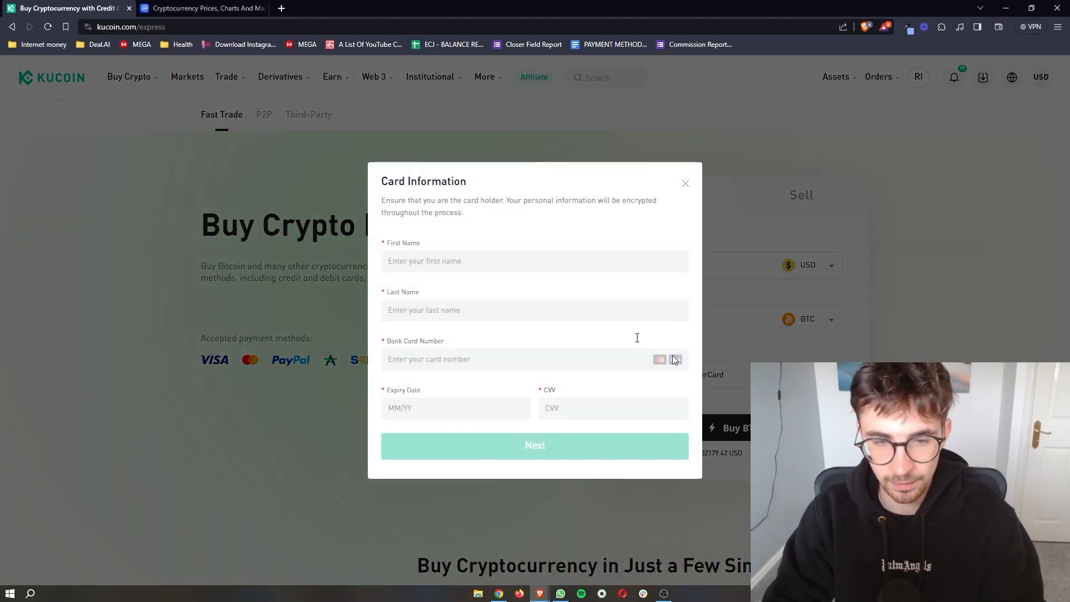
{"action": "double_click", "coordinate": [423, 180]}
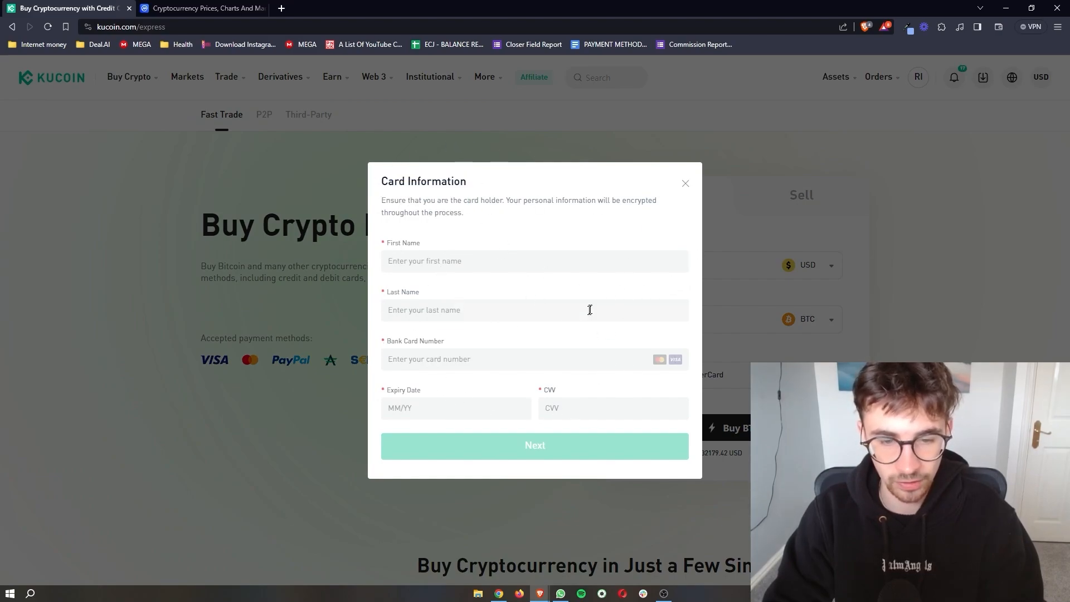
{"action": "mouse_move", "coordinate": [684, 186]}
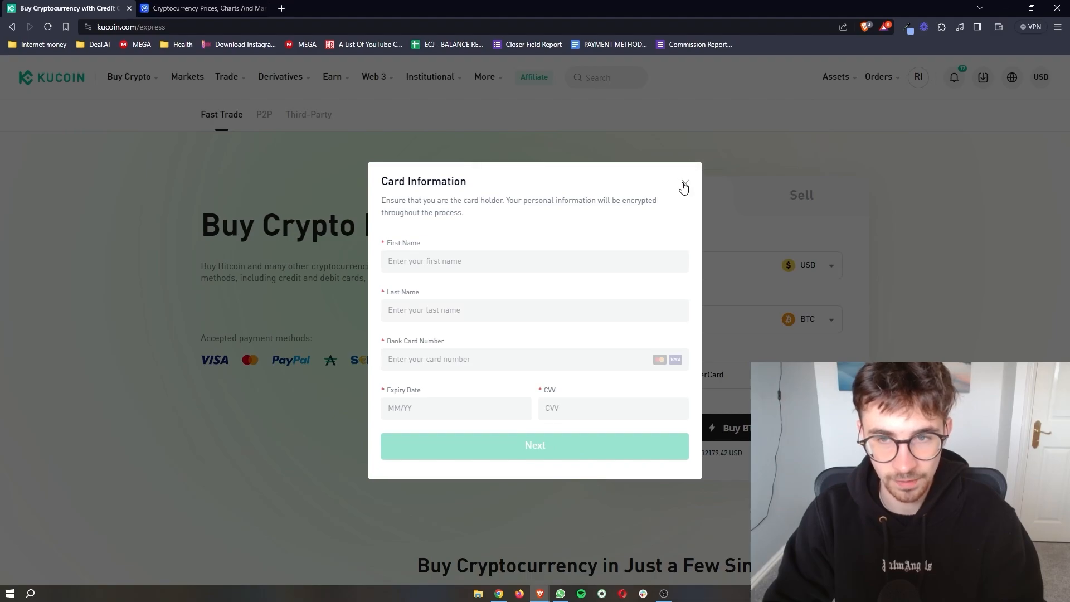
{"action": "left_click", "coordinate": [683, 187]}
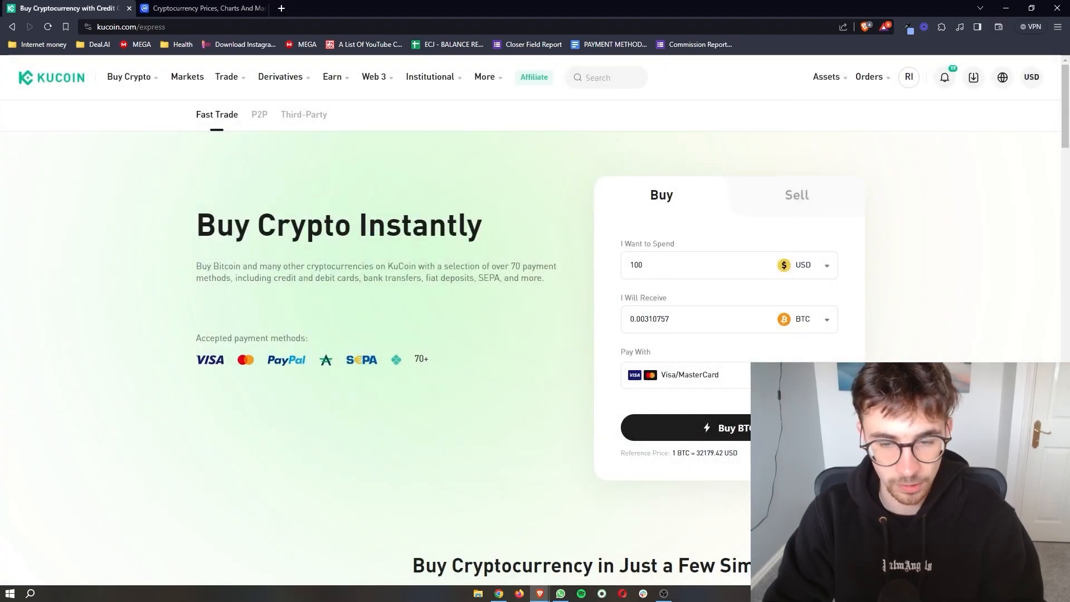
- Reach the Third-Party page offering USDT via Apple Pay through Simplex or Banxa
{"action": "left_click", "coordinate": [129, 76]}
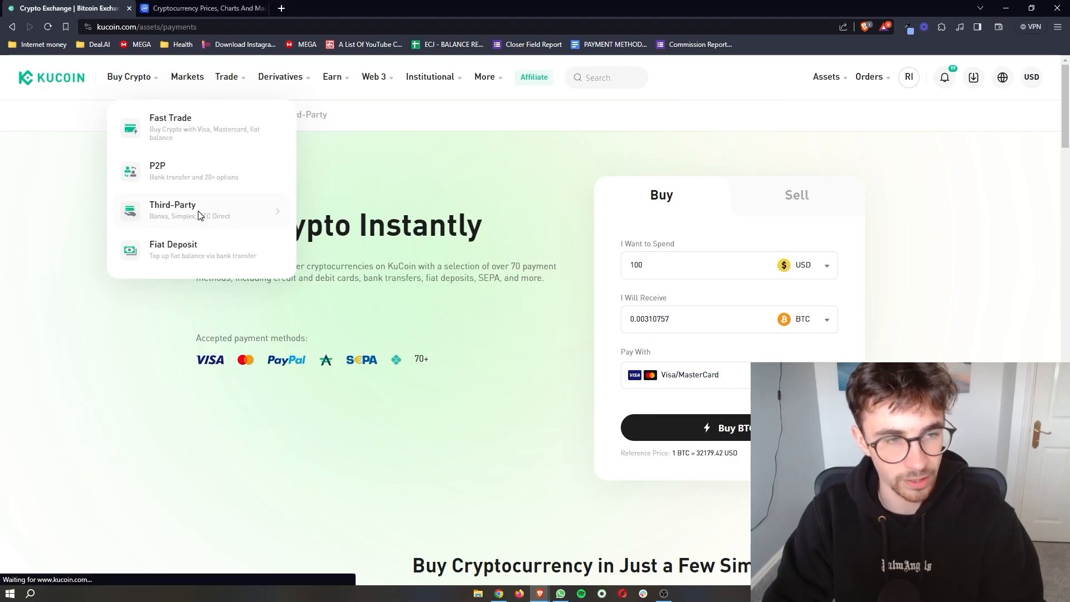
{"action": "left_click", "coordinate": [172, 210]}
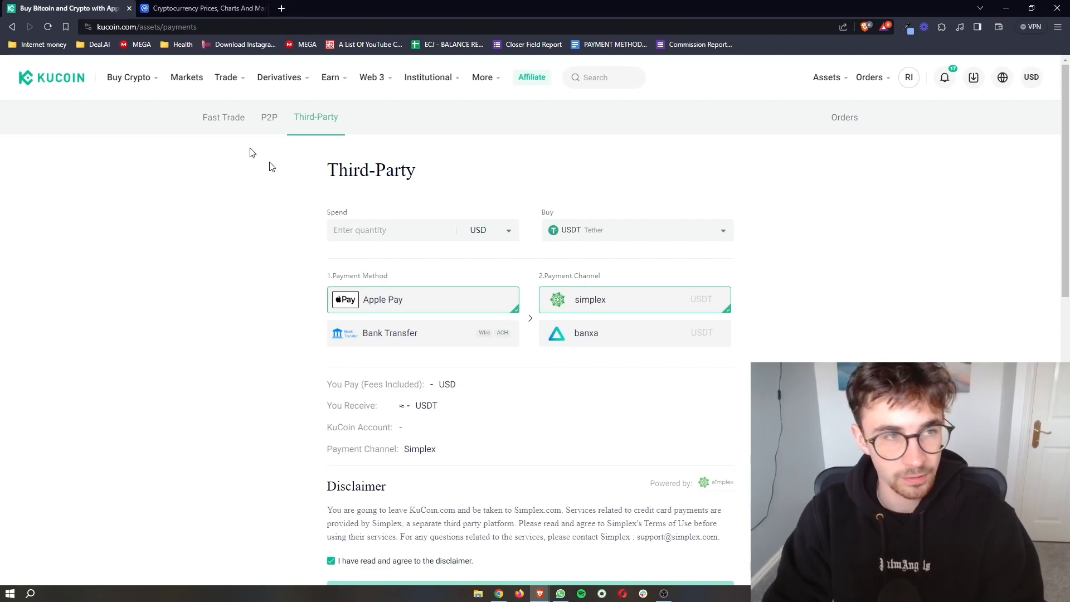
{"action": "left_click", "coordinate": [216, 70]}
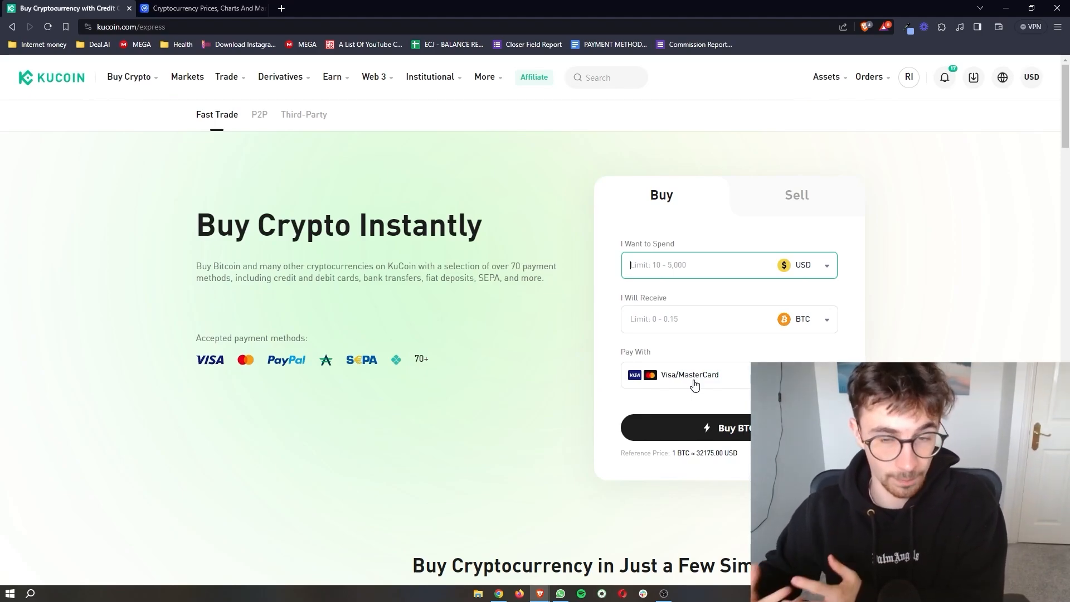
{"action": "left_click", "coordinate": [129, 76]}
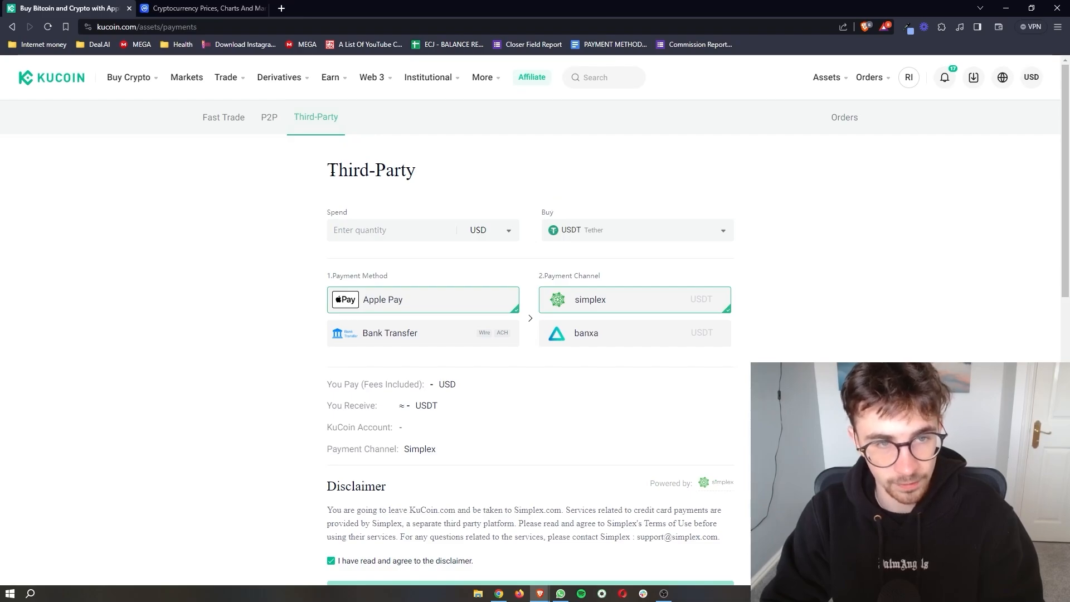
{"action": "mouse_move", "coordinate": [452, 210]}
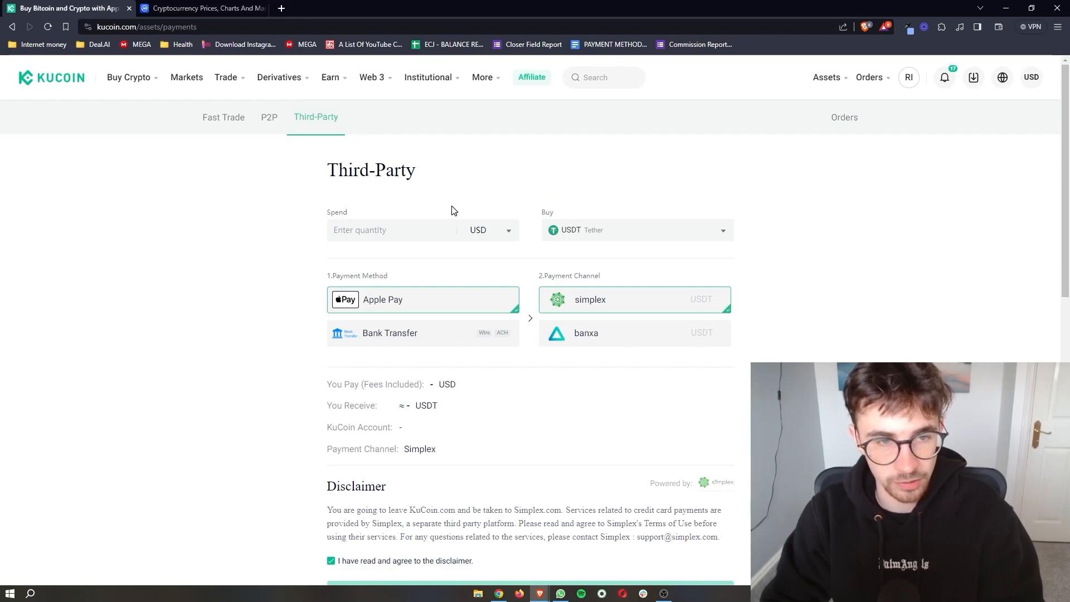
{"action": "mouse_move", "coordinate": [349, 282]}
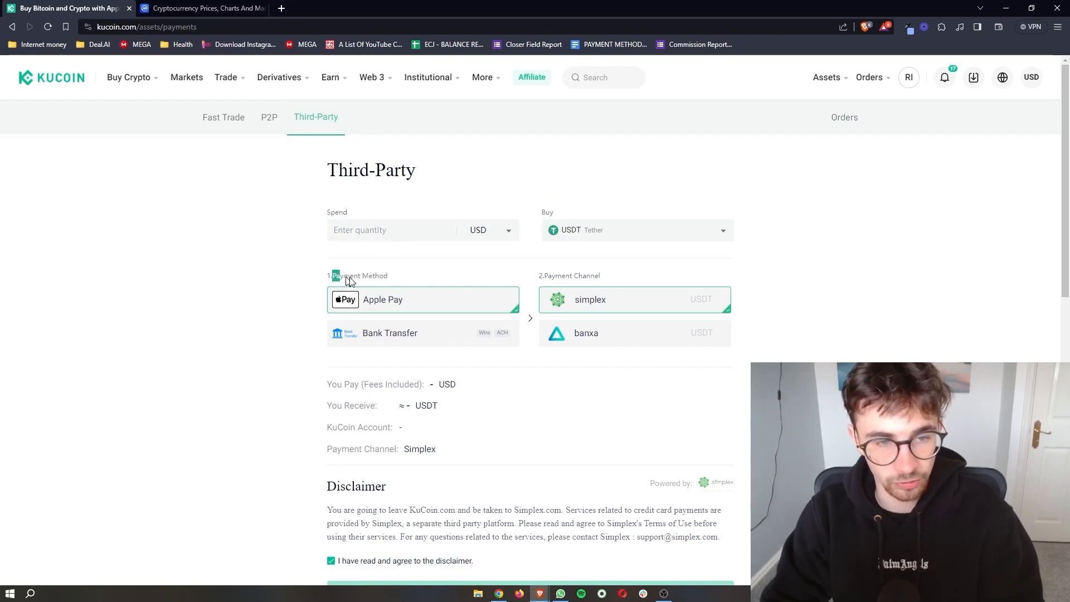
{"action": "mouse_move", "coordinate": [401, 302]}
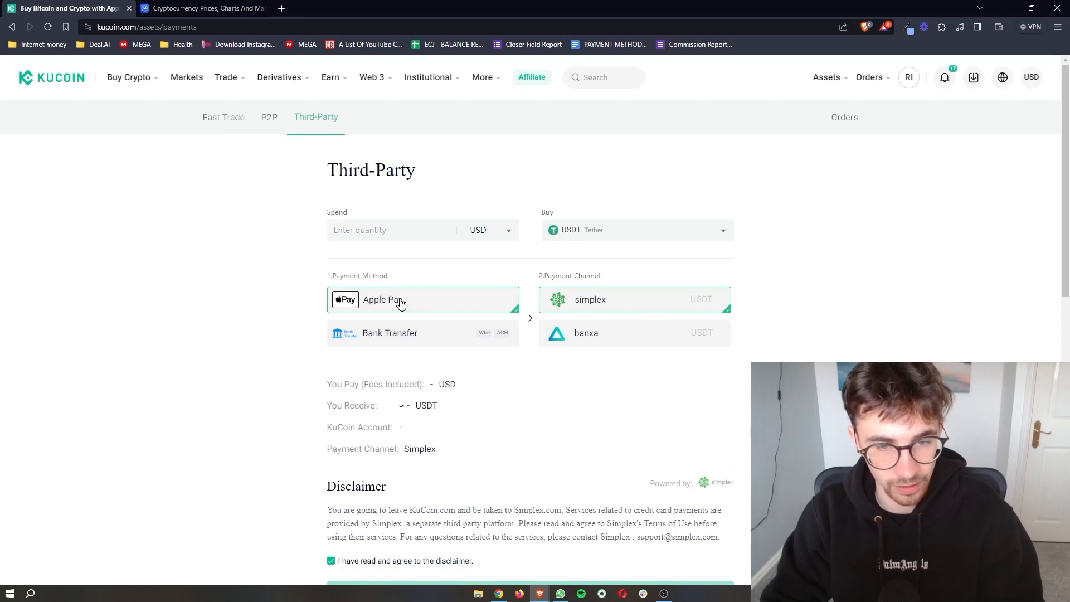
- Enter 100 USD via Apple Pay, with Simplex quoting about 97.11 USDT
{"action": "left_click", "coordinate": [390, 333]}
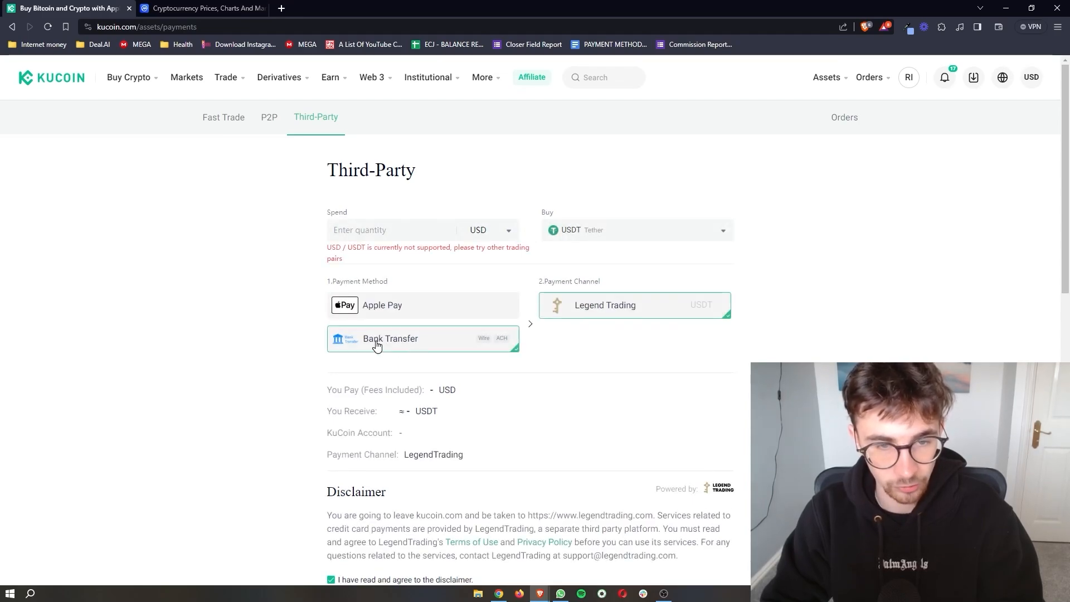
{"action": "type", "text": "100"}
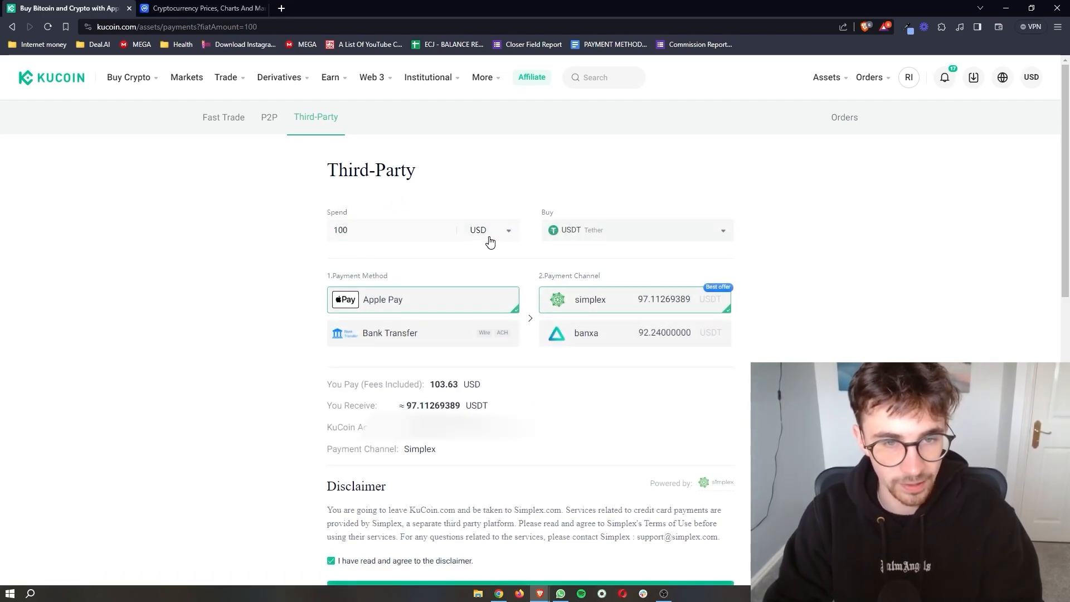
{"action": "left_click", "coordinate": [490, 229]}
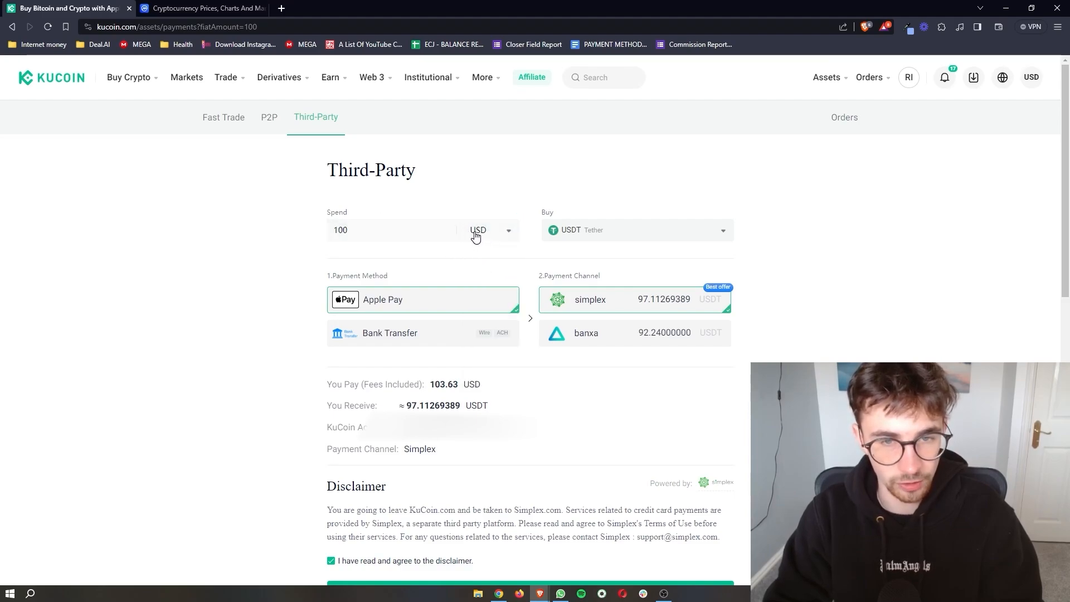
{"action": "mouse_move", "coordinate": [571, 225]}
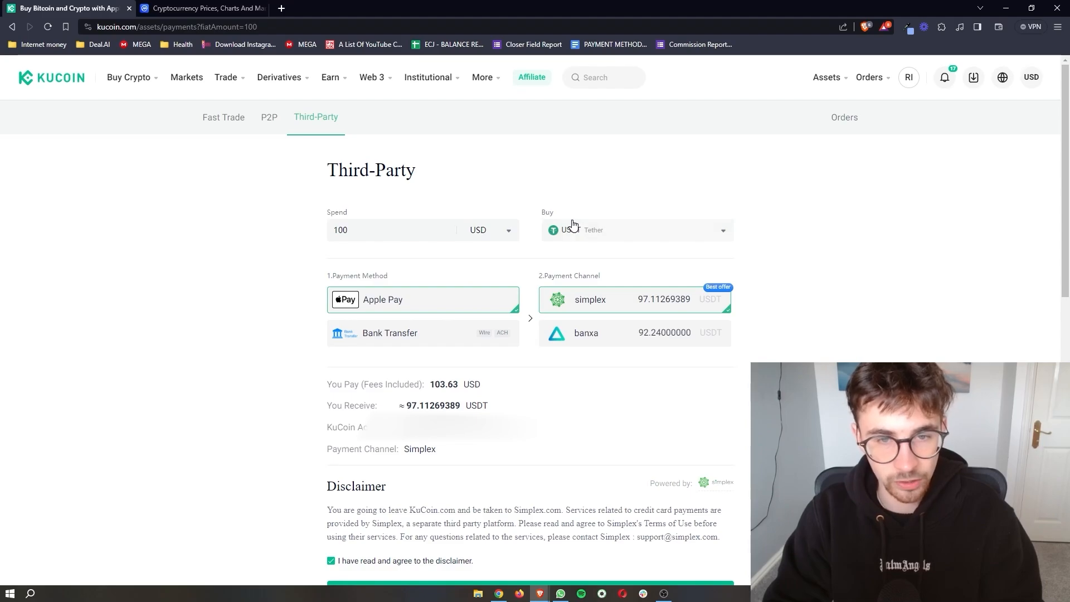
- Scroll the third-party Buy coin list, ending on CAKE quotes (Simplex about 84.53)
{"action": "left_click", "coordinate": [636, 230]}
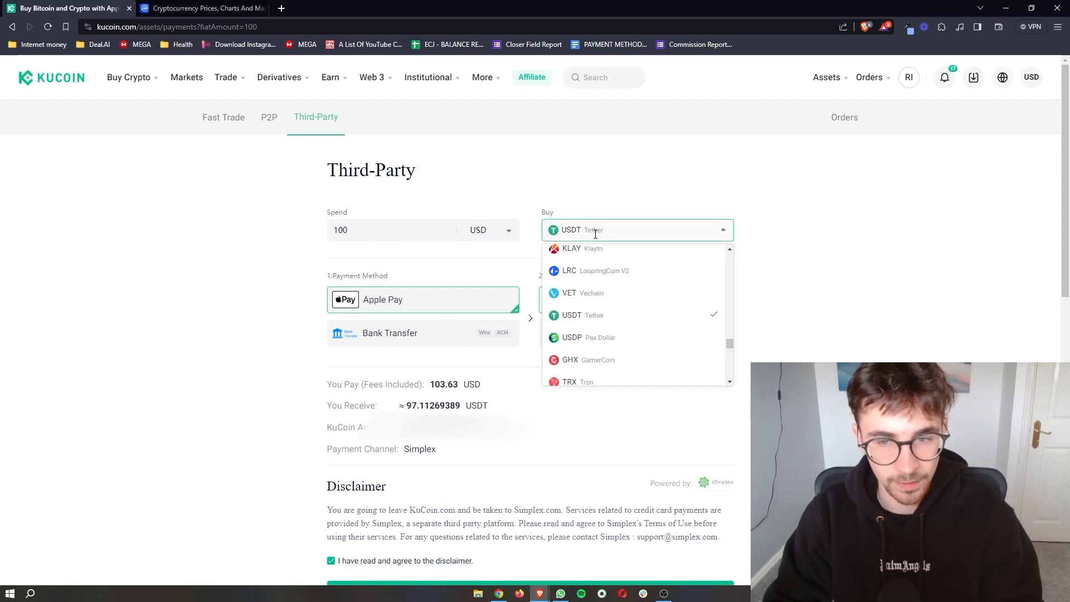
{"action": "scroll", "scroll_direction": "up", "scroll_amount": 3}
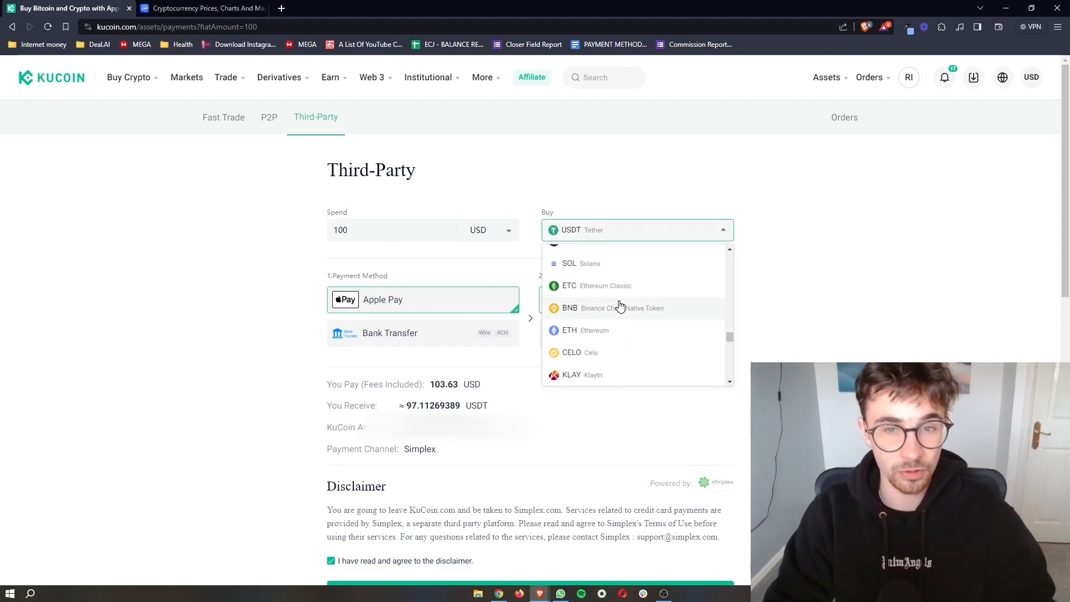
{"action": "scroll", "scroll_direction": "up", "scroll_amount": 3}
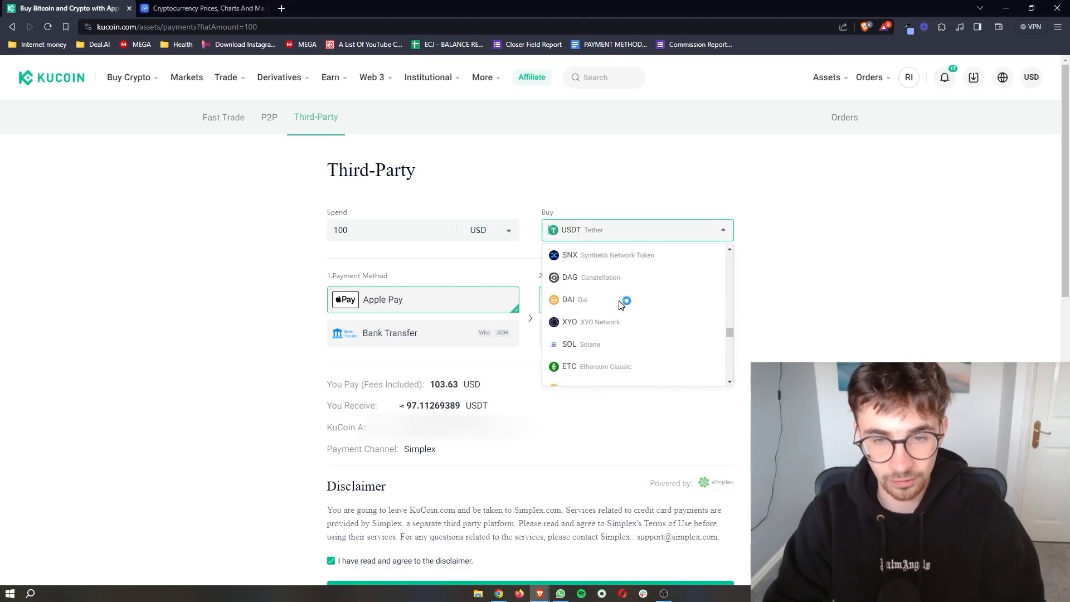
{"action": "scroll", "scroll_direction": "down", "scroll_amount": 3}
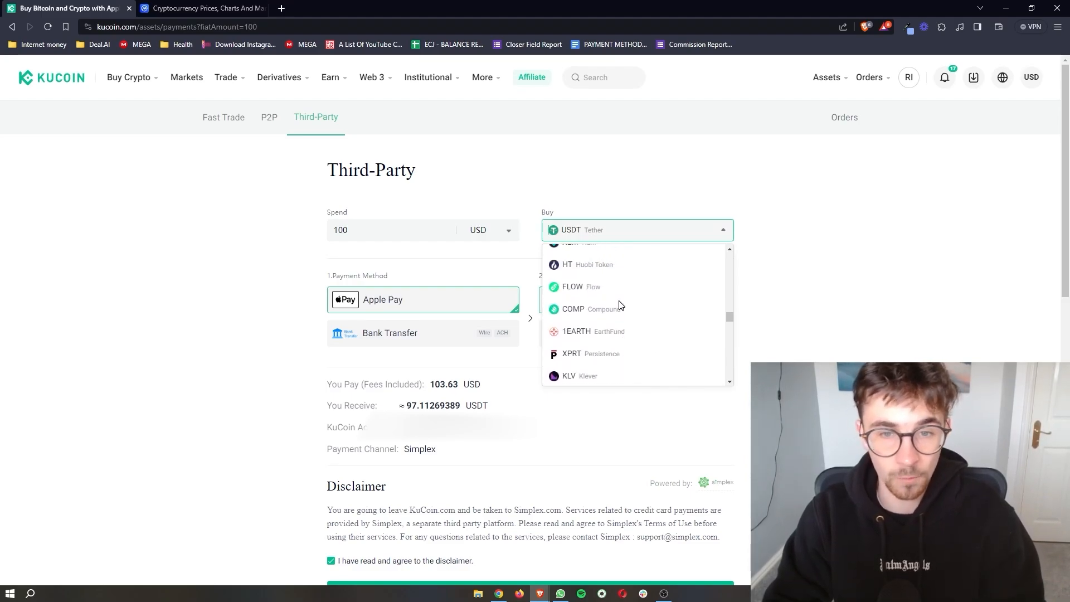
{"action": "scroll", "scroll_direction": "down", "scroll_amount": 3}
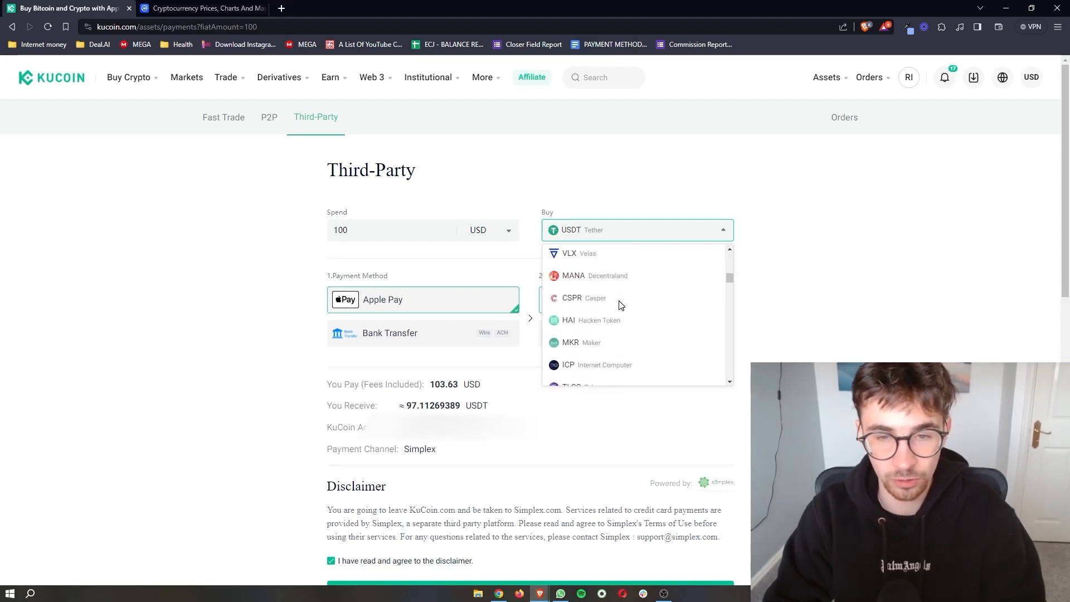
{"action": "scroll", "scroll_direction": "down", "scroll_amount": 3}
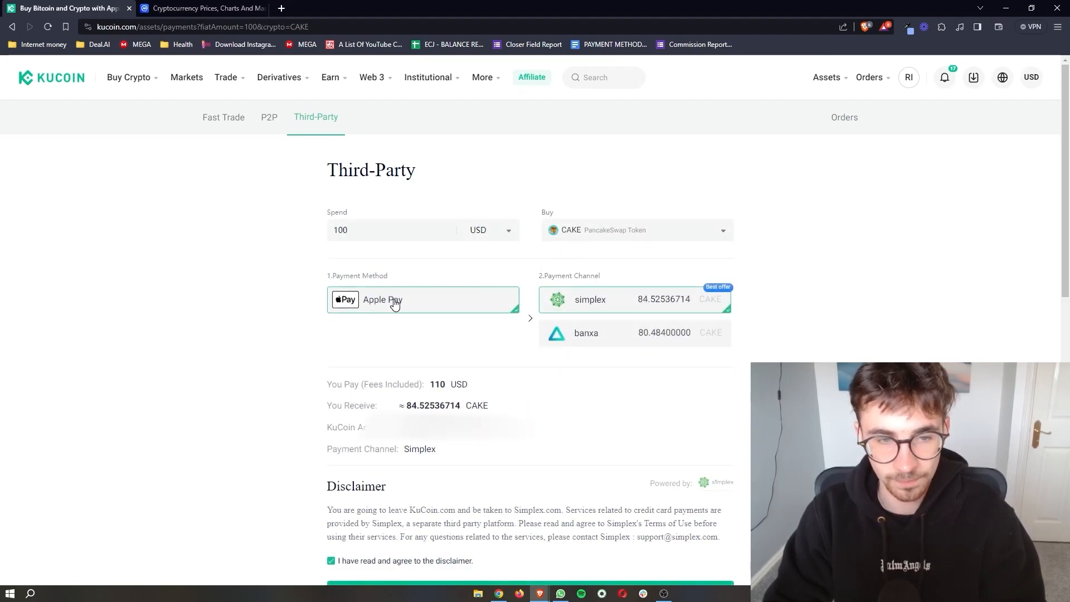
{"action": "mouse_move", "coordinate": [641, 338]}
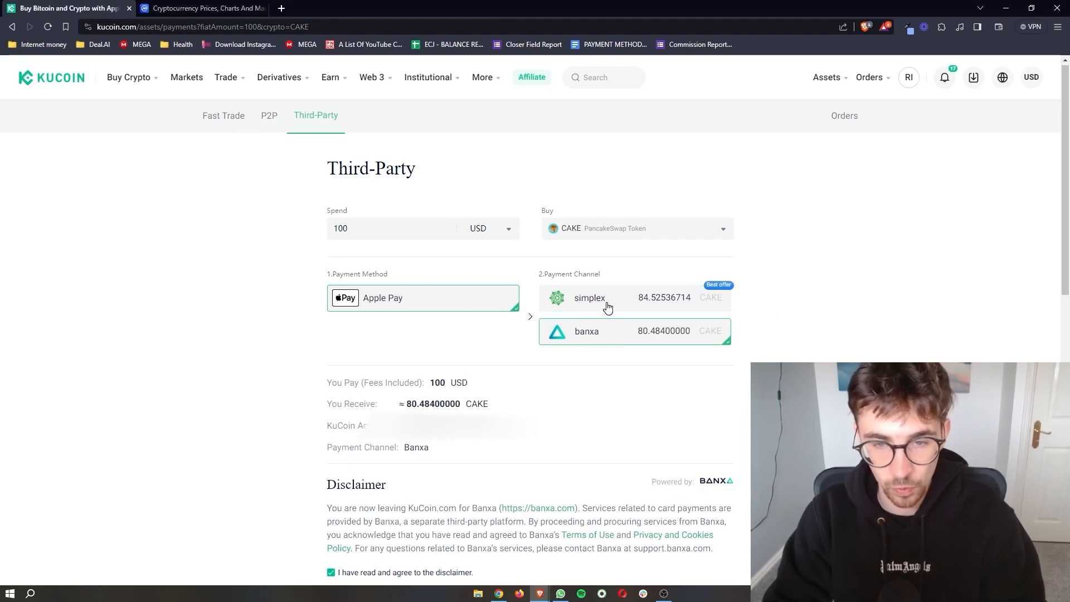
- Switch the 100 USD CAKE purchase to Banxa (80.48 CAKE) and reopen the coin list
{"action": "left_click", "coordinate": [588, 297]}
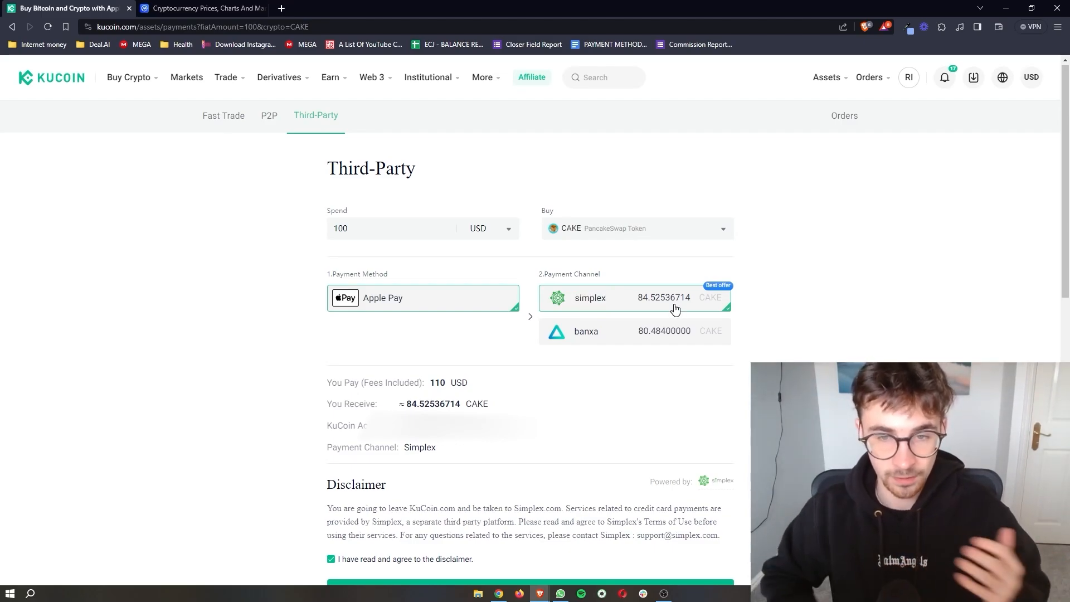
{"action": "mouse_move", "coordinate": [635, 302]}
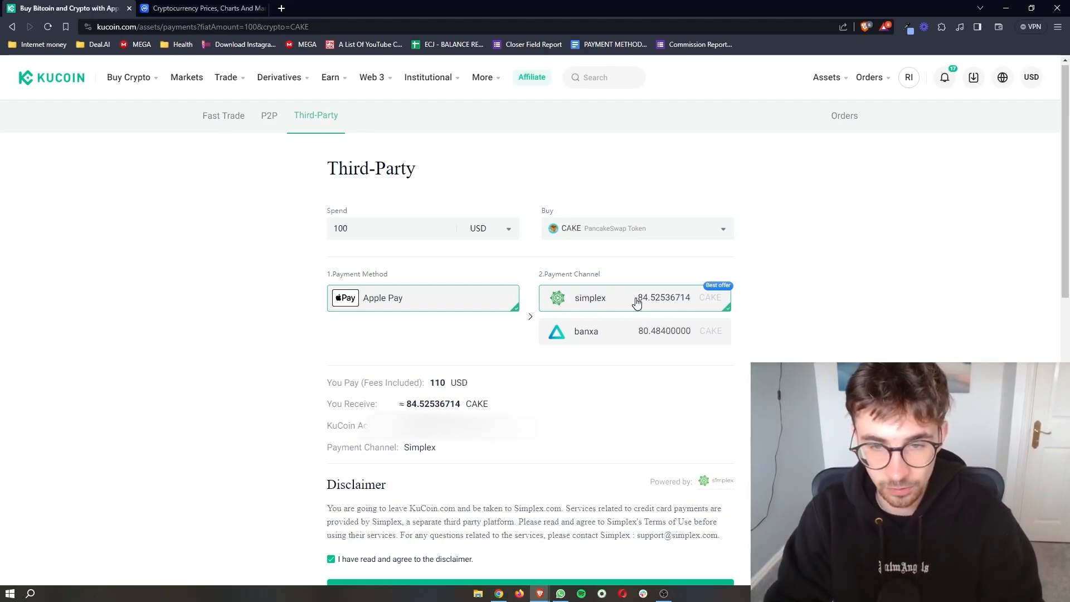
{"action": "mouse_move", "coordinate": [578, 332]}
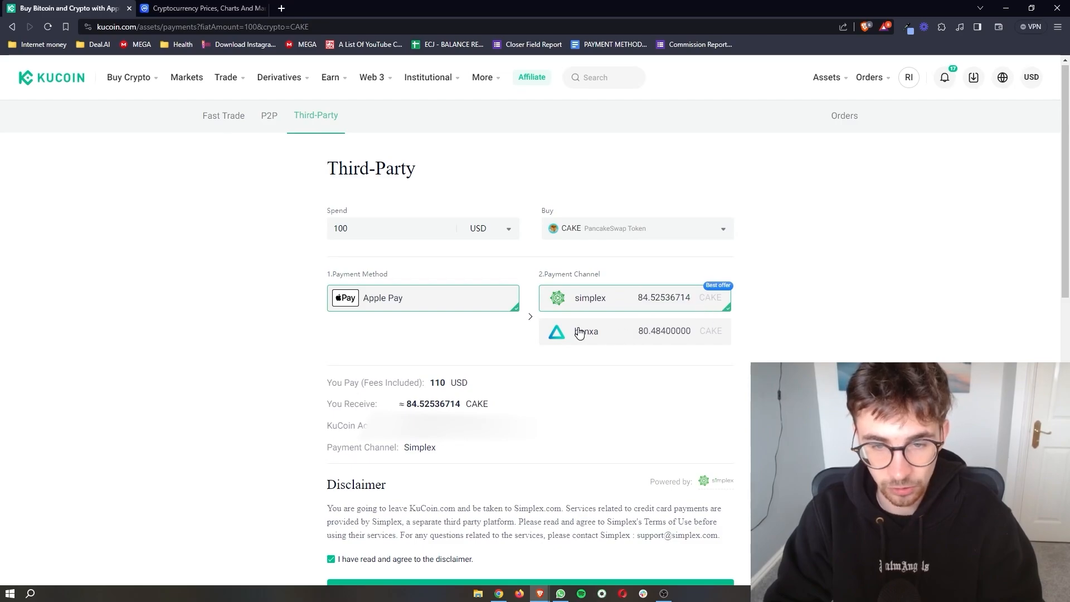
{"action": "left_click", "coordinate": [634, 331]}
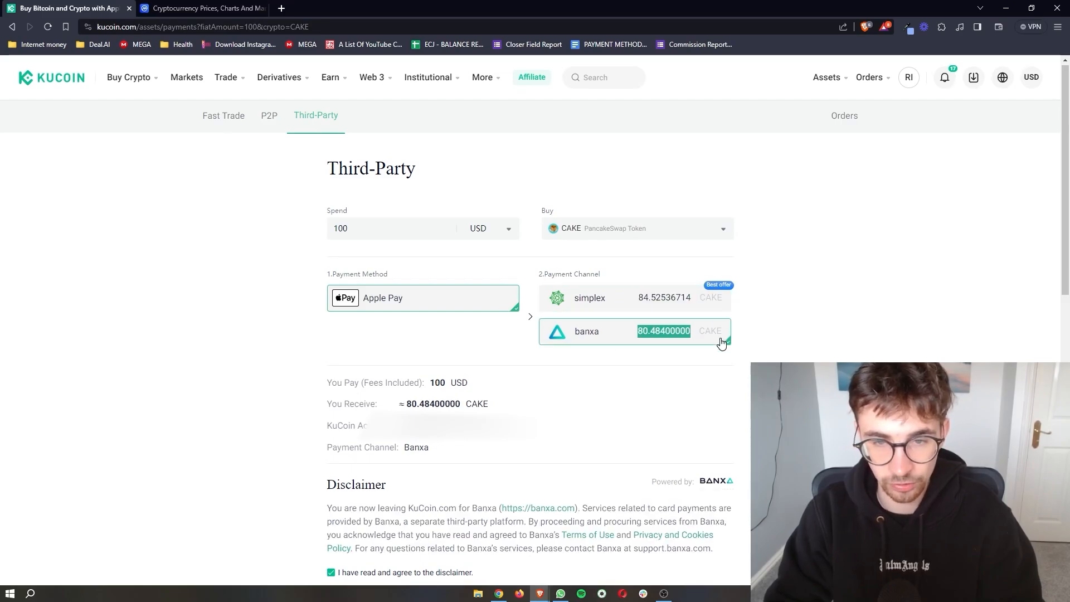
{"action": "left_click", "coordinate": [723, 228]}
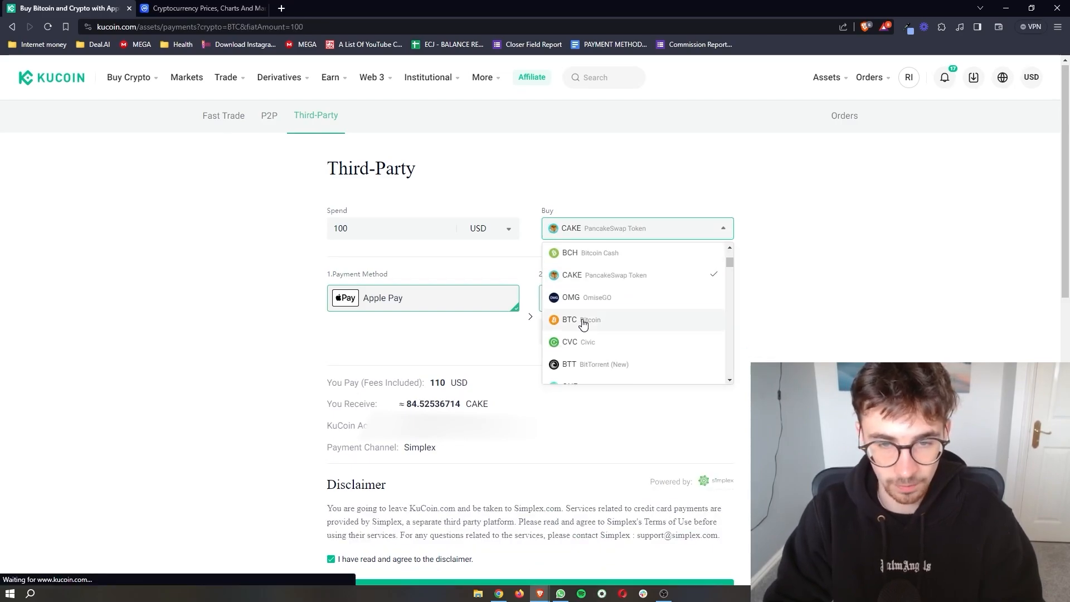
- Buy BTC instead, comparing bank-transfer and Apple Pay offers, ending on Legend Trading's 0.0032 BTC
{"action": "left_click", "coordinate": [569, 319]}
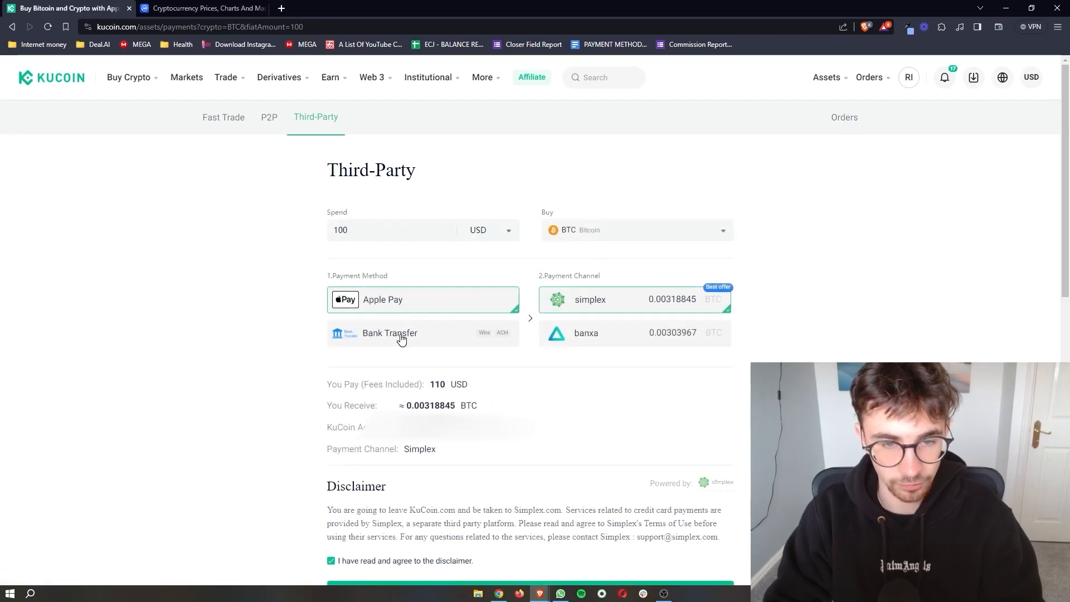
{"action": "left_click", "coordinate": [389, 333]}
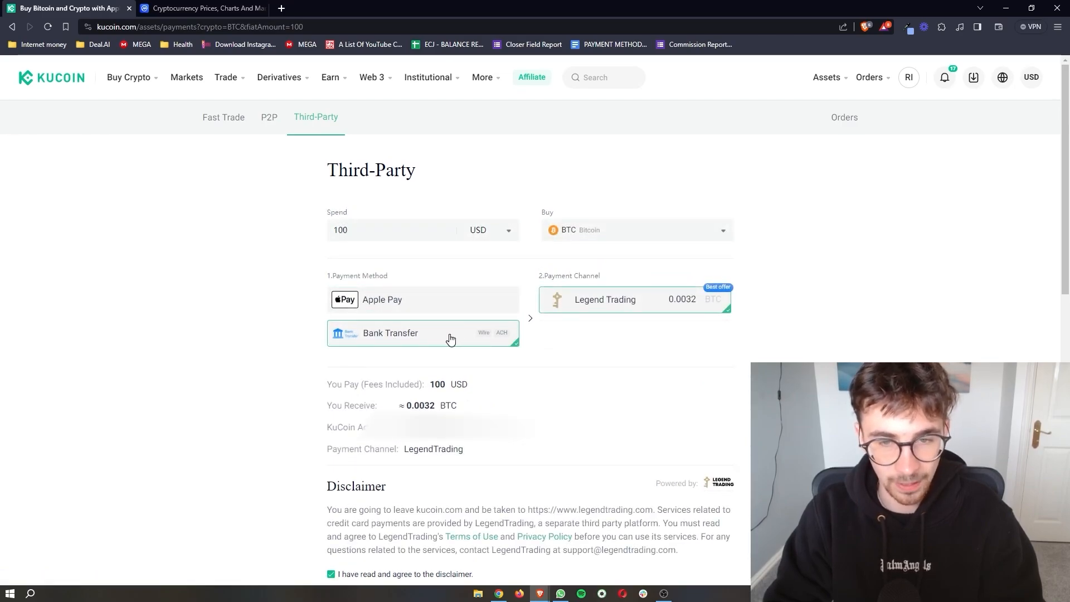
{"action": "double_click", "coordinate": [605, 299]}
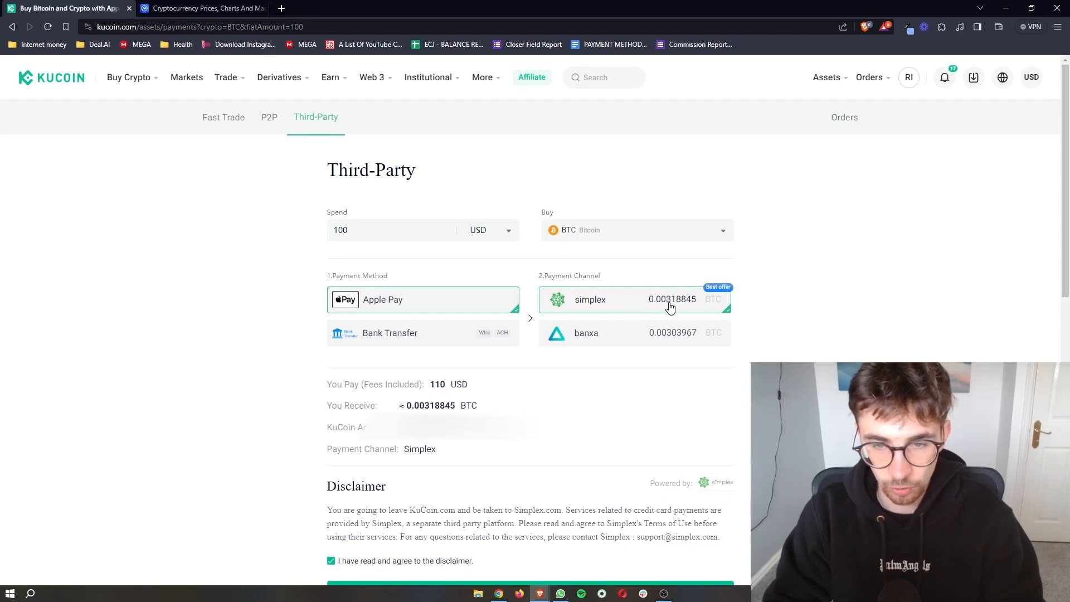
{"action": "mouse_move", "coordinate": [655, 340]}
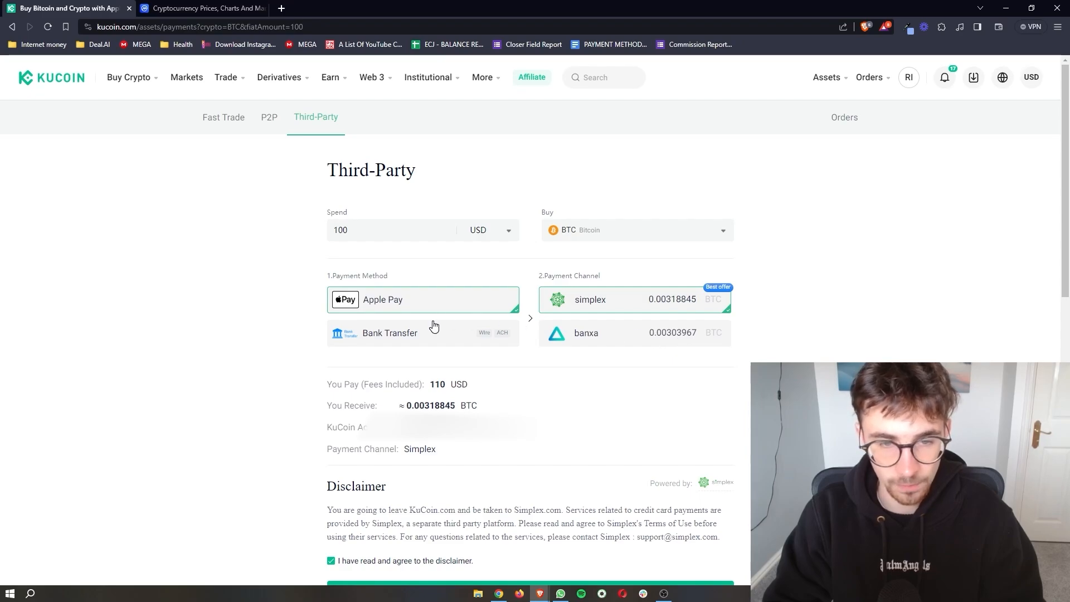
{"action": "left_click", "coordinate": [390, 332]}
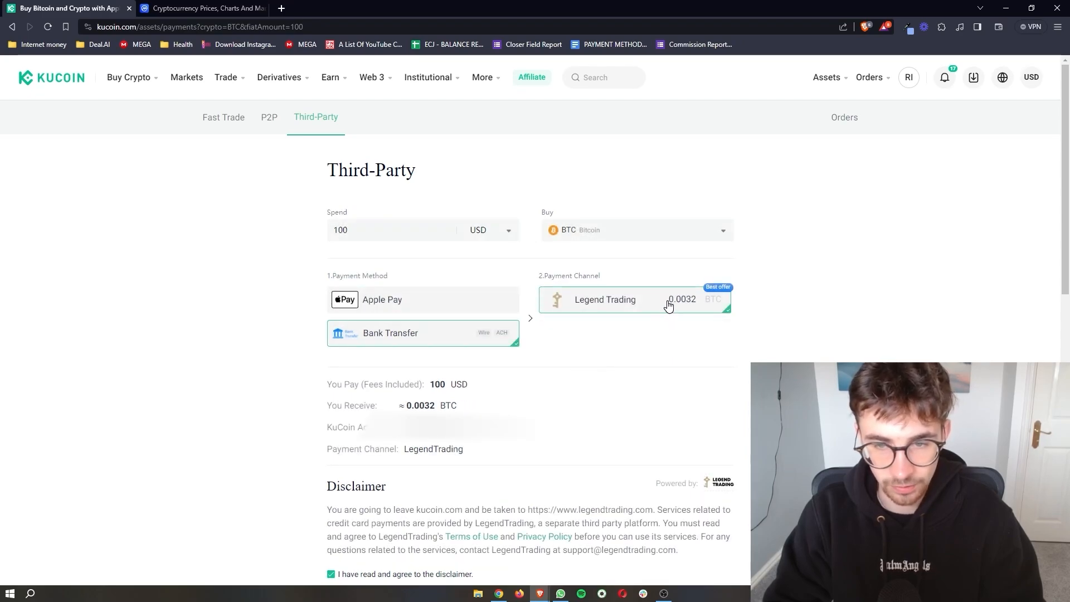
{"action": "mouse_move", "coordinate": [589, 314]}
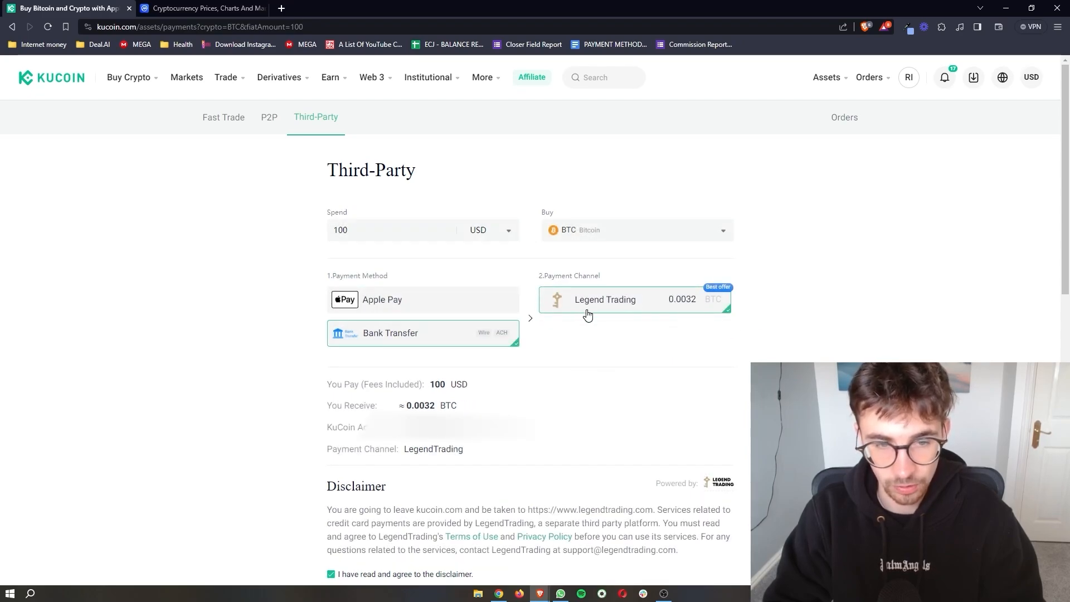
{"action": "mouse_move", "coordinate": [617, 300]}
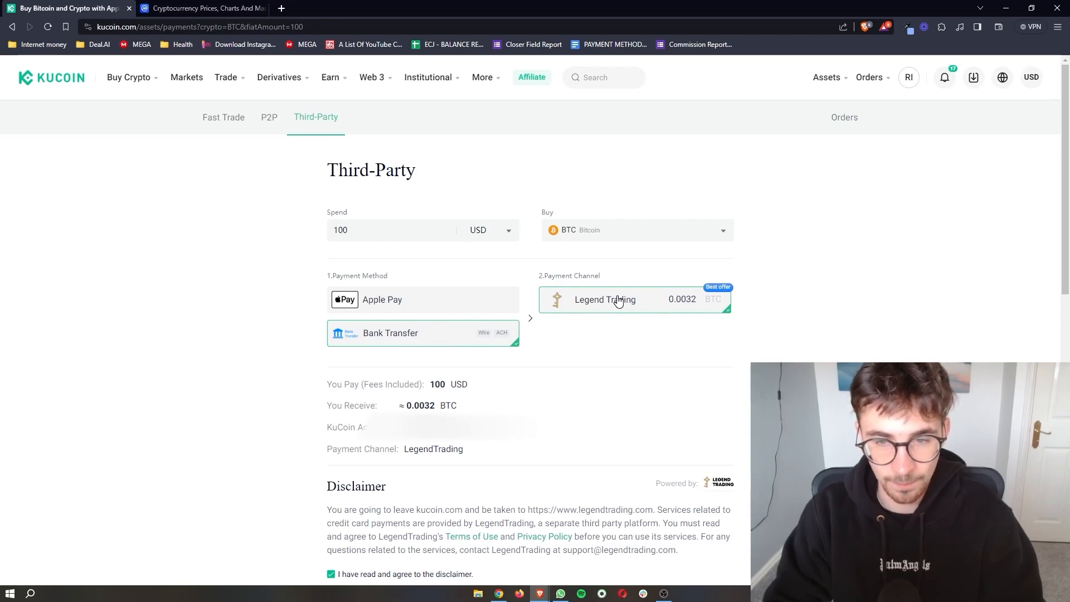
{"action": "mouse_move", "coordinate": [466, 301]}
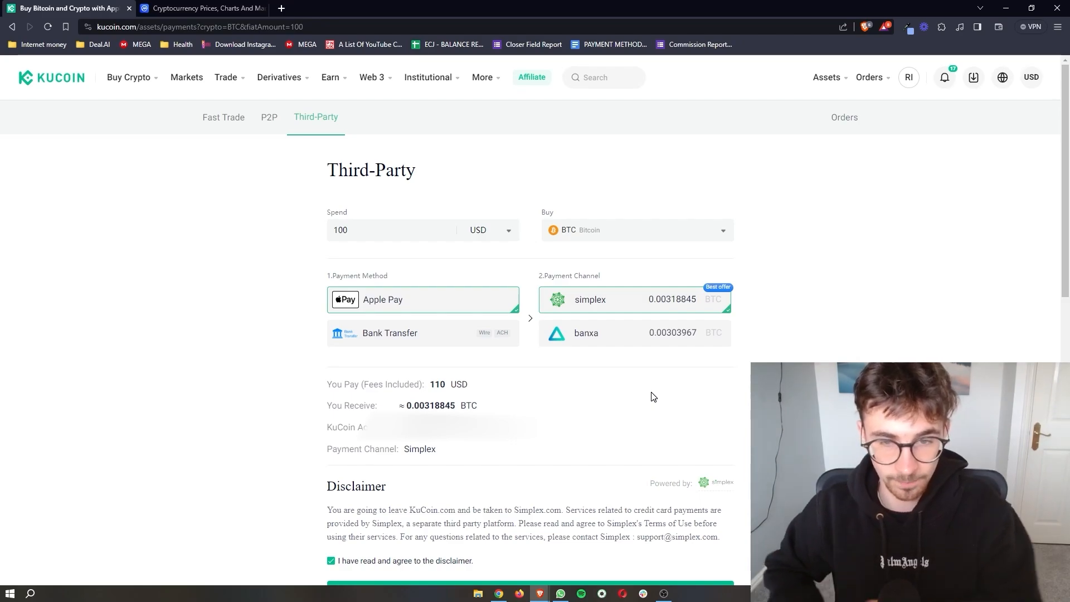
{"action": "mouse_move", "coordinate": [601, 244]}
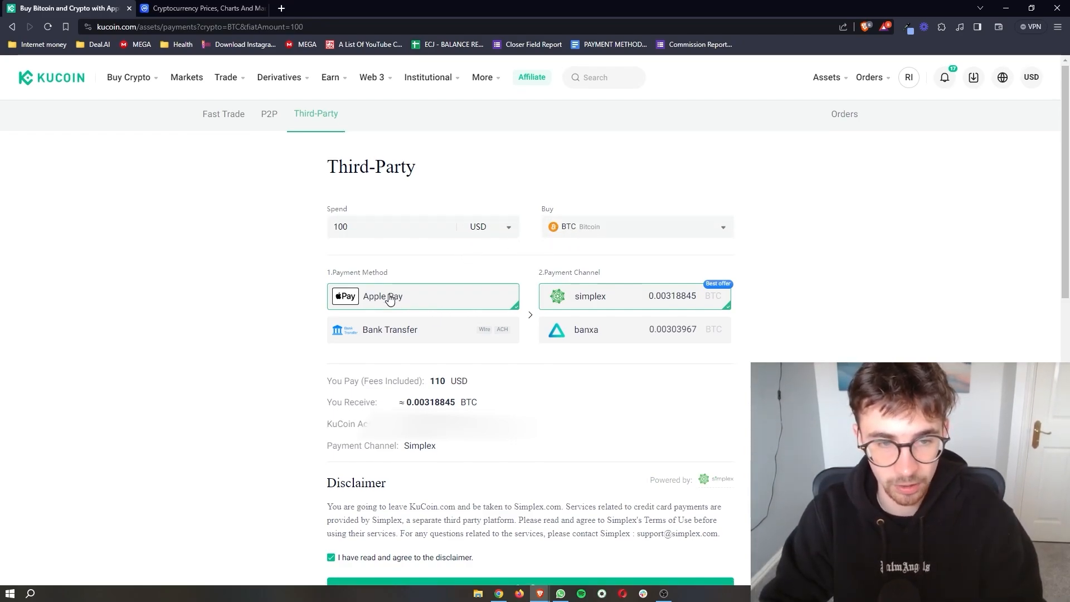
- Confirm the order to reach Simplex checkout for about 0.0031351 BTC at 103.09 USD
{"action": "scroll", "scroll_direction": "down", "scroll_amount": 3}
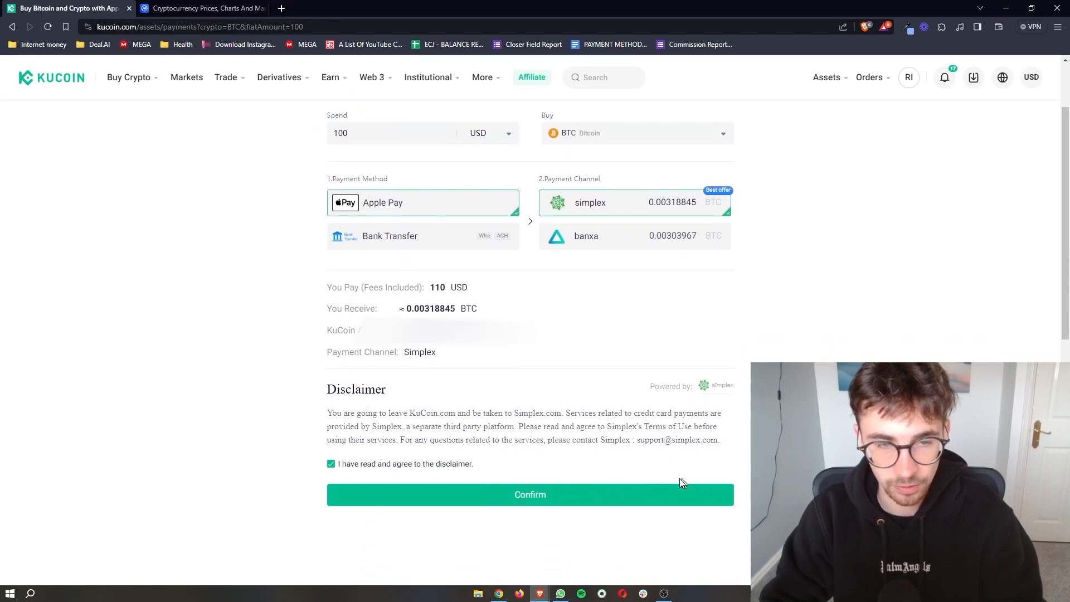
{"action": "mouse_move", "coordinate": [566, 512]}
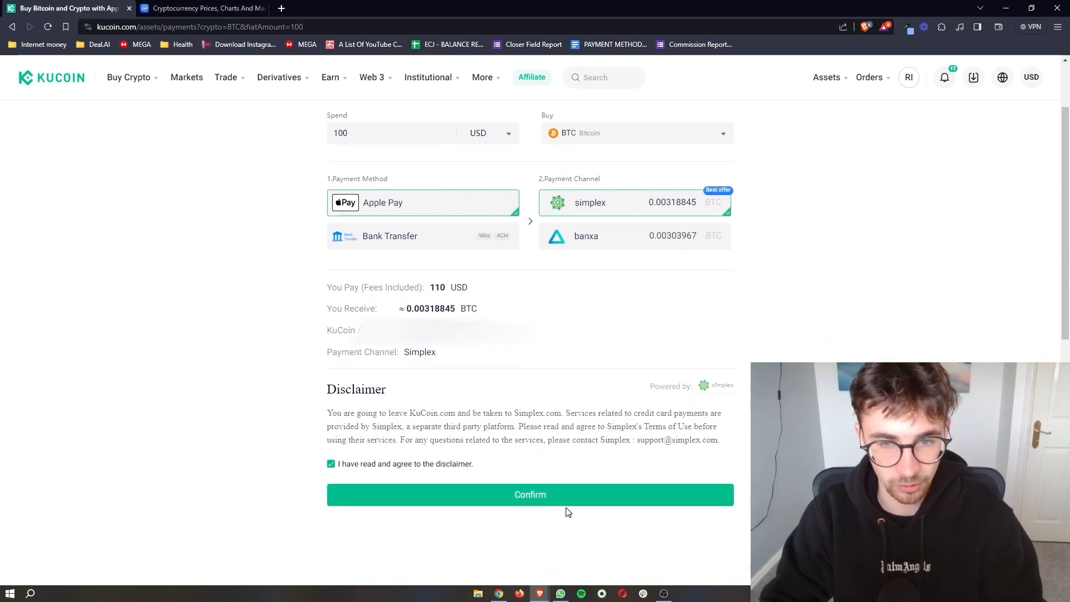
{"action": "left_click", "coordinate": [530, 495]}
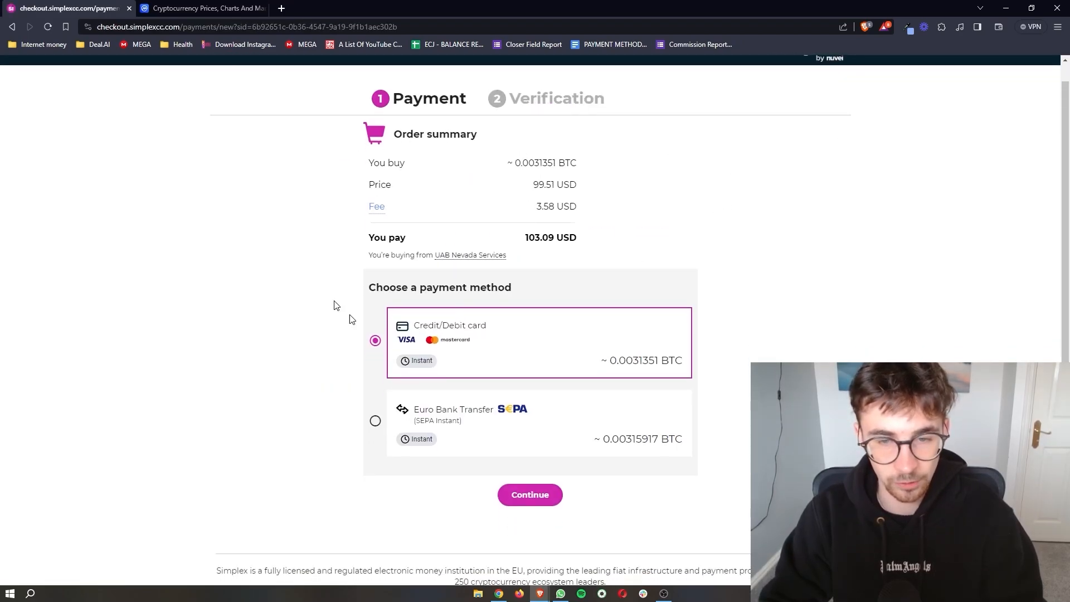
{"action": "mouse_move", "coordinate": [581, 458]}
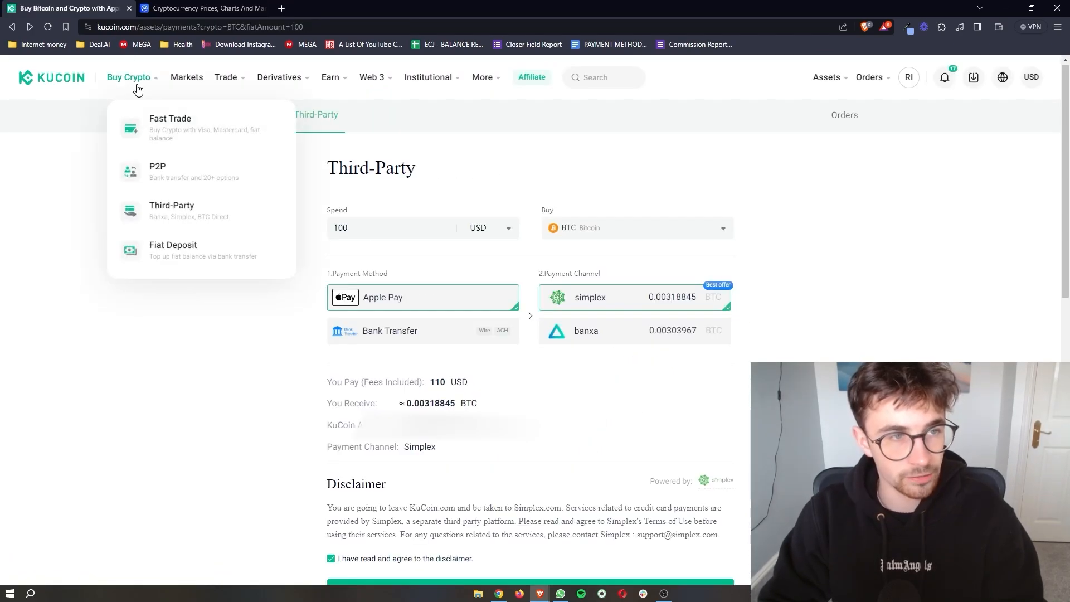
{"action": "mouse_move", "coordinate": [173, 249]}
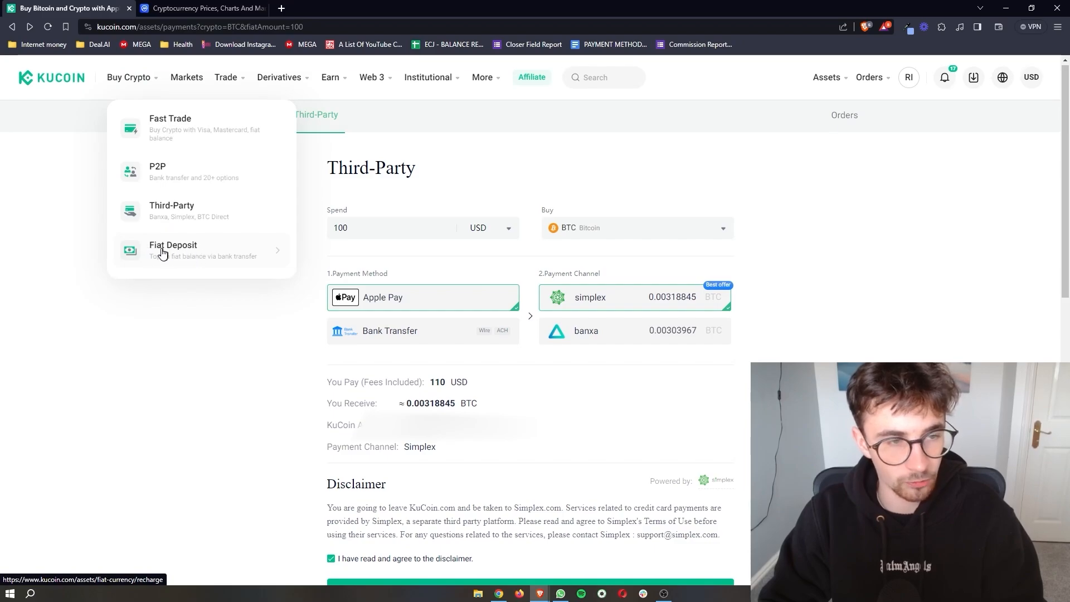
- Go to KuCoin's Fiat Deposit page, which shows EUR as unavailable in the region
{"action": "left_click", "coordinate": [173, 250]}
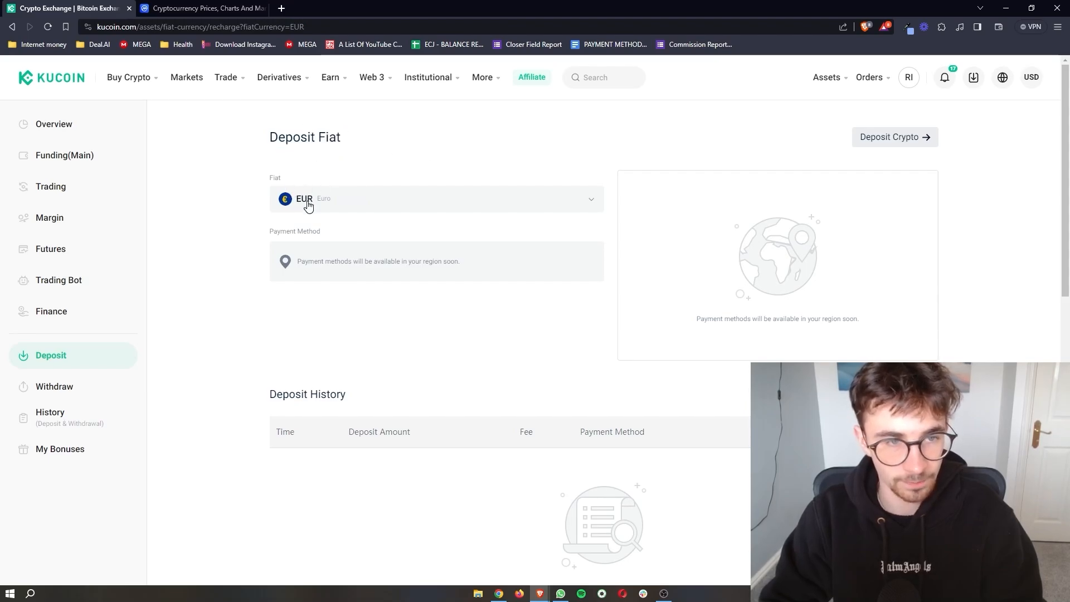
- View USD international wire transfer payment details, then open the Asset Overview showing LTC and USDT
{"action": "left_click", "coordinate": [435, 198]}
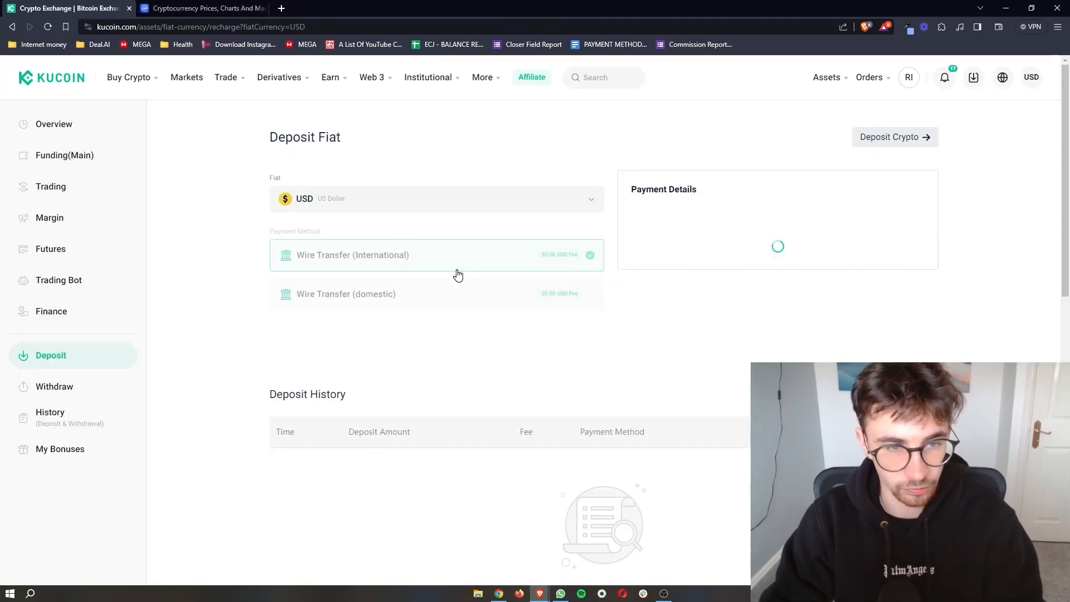
{"action": "left_click", "coordinate": [353, 255]}
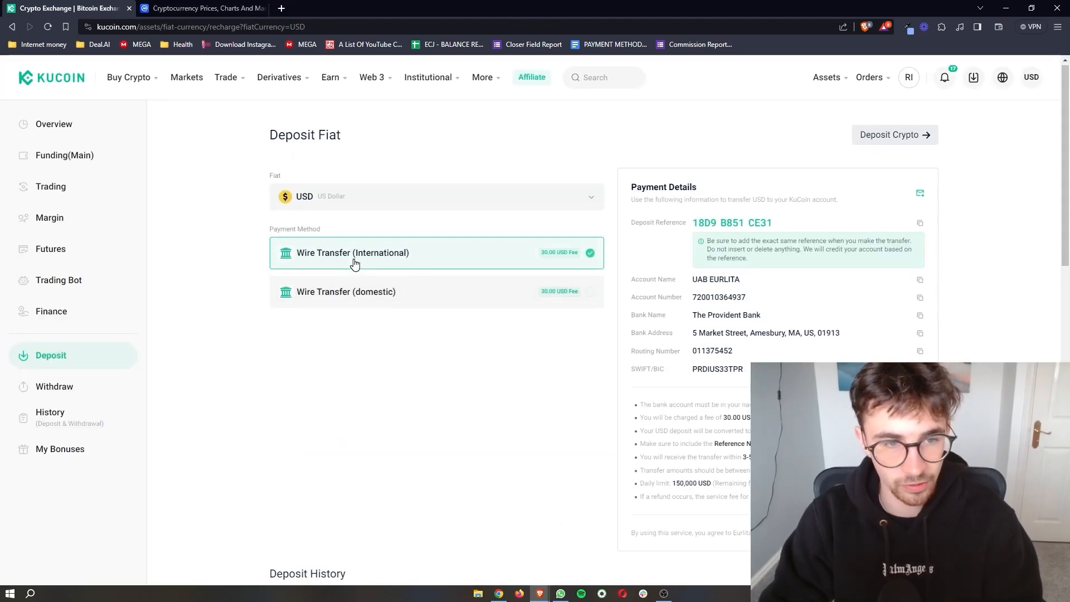
{"action": "mouse_move", "coordinate": [425, 261]}
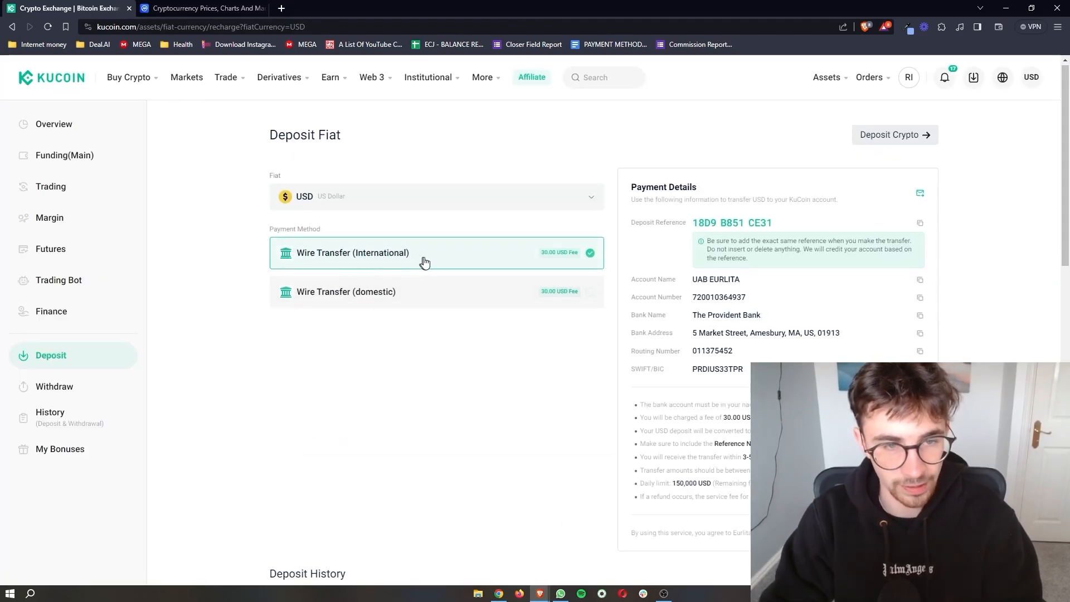
{"action": "mouse_move", "coordinate": [388, 307]}
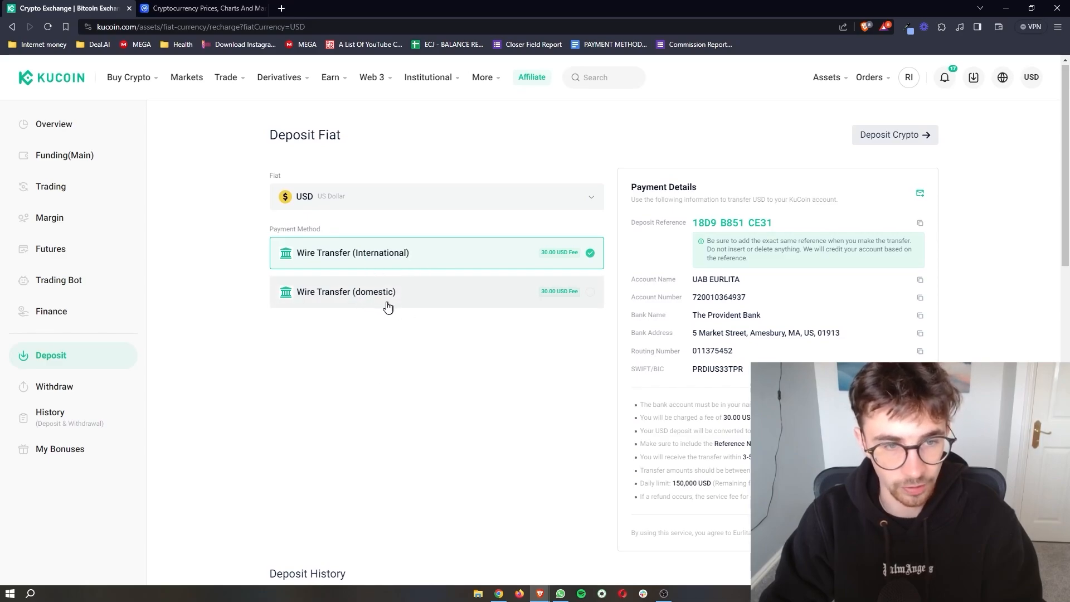
{"action": "left_click", "coordinate": [389, 291]}
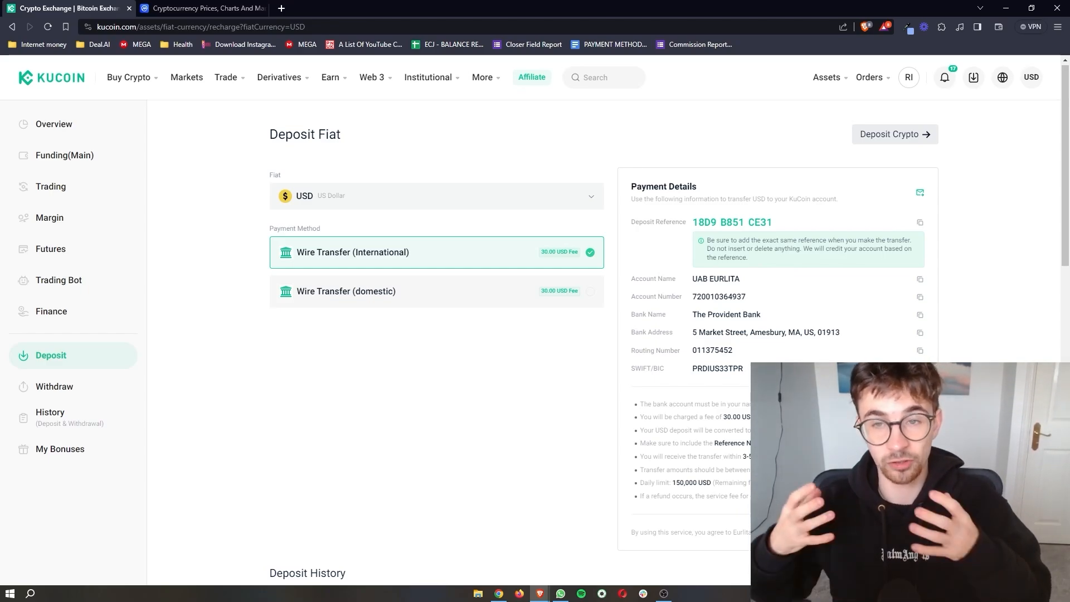
{"action": "scroll", "scroll_direction": "down", "scroll_amount": 3}
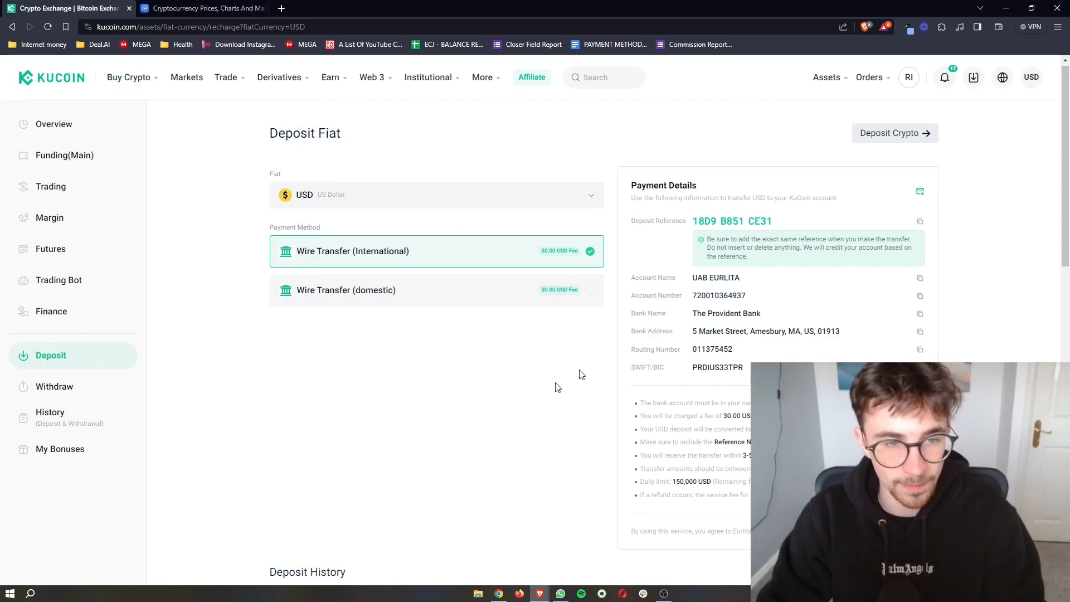
{"action": "mouse_move", "coordinate": [514, 356]}
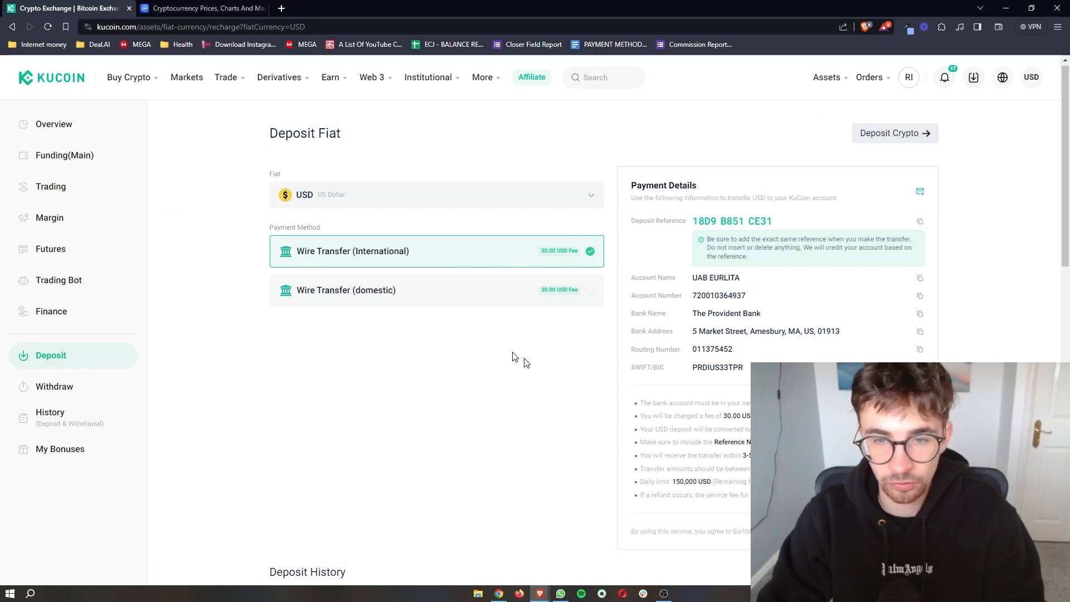
{"action": "left_click", "coordinate": [826, 77]}
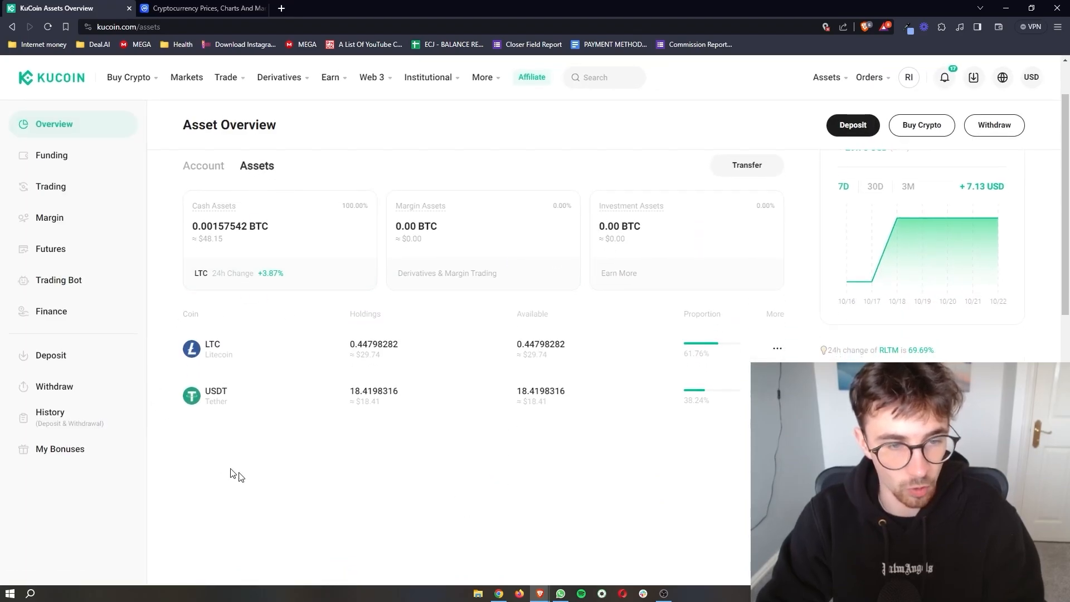
{"action": "mouse_move", "coordinate": [306, 412]}
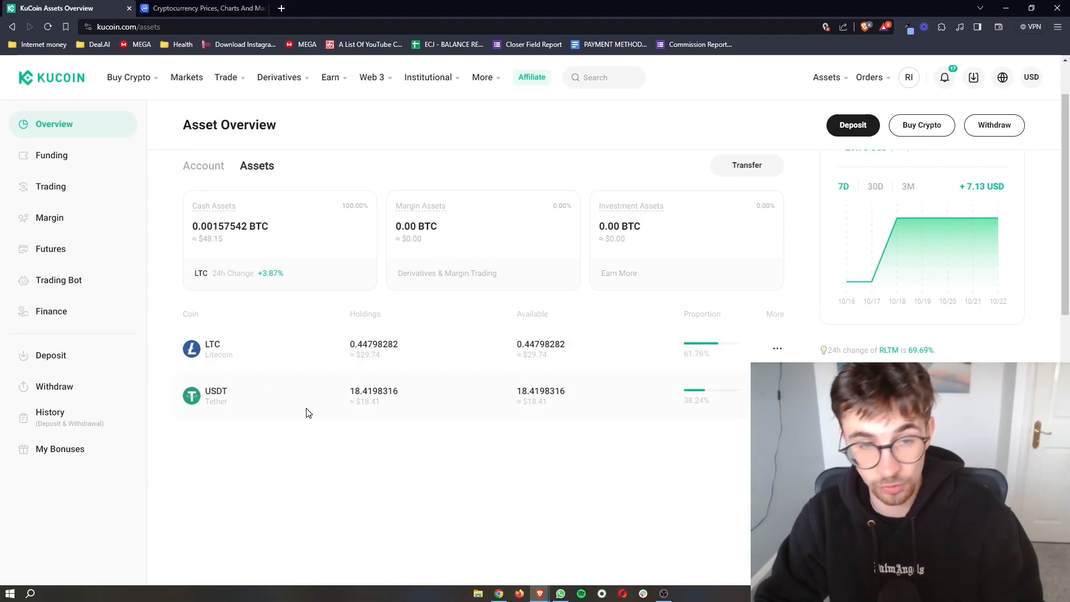